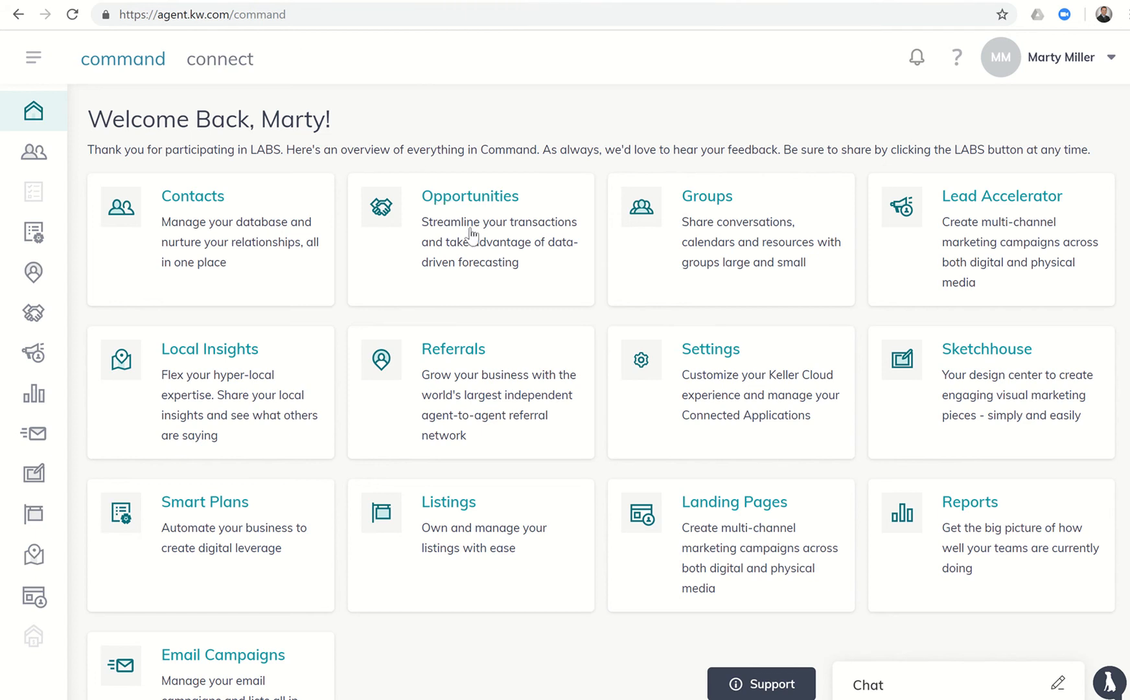
# Step: Go from the Command home page to the Opportunities Sales Pipeline overview
pyautogui.click(469, 196)
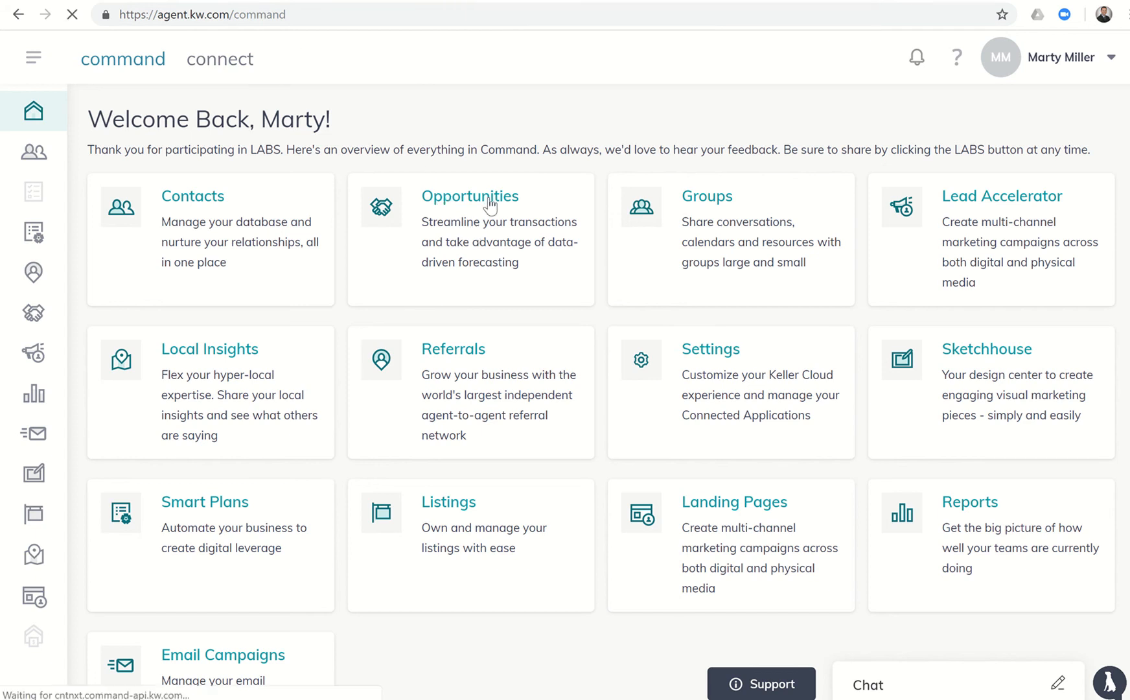
pyautogui.click(469, 196)
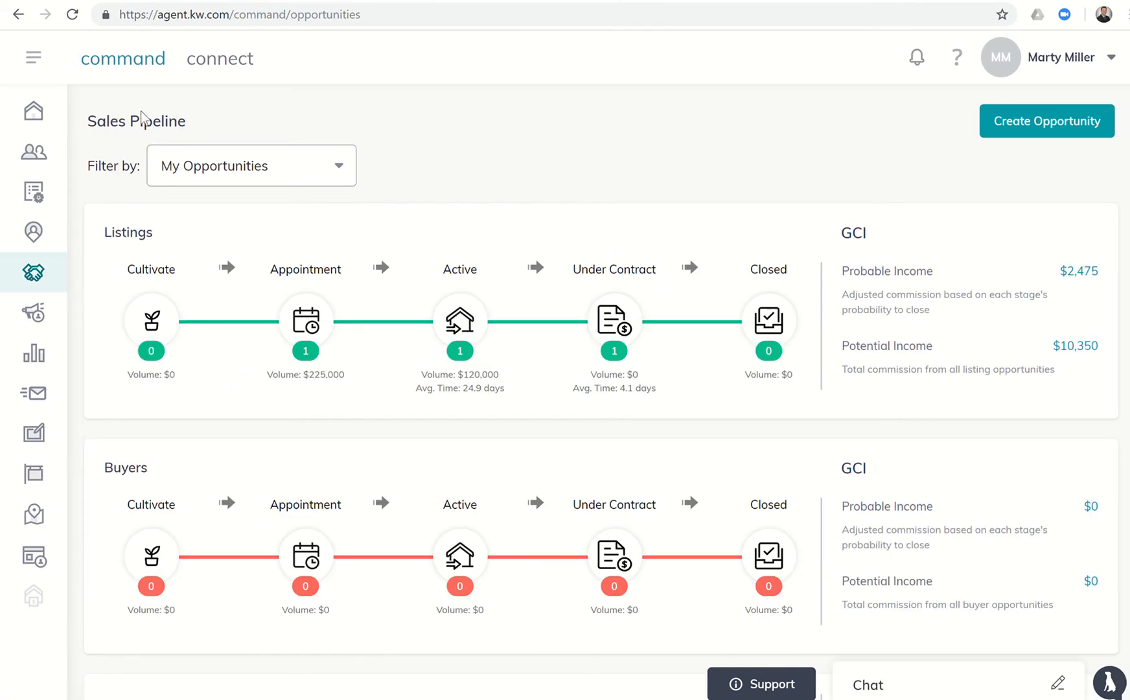
pyautogui.moveTo(840, 221)
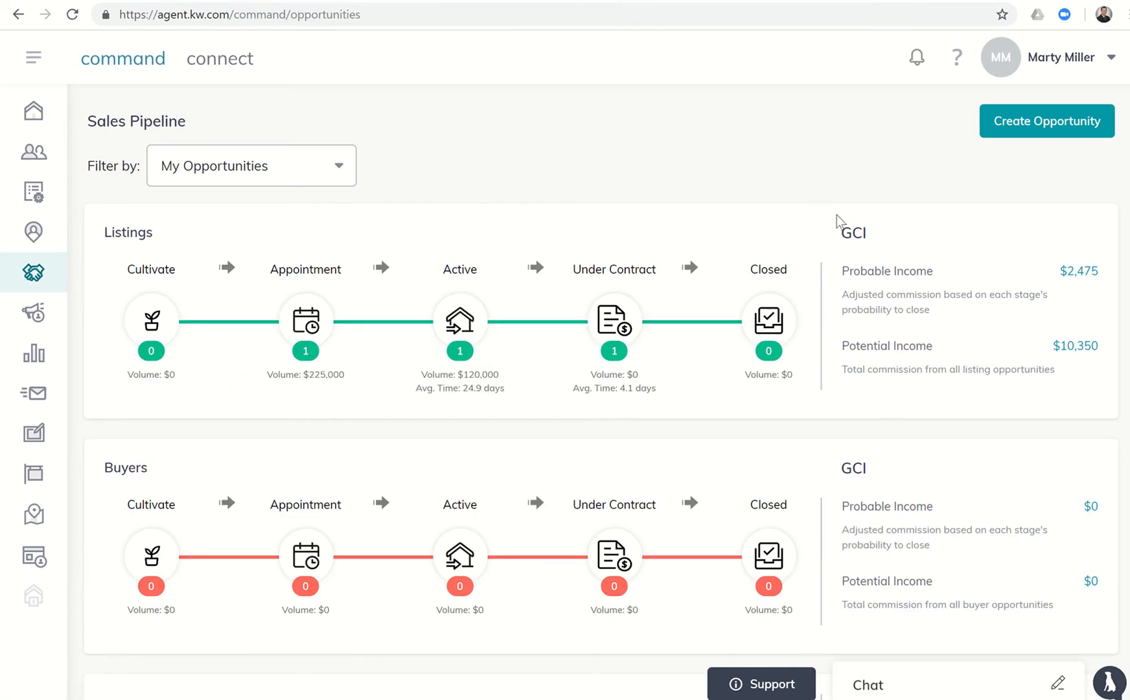
pyautogui.moveTo(979, 371)
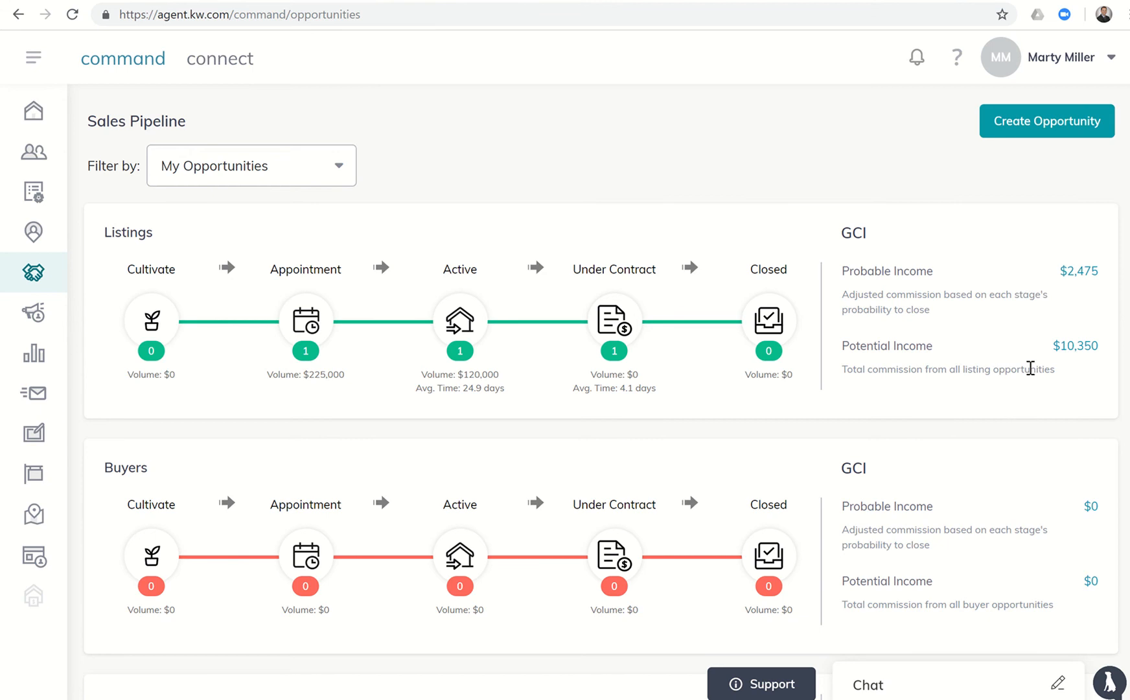
pyautogui.moveTo(977, 420)
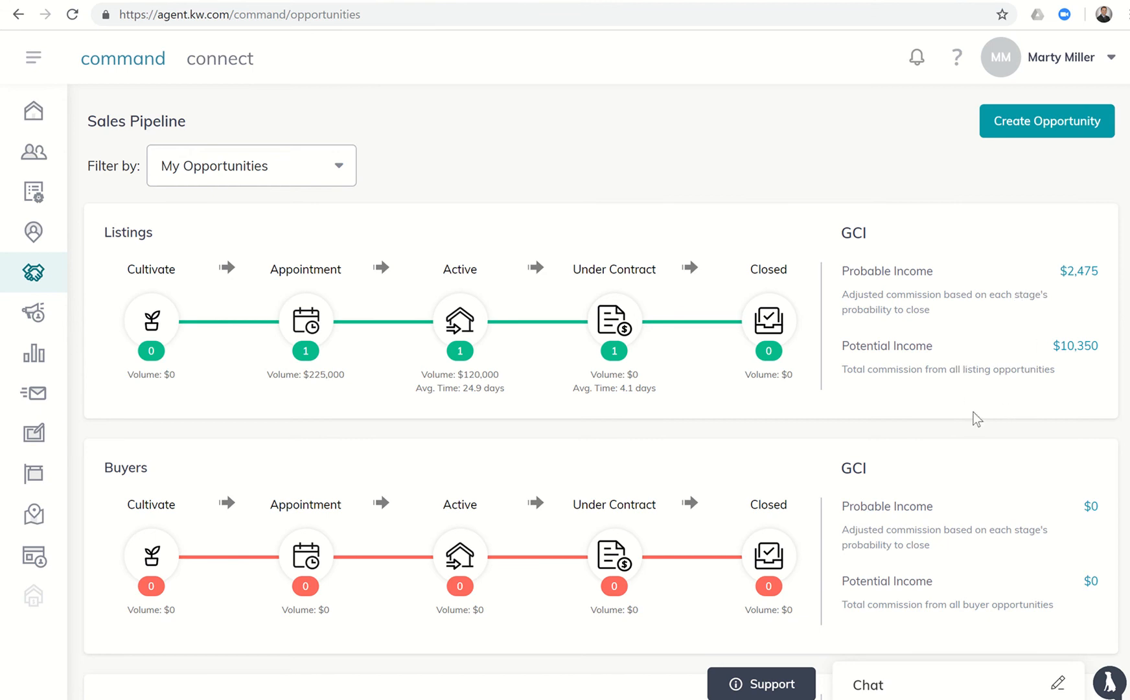
pyautogui.moveTo(290, 392)
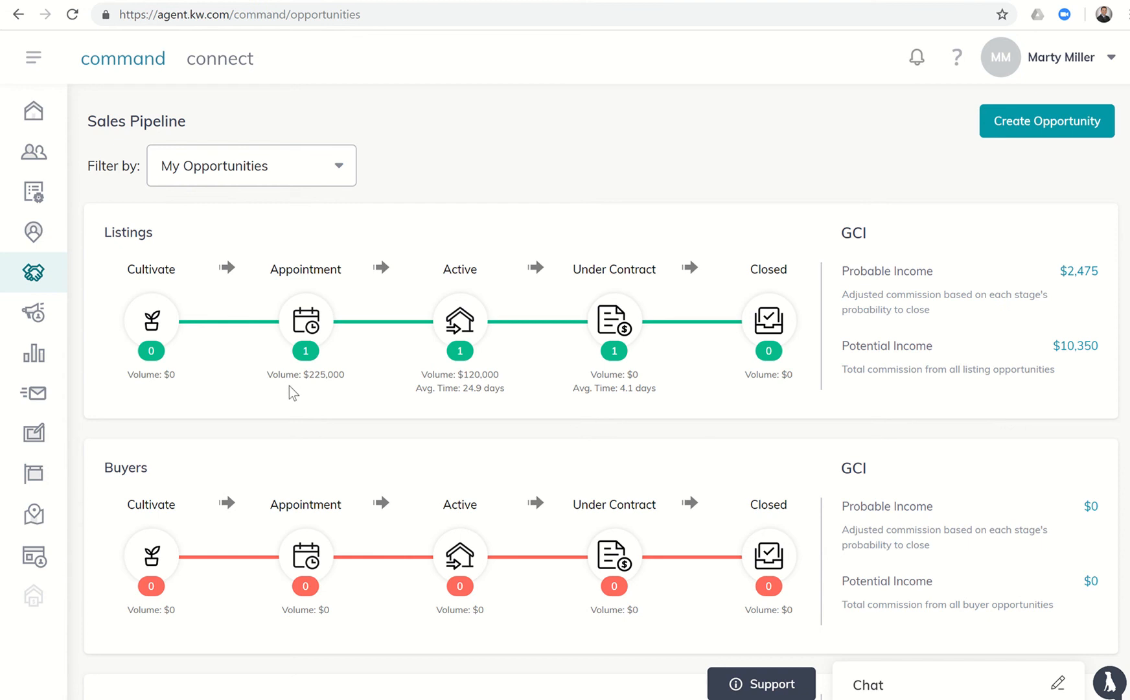
pyautogui.moveTo(311, 395)
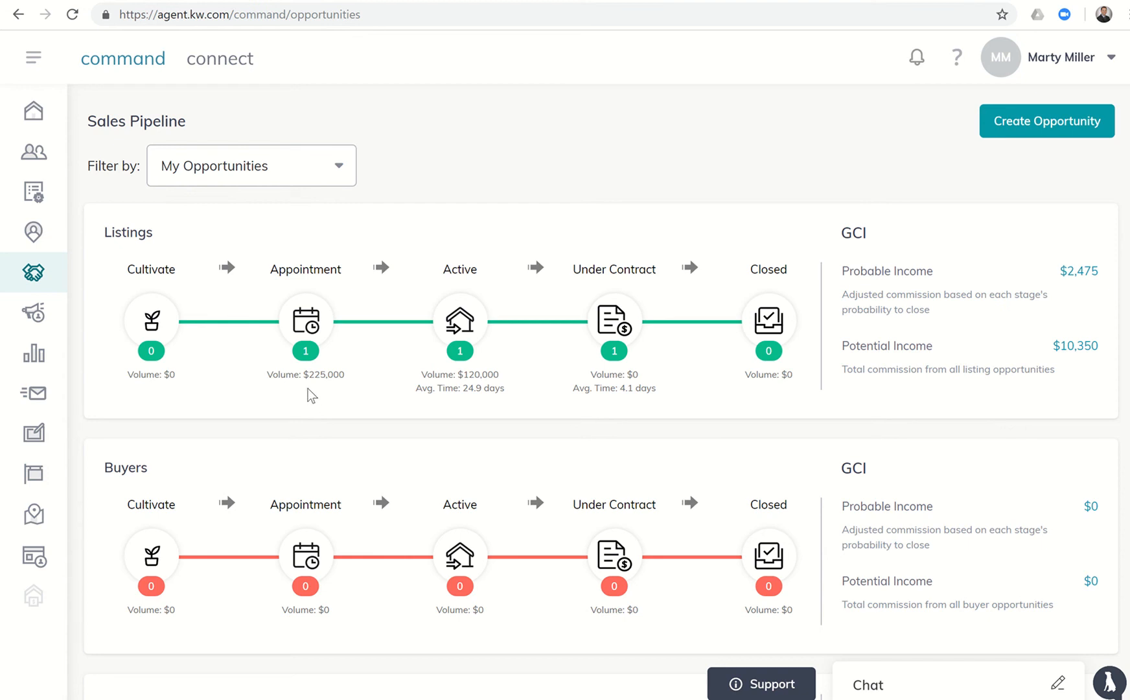
pyautogui.moveTo(453, 389)
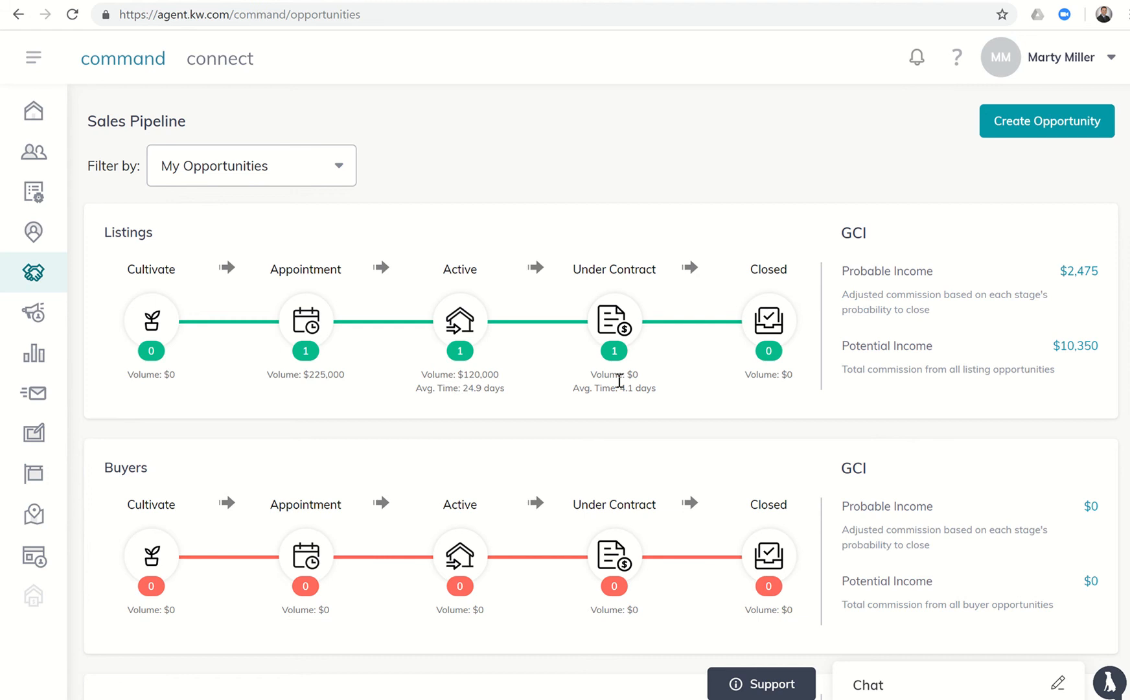
pyautogui.moveTo(692, 377)
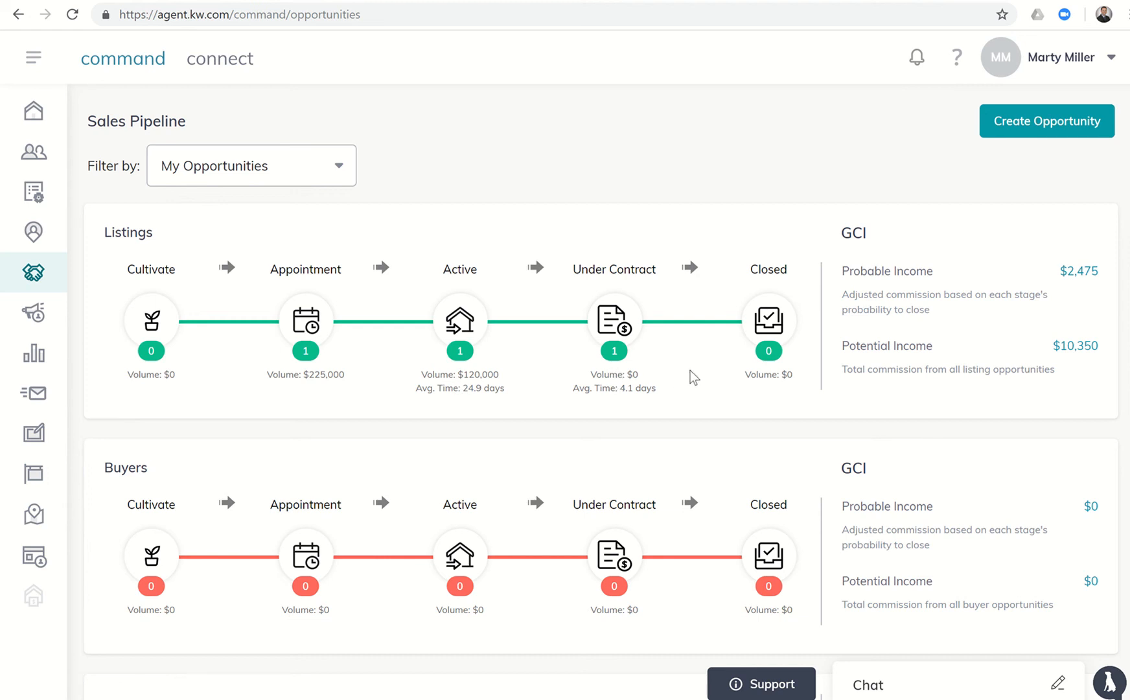
pyautogui.moveTo(594, 340)
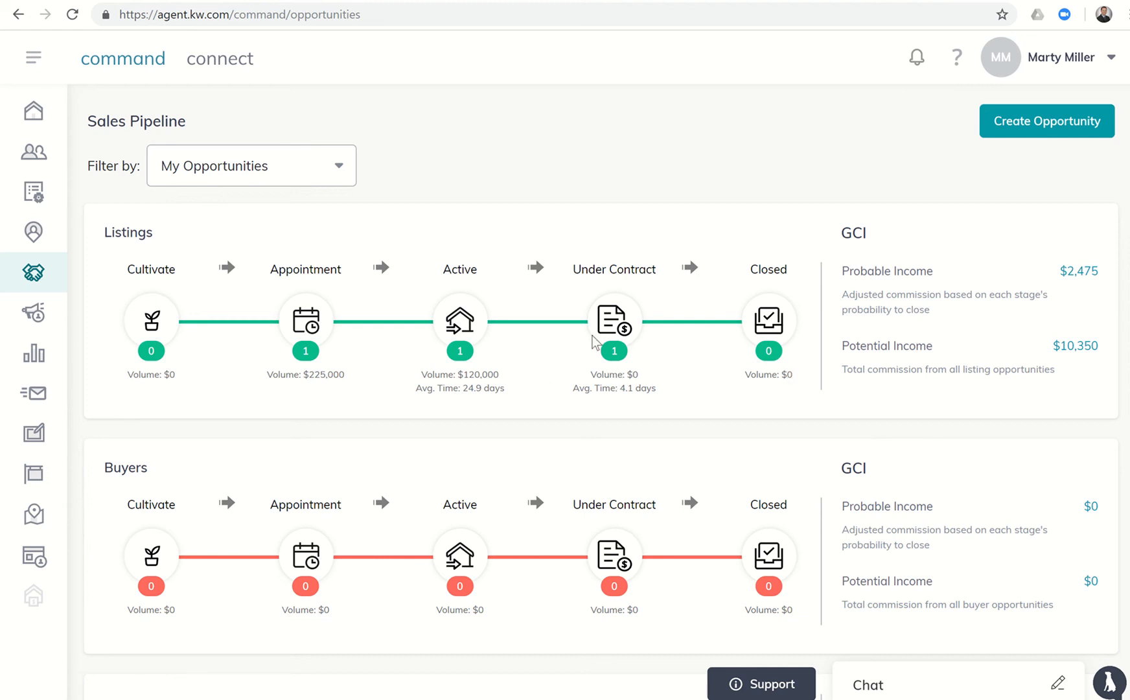
pyautogui.moveTo(1036, 279)
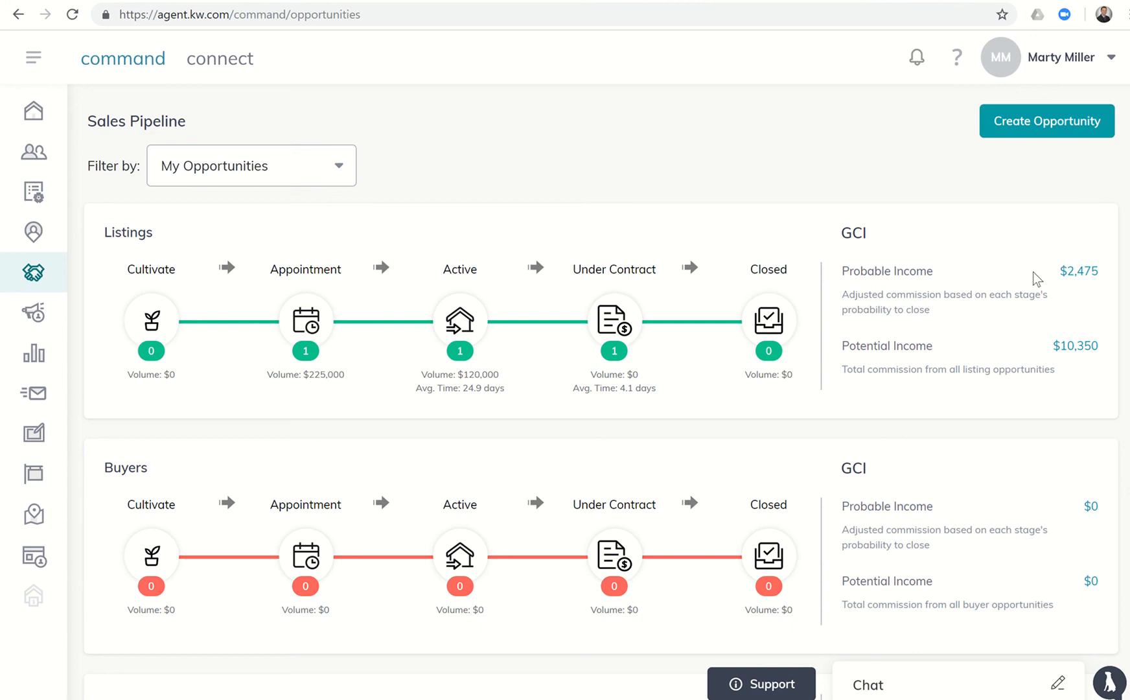
pyautogui.moveTo(1029, 356)
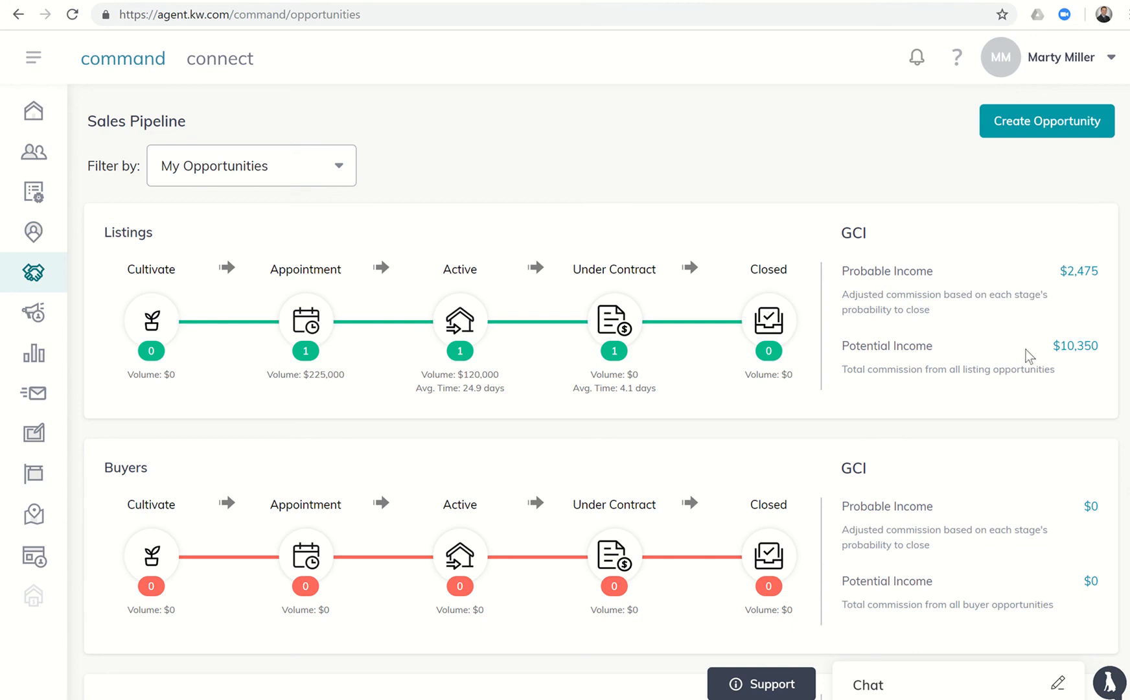
pyautogui.moveTo(1004, 363)
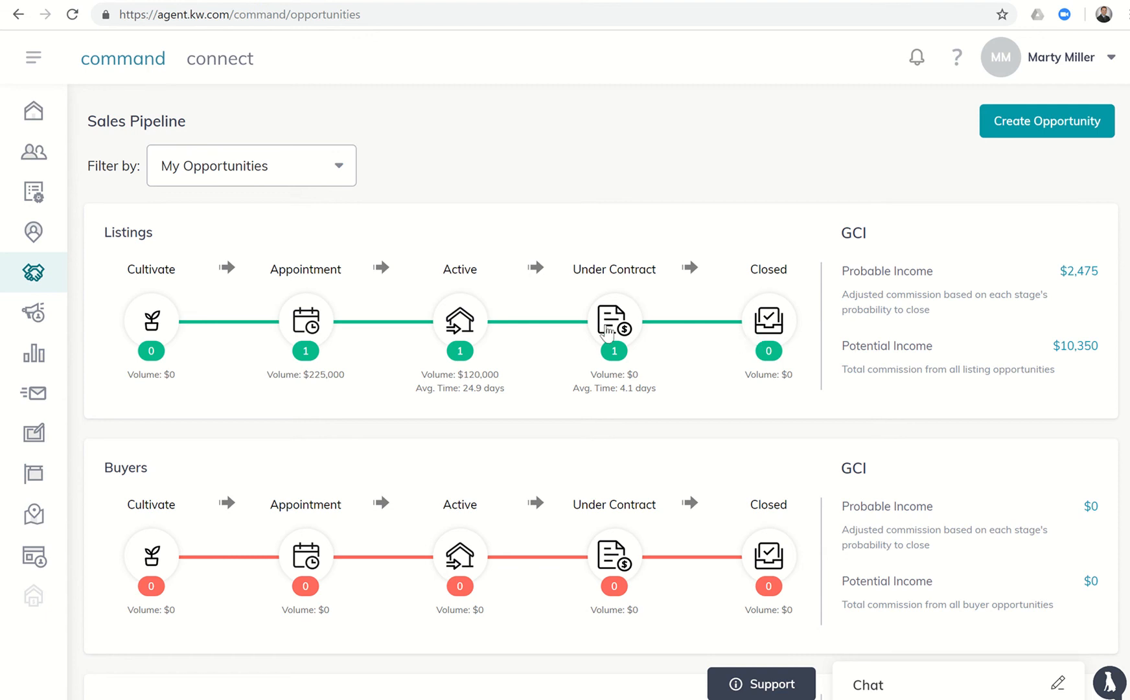
# Step: Show the Listings Under Contract board with the Seller - Listing in Escrow
pyautogui.click(613, 319)
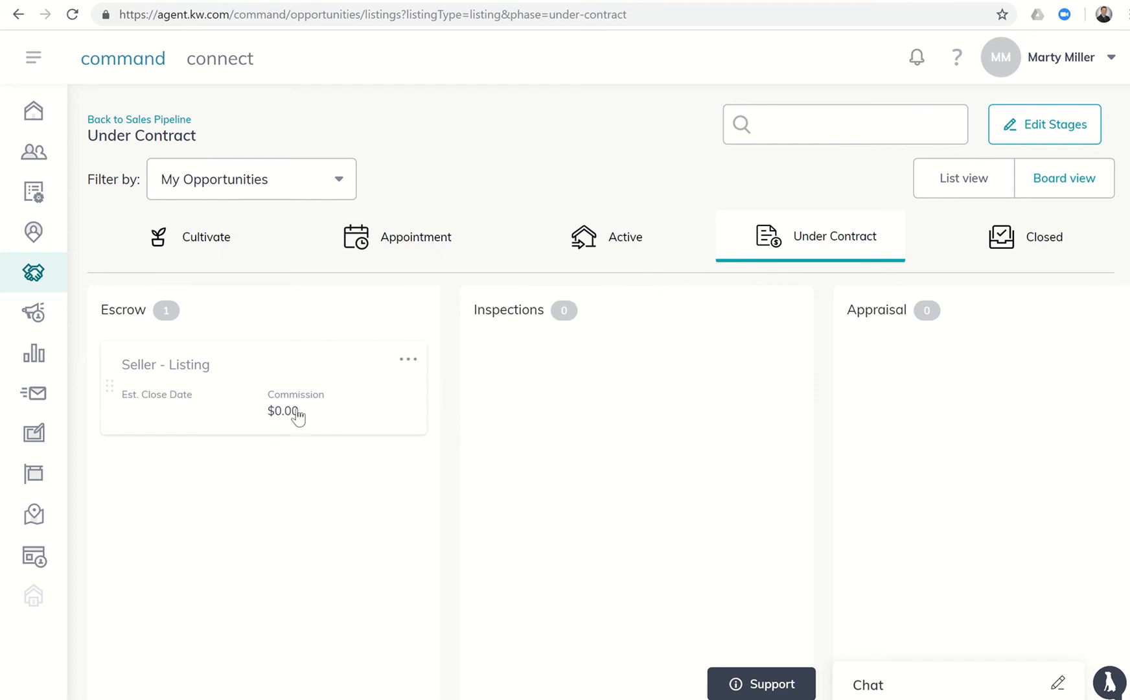
pyautogui.moveTo(300, 421)
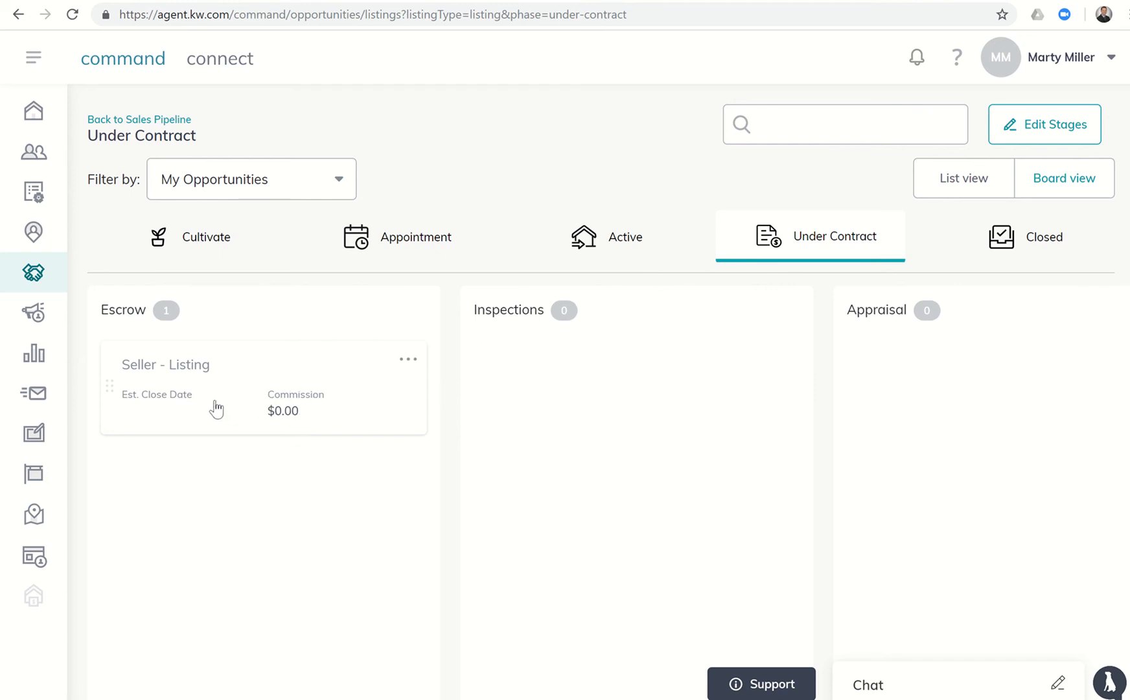
pyautogui.moveTo(246, 403)
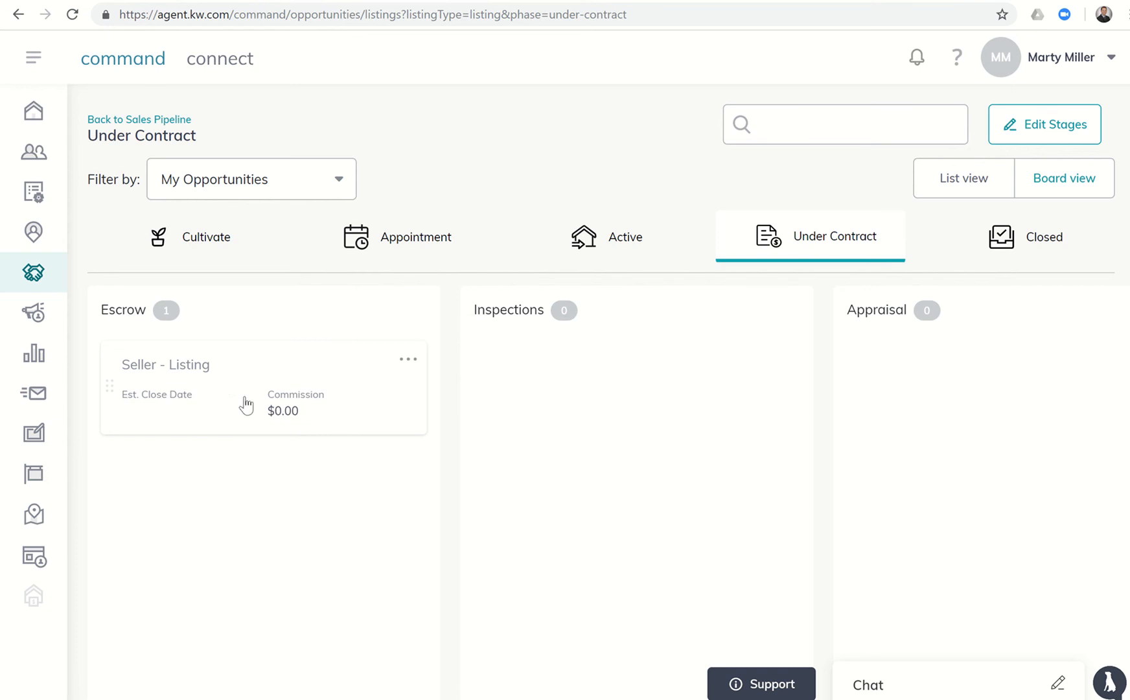
pyautogui.moveTo(202, 392)
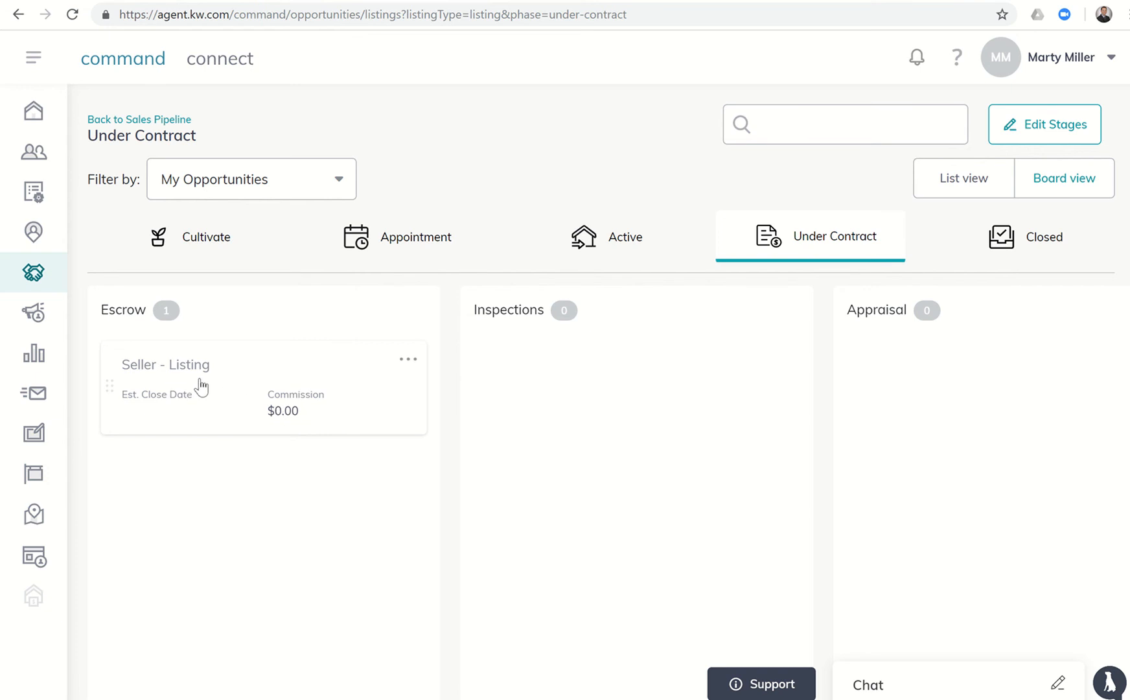
# Step: Enter a $30,000 estimated listing price on the Seller - Listing opportunity
pyautogui.click(164, 364)
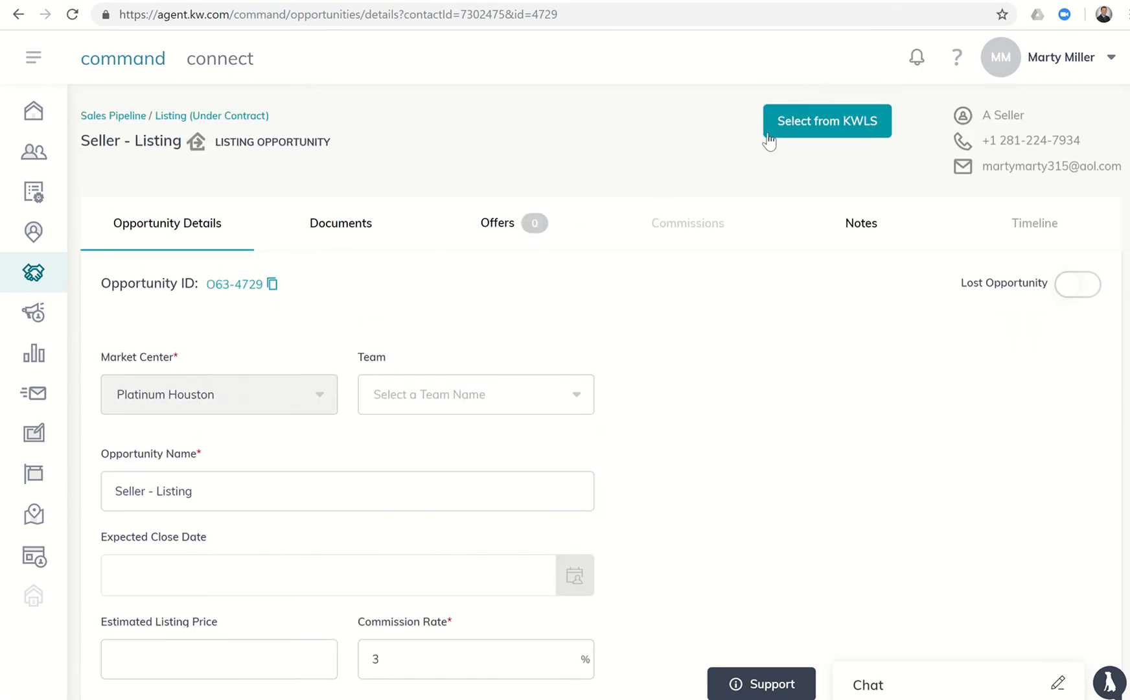
pyautogui.moveTo(827, 121)
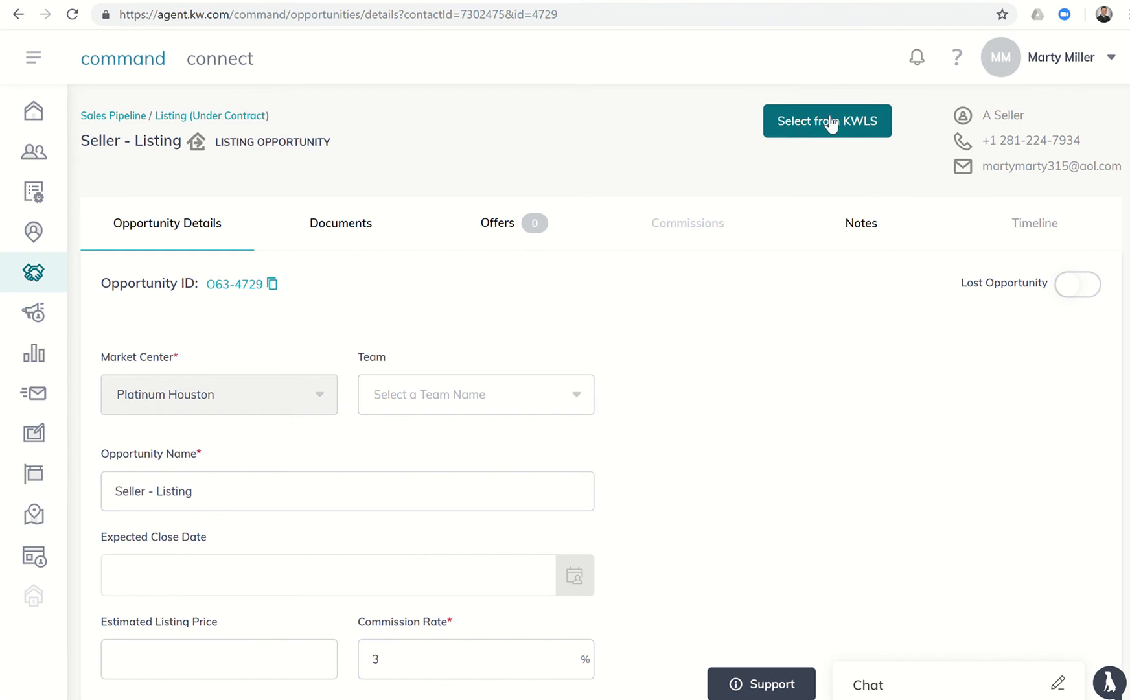
pyautogui.moveTo(645, 293)
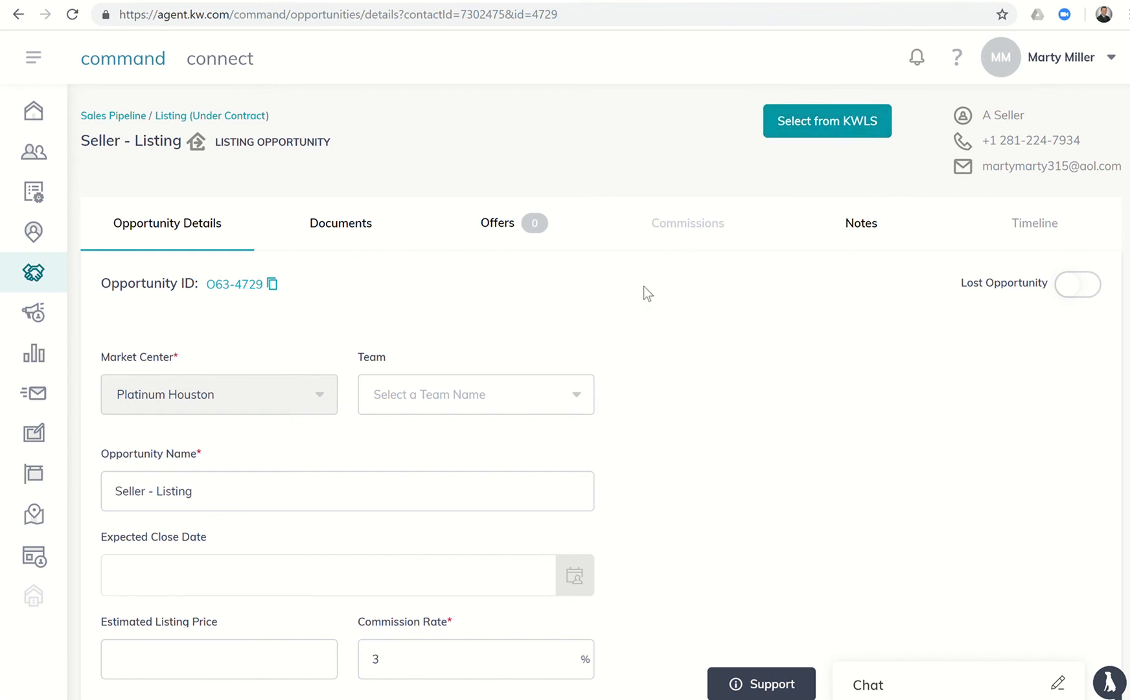
pyautogui.scroll(-3)
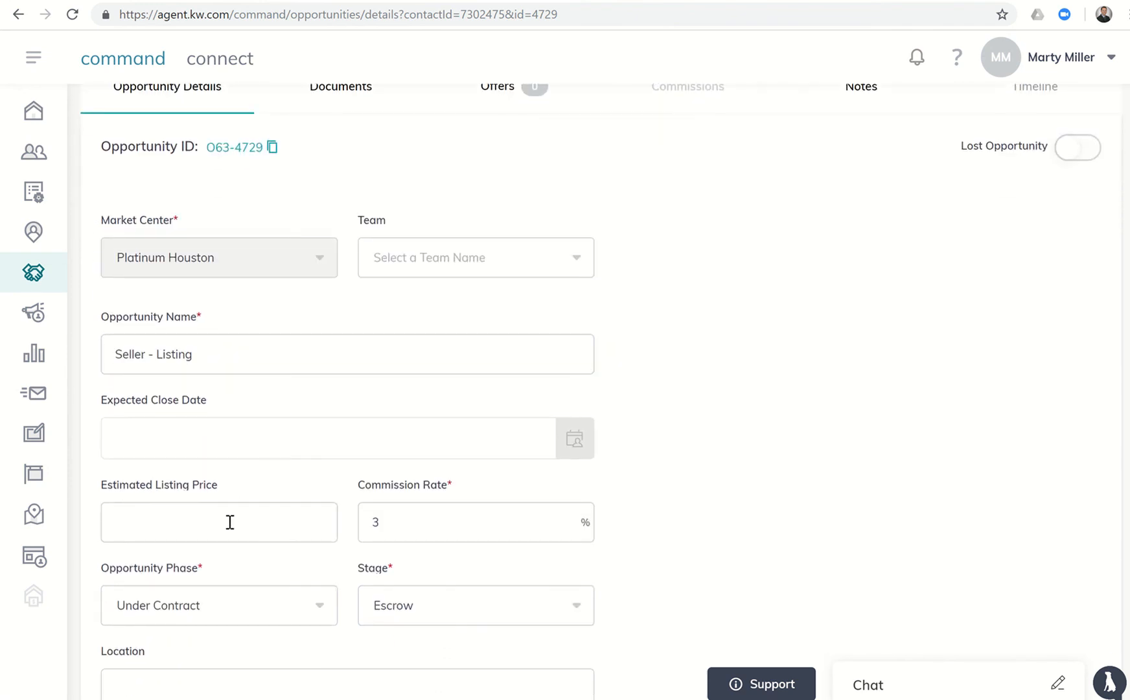
pyautogui.click(219, 523)
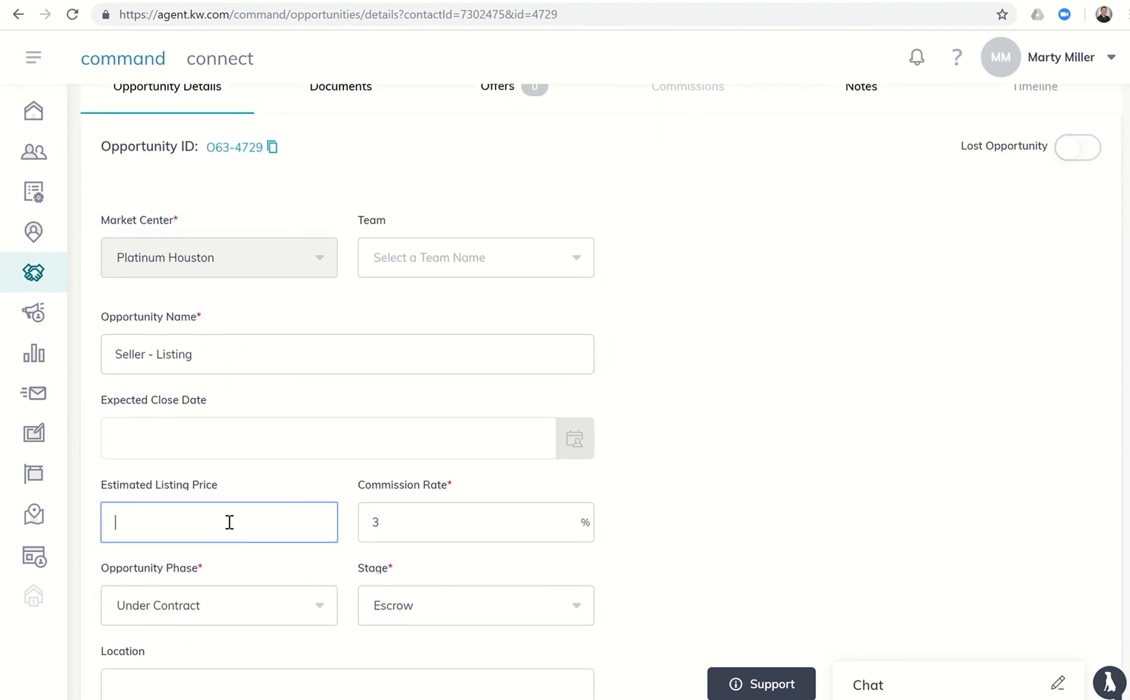
pyautogui.write('$30,000')
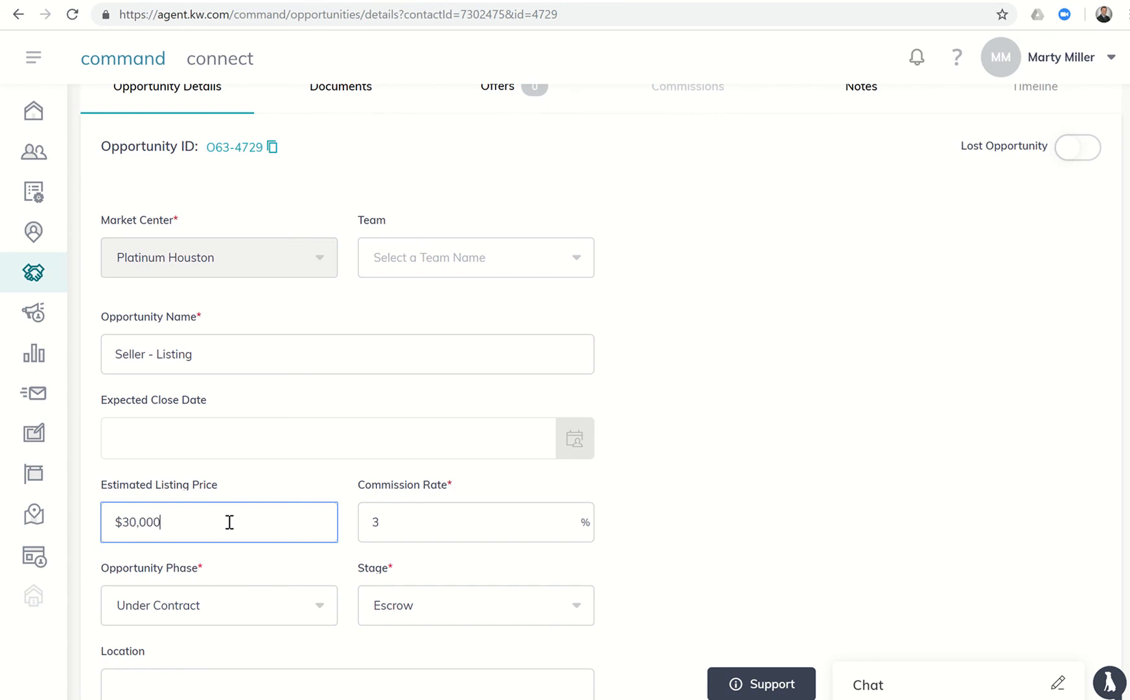
pyautogui.scroll(-3)
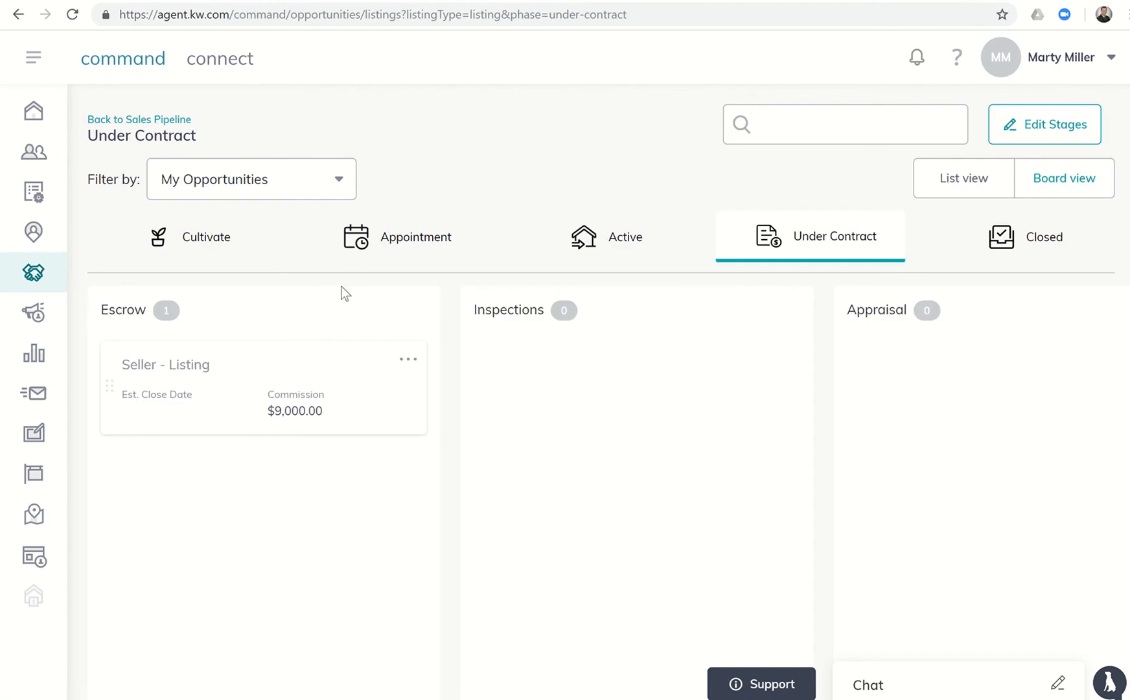
pyautogui.moveTo(295, 424)
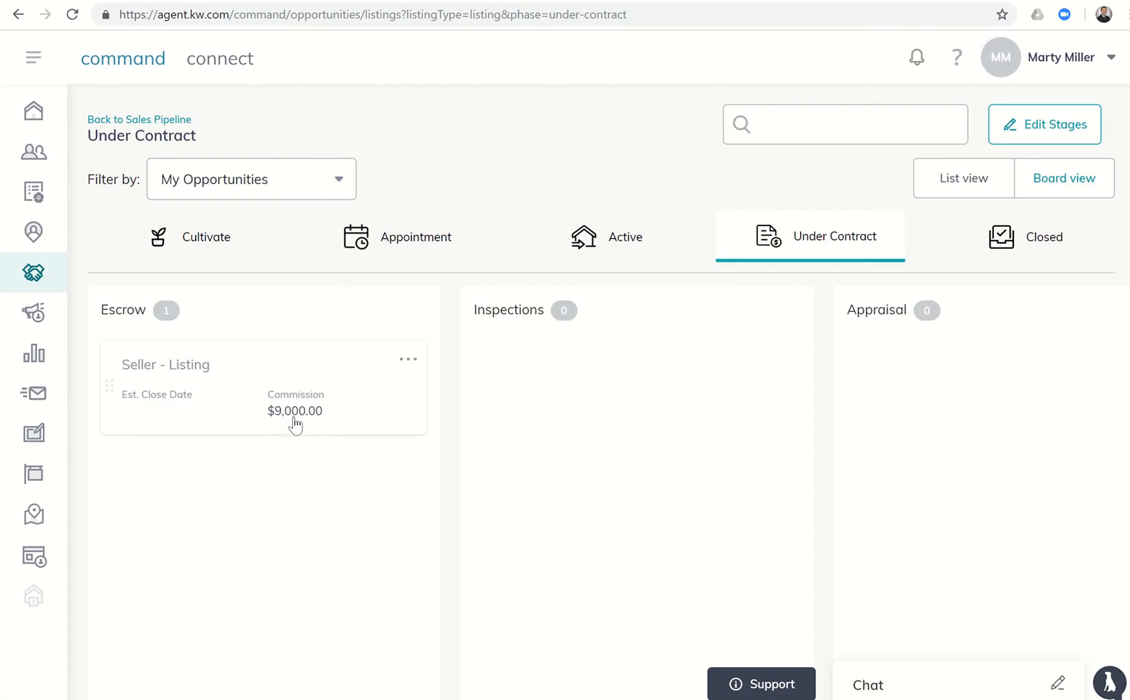
pyautogui.moveTo(184, 171)
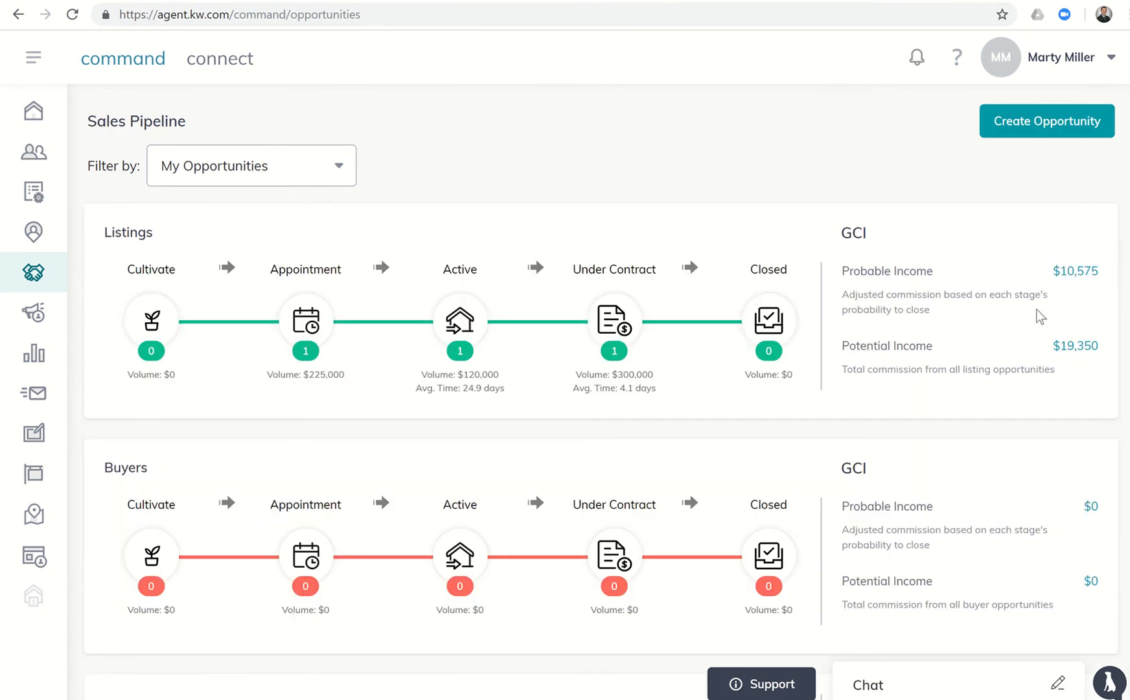
pyautogui.moveTo(1050, 361)
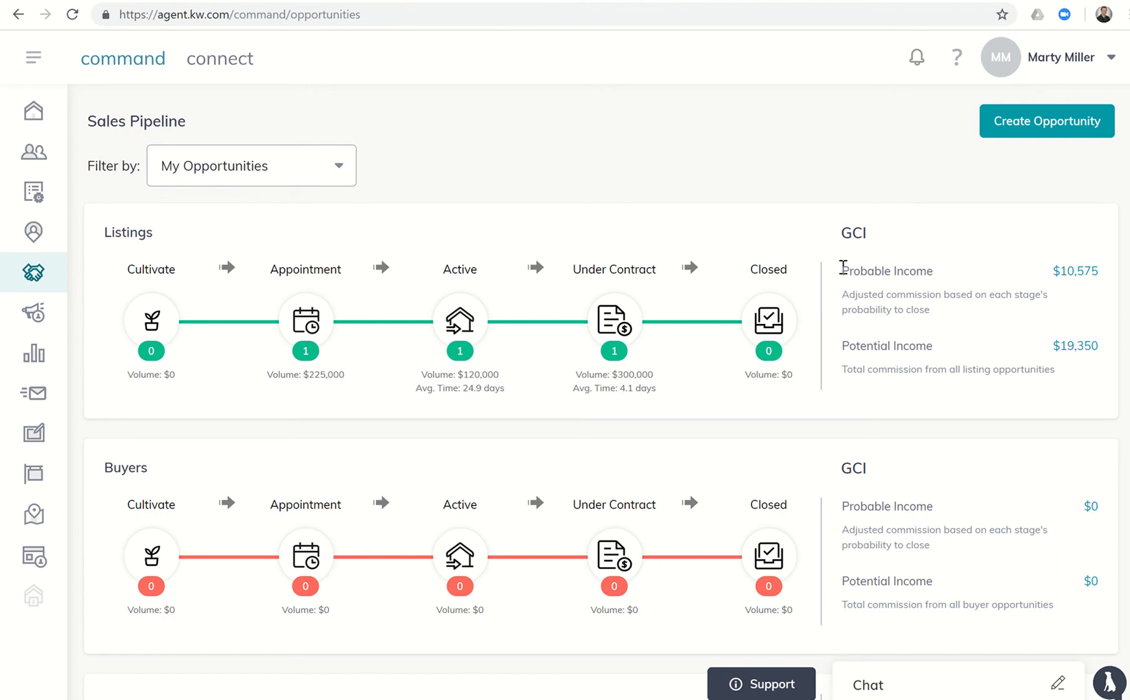
pyautogui.moveTo(626, 280)
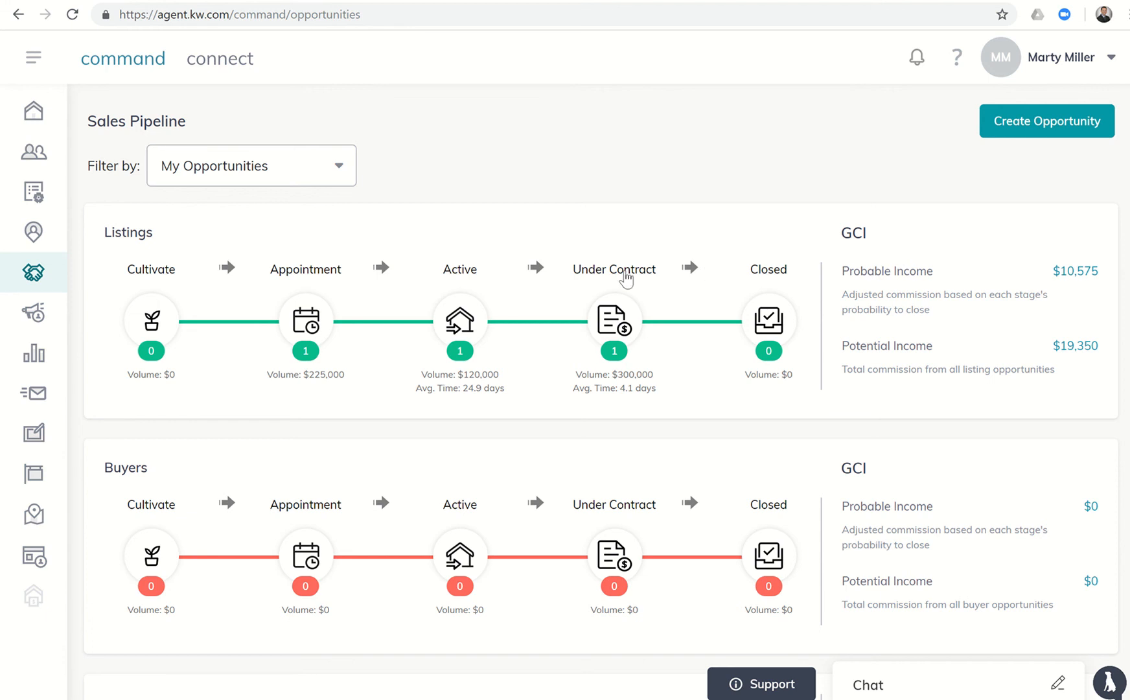
pyautogui.click(613, 320)
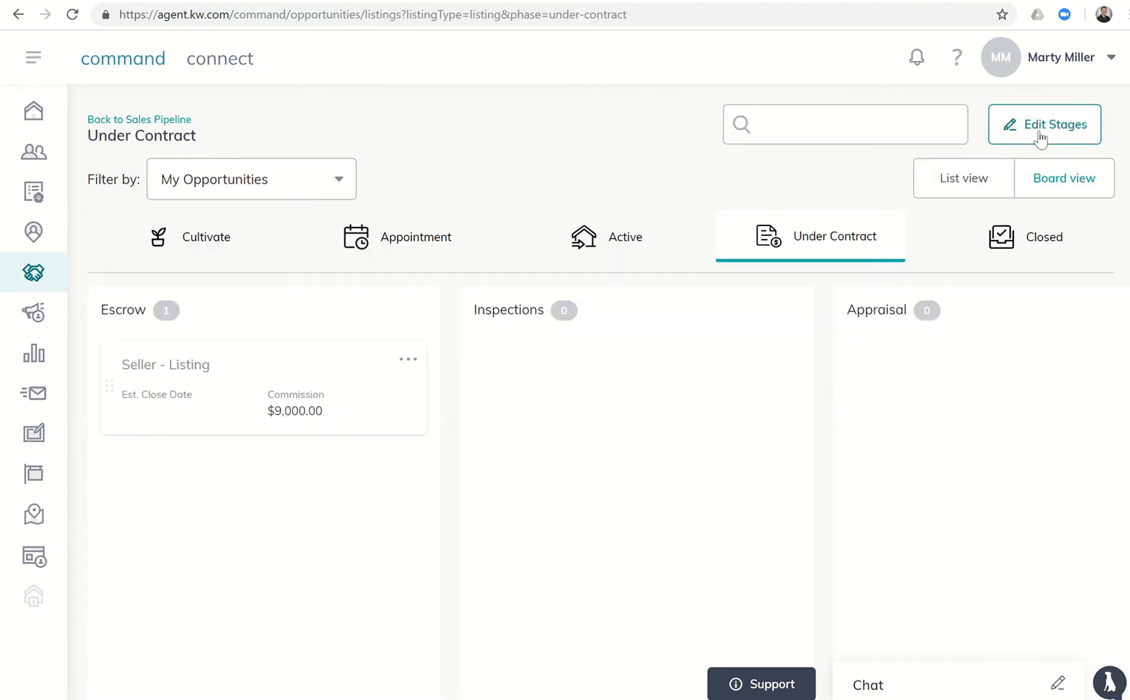
pyautogui.click(1044, 125)
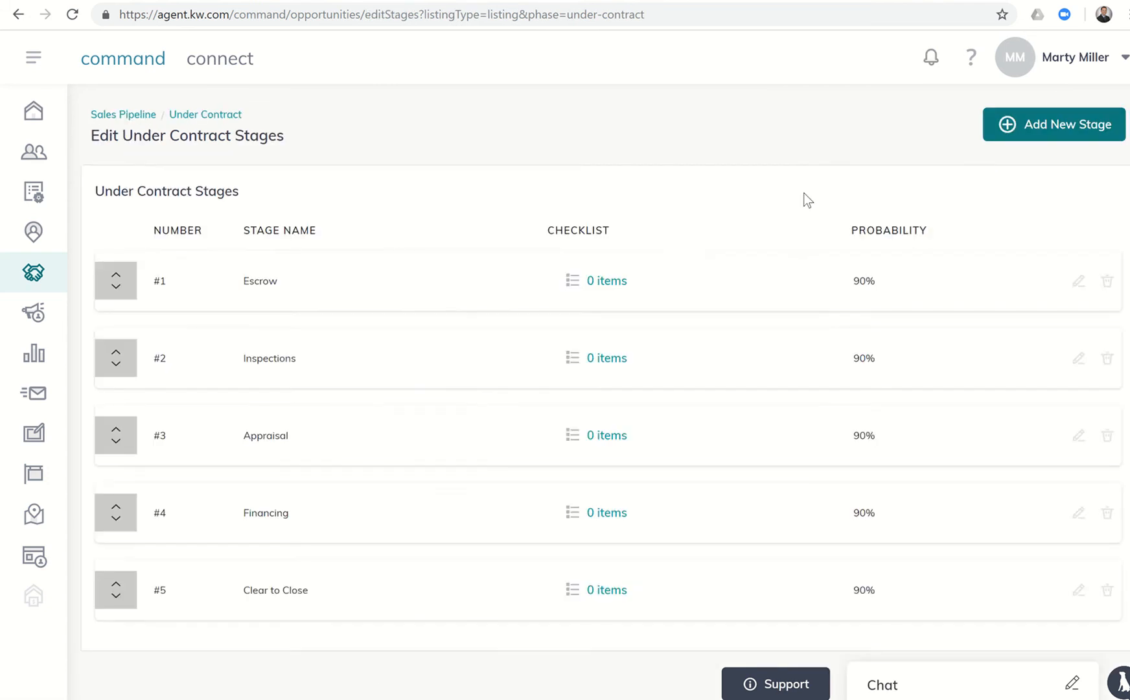
pyautogui.moveTo(813, 287)
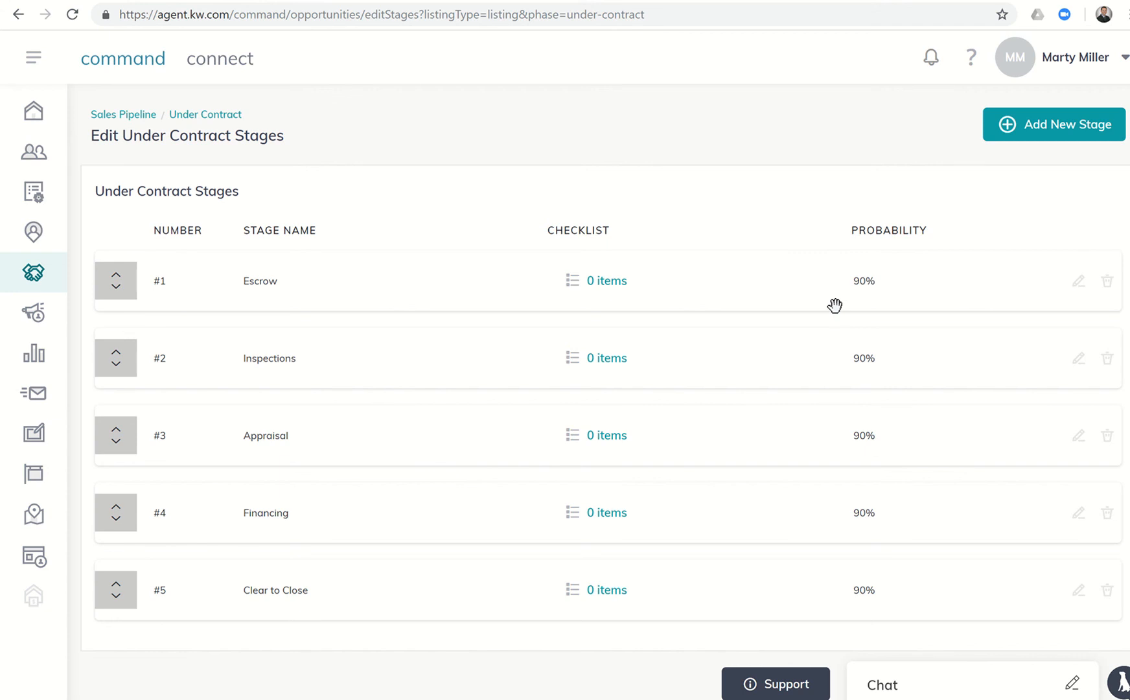
pyautogui.moveTo(905, 293)
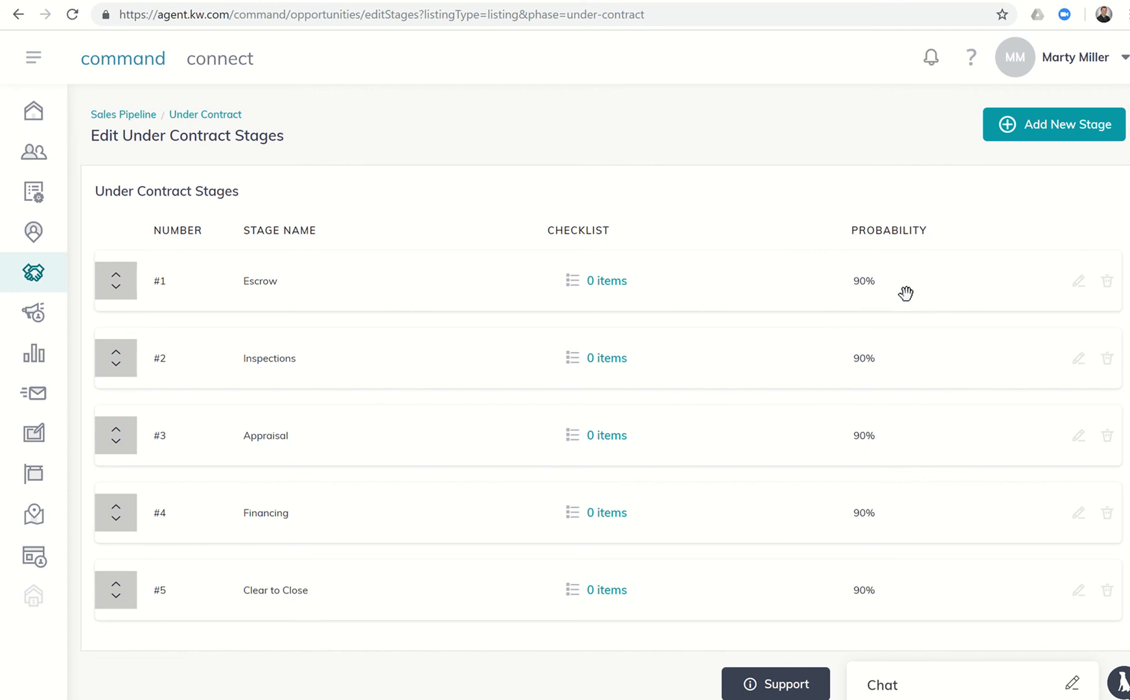
pyautogui.moveTo(872, 267)
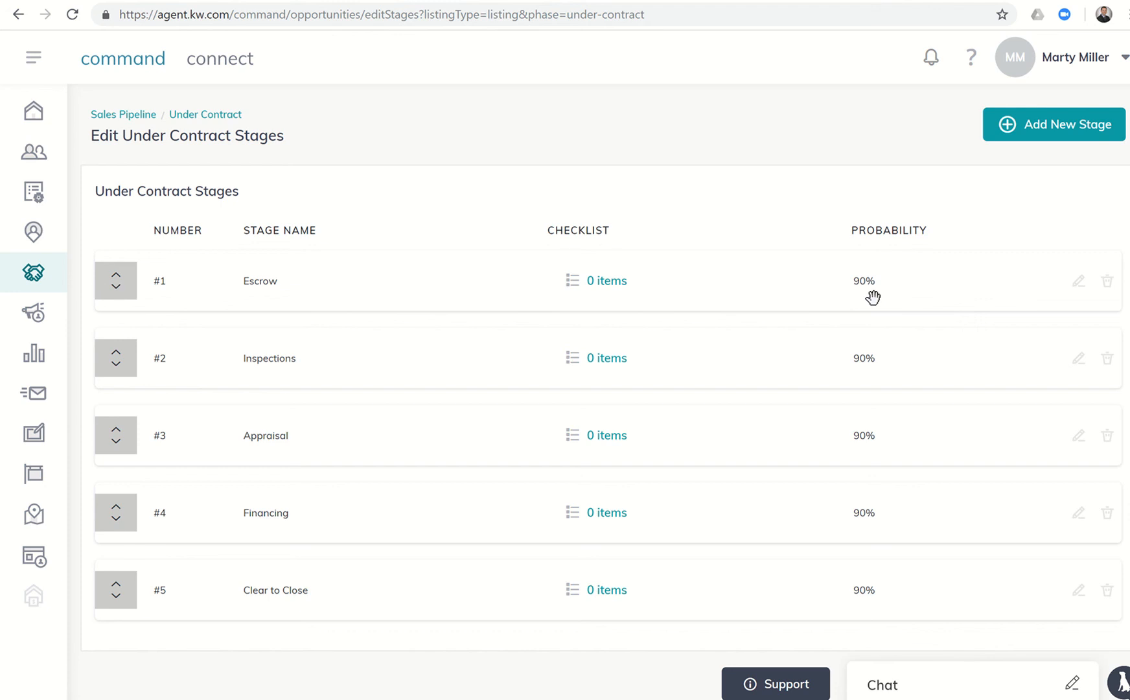
# Step: Set the Escrow stage probability to 80% and Inspections to 85%
pyautogui.click(1078, 280)
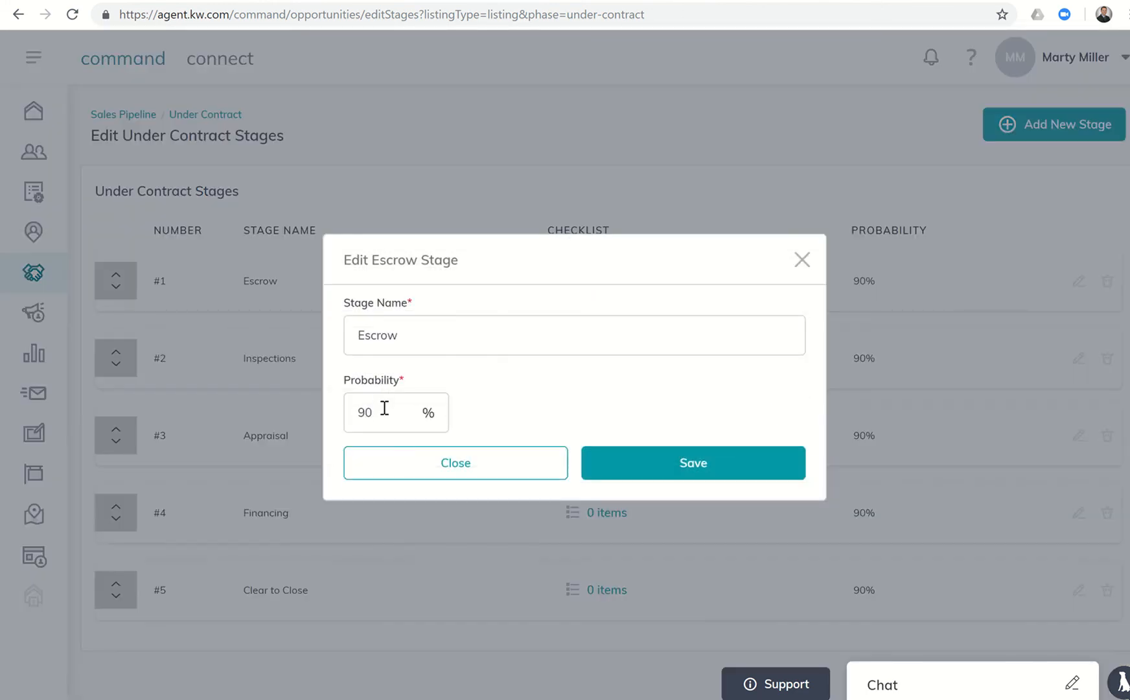
pyautogui.write('80')
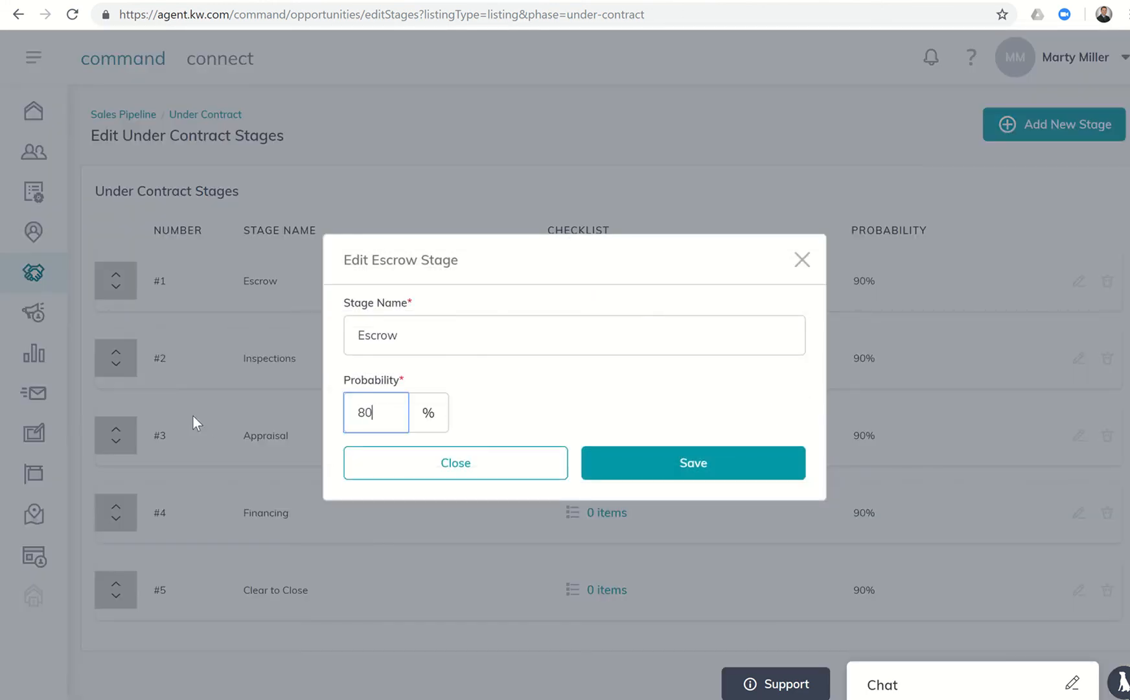
pyautogui.click(692, 462)
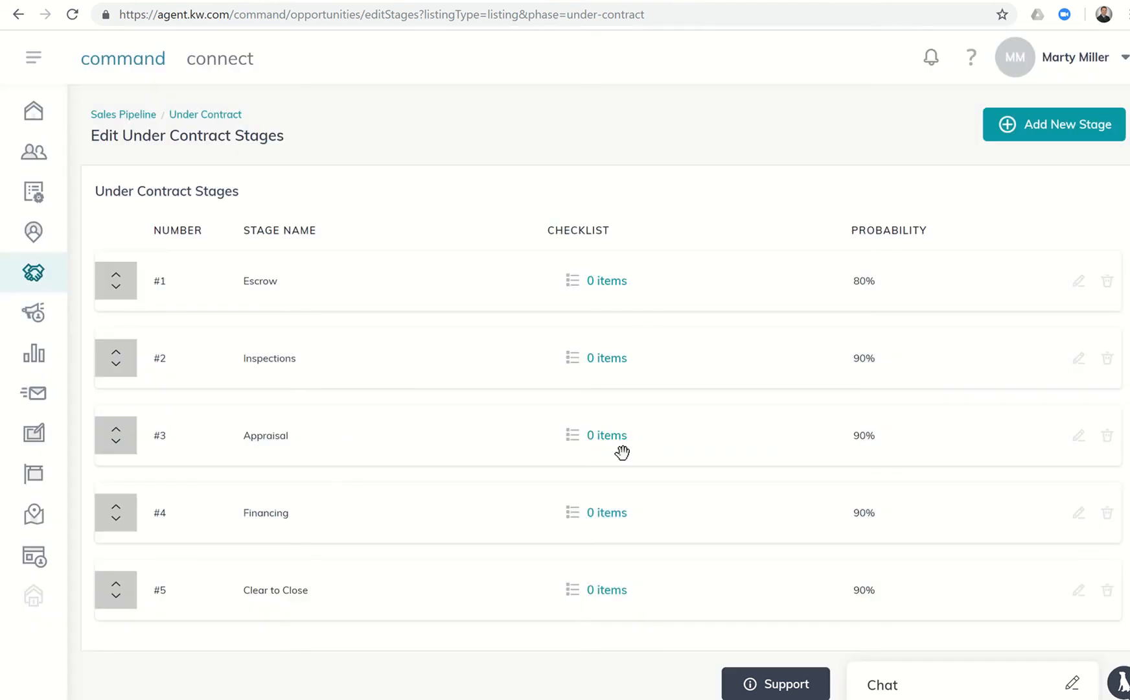
pyautogui.moveTo(845, 355)
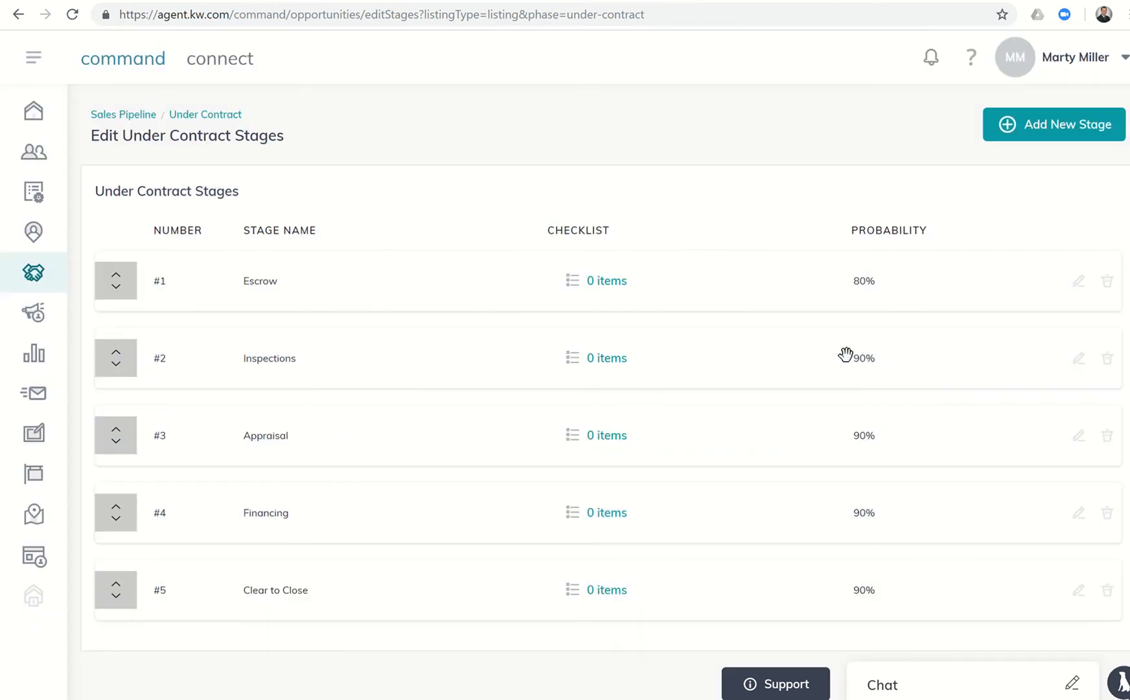
pyautogui.moveTo(1079, 358)
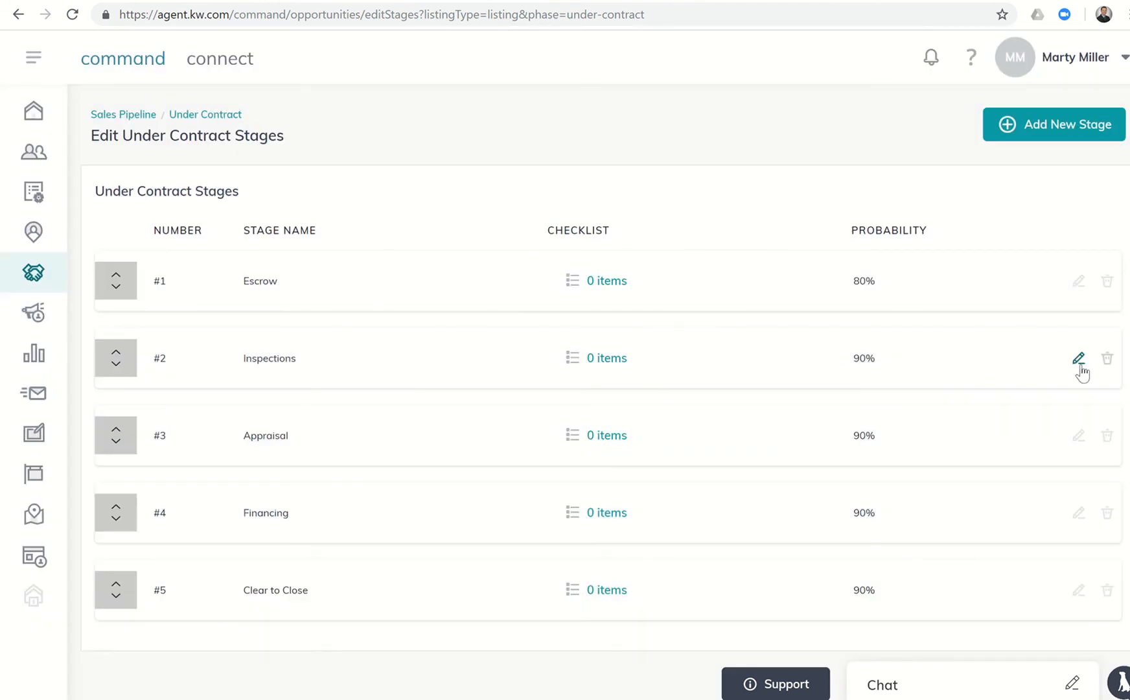
pyautogui.click(1078, 358)
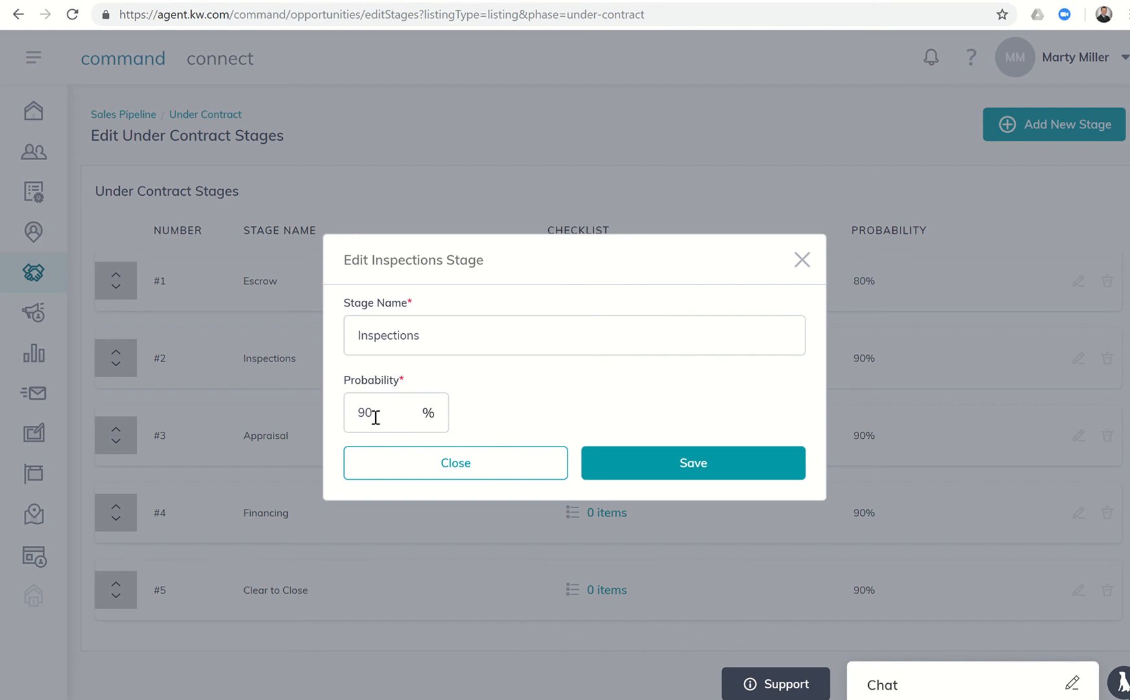
pyautogui.write('85')
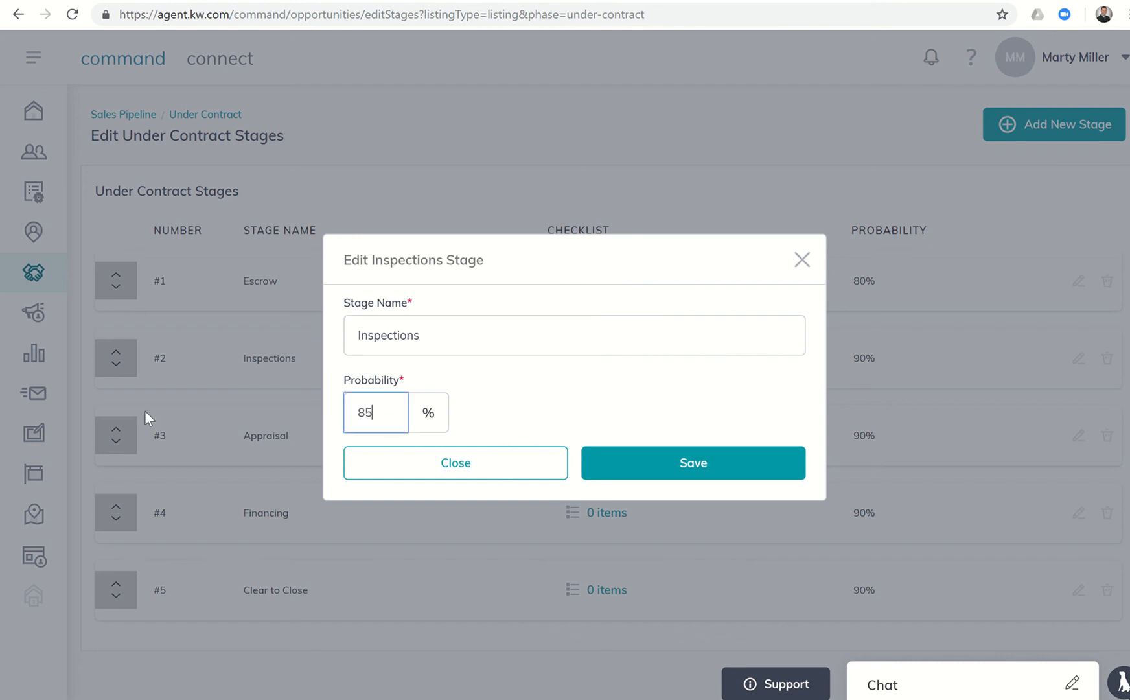
pyautogui.click(692, 463)
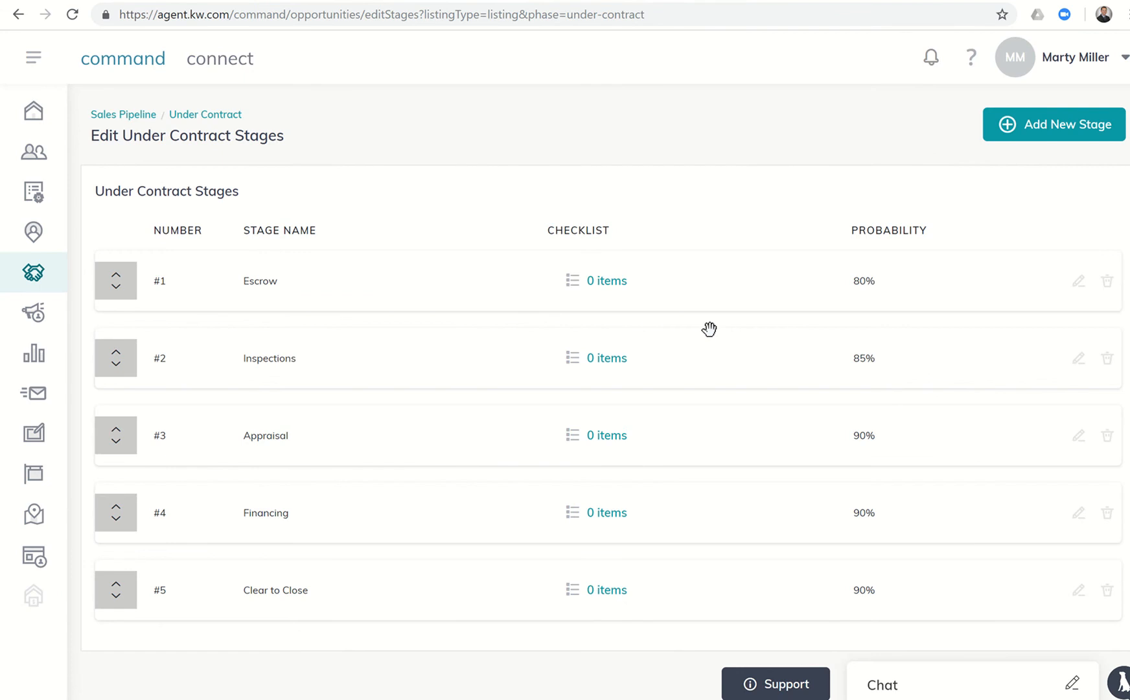
pyautogui.moveTo(690, 442)
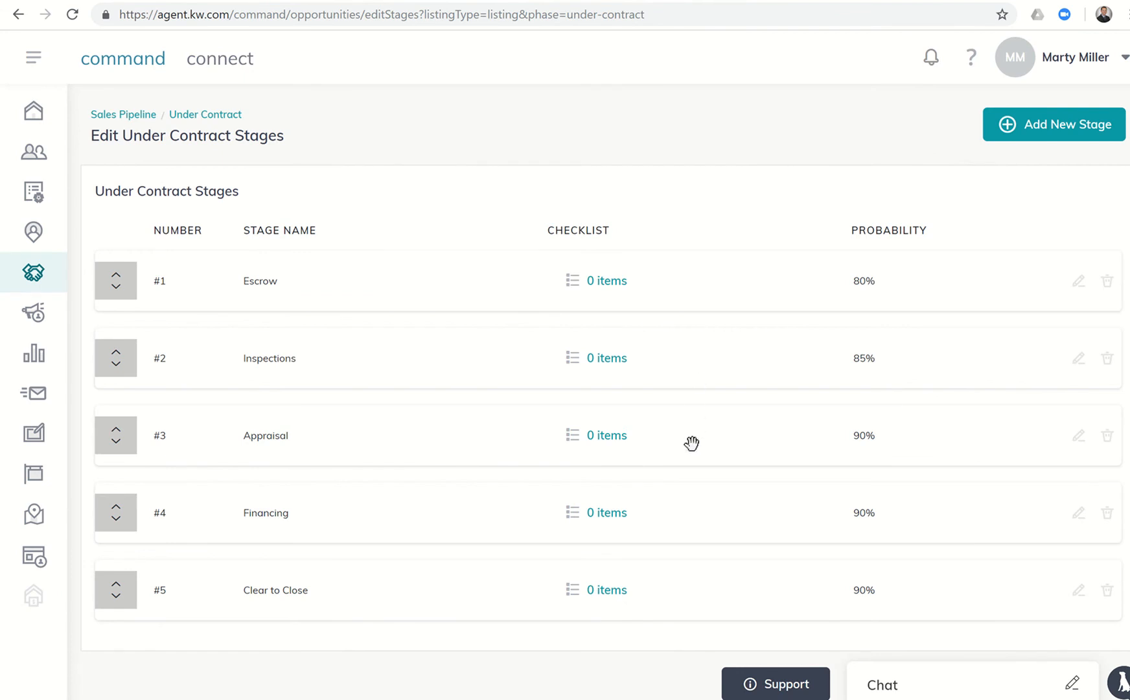
pyautogui.moveTo(737, 509)
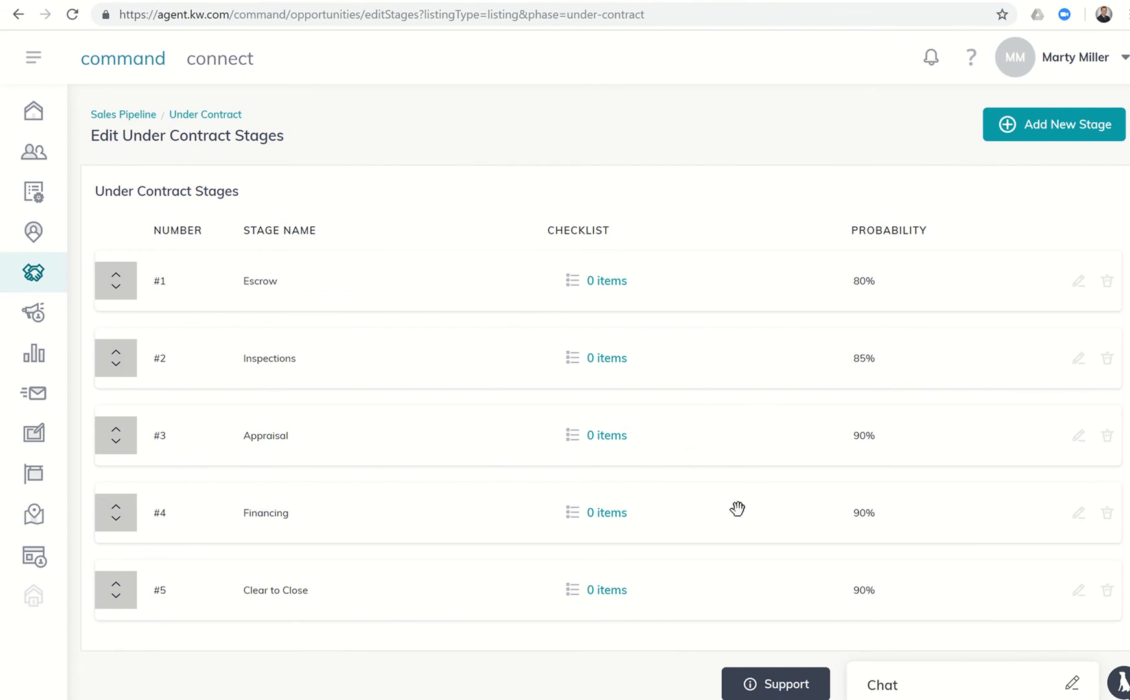
pyautogui.moveTo(868, 563)
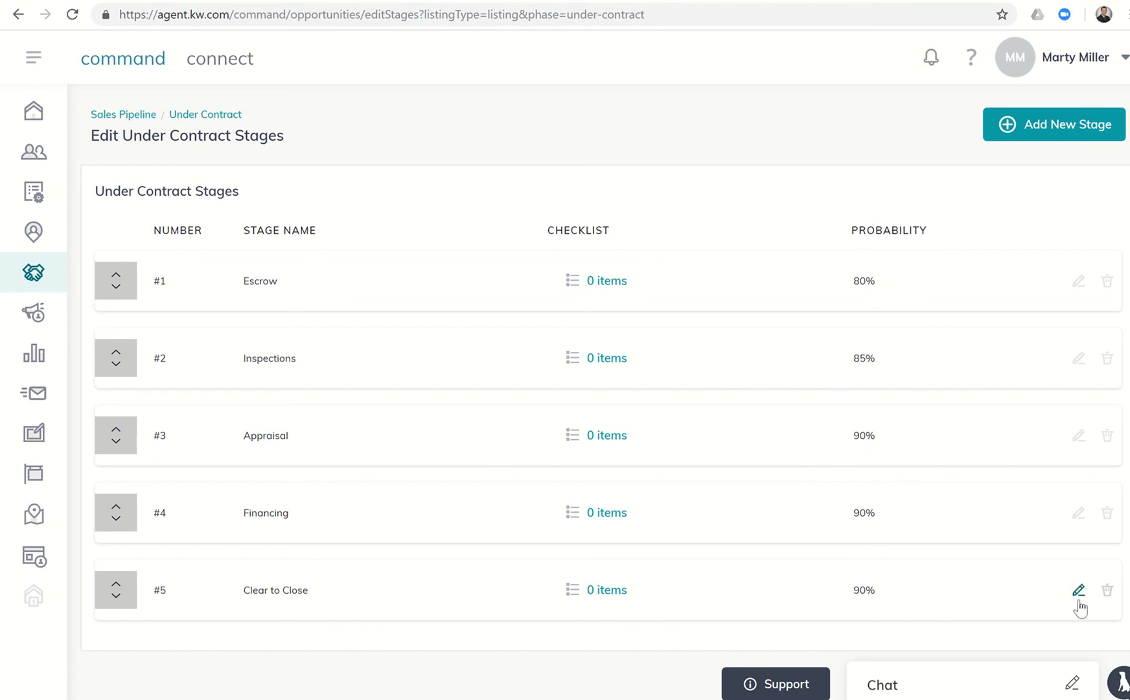
# Step: Set the Clear to Close stage probability to 99%
pyautogui.click(1078, 590)
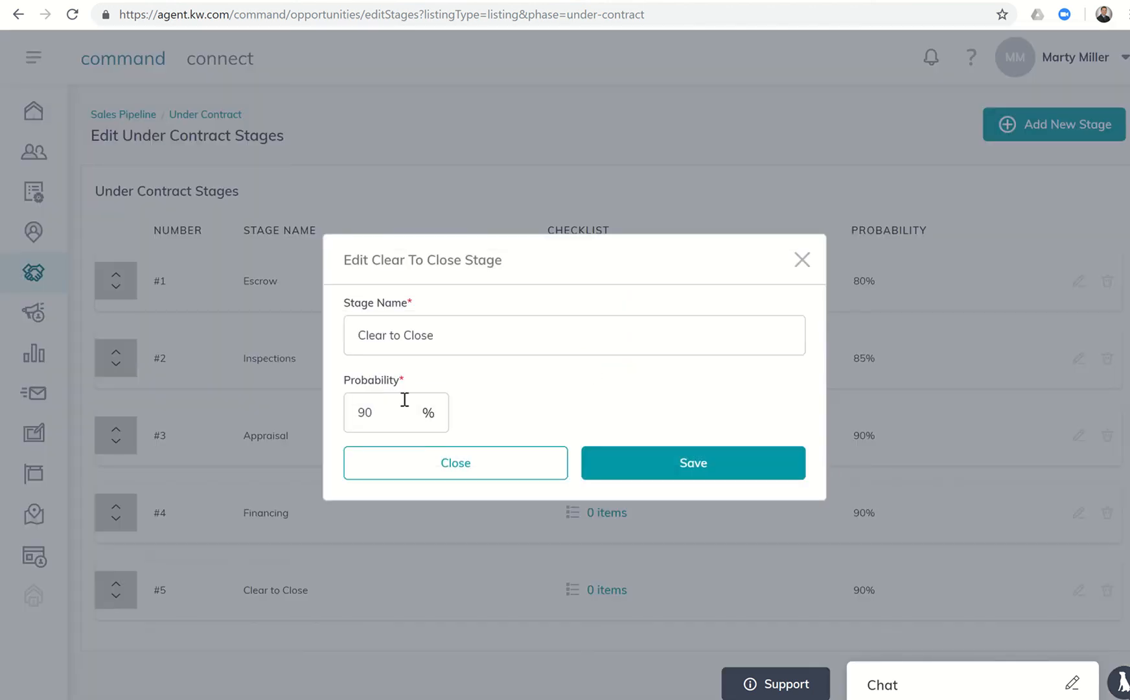
pyautogui.write('99')
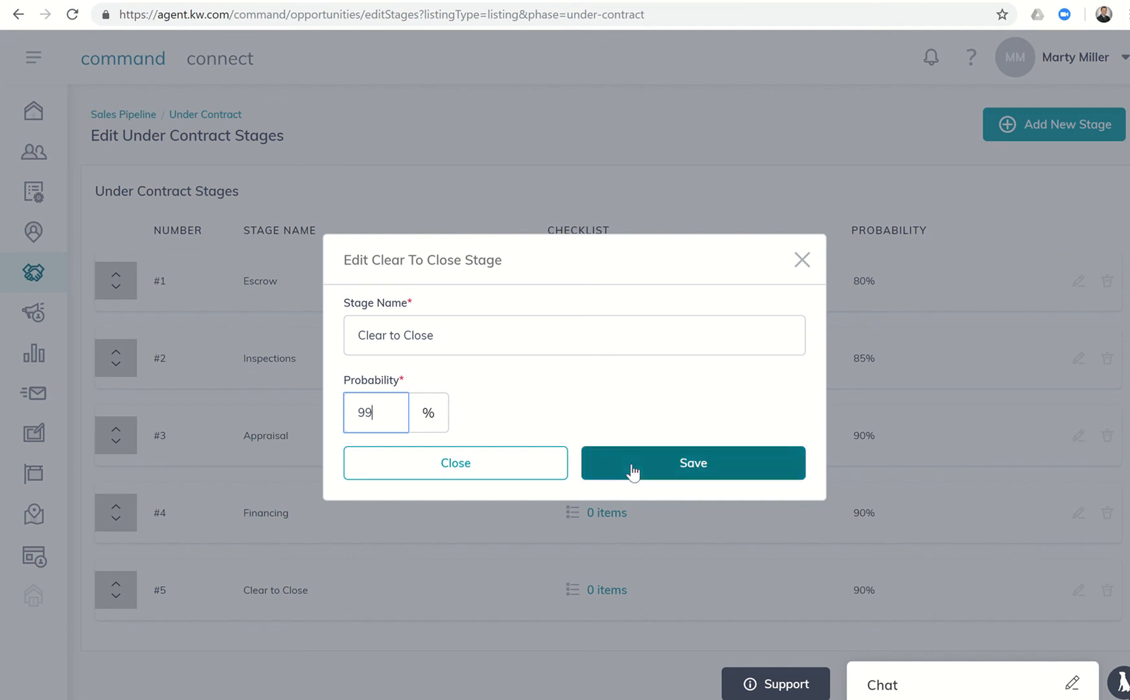
pyautogui.click(691, 462)
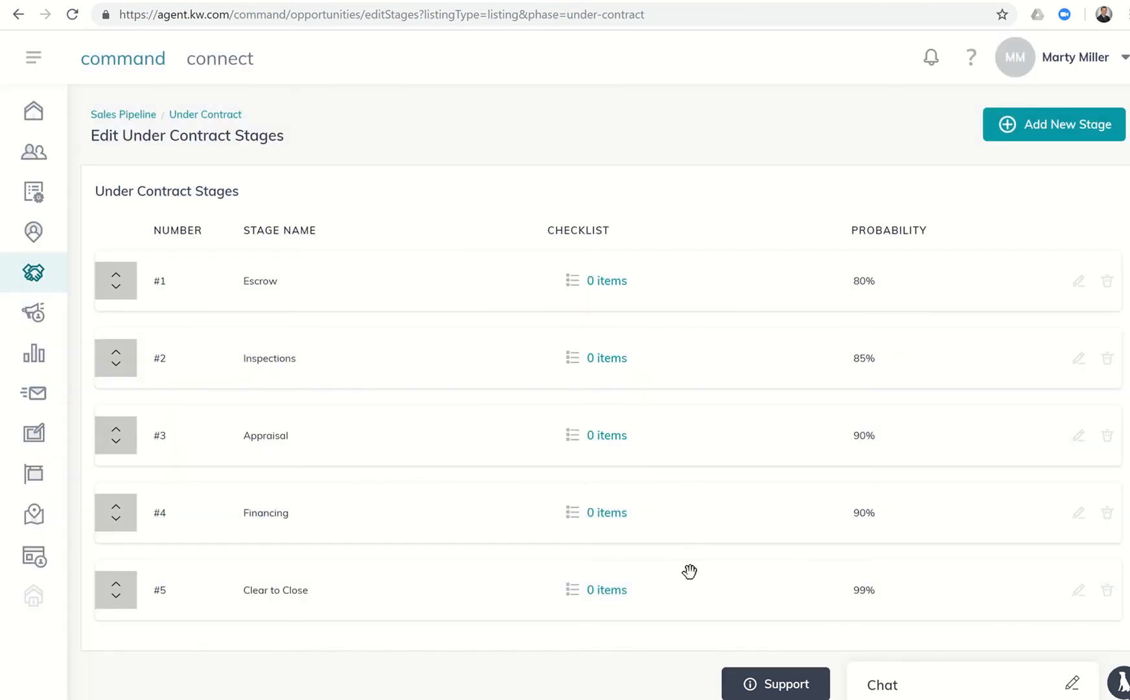
pyautogui.moveTo(882, 257)
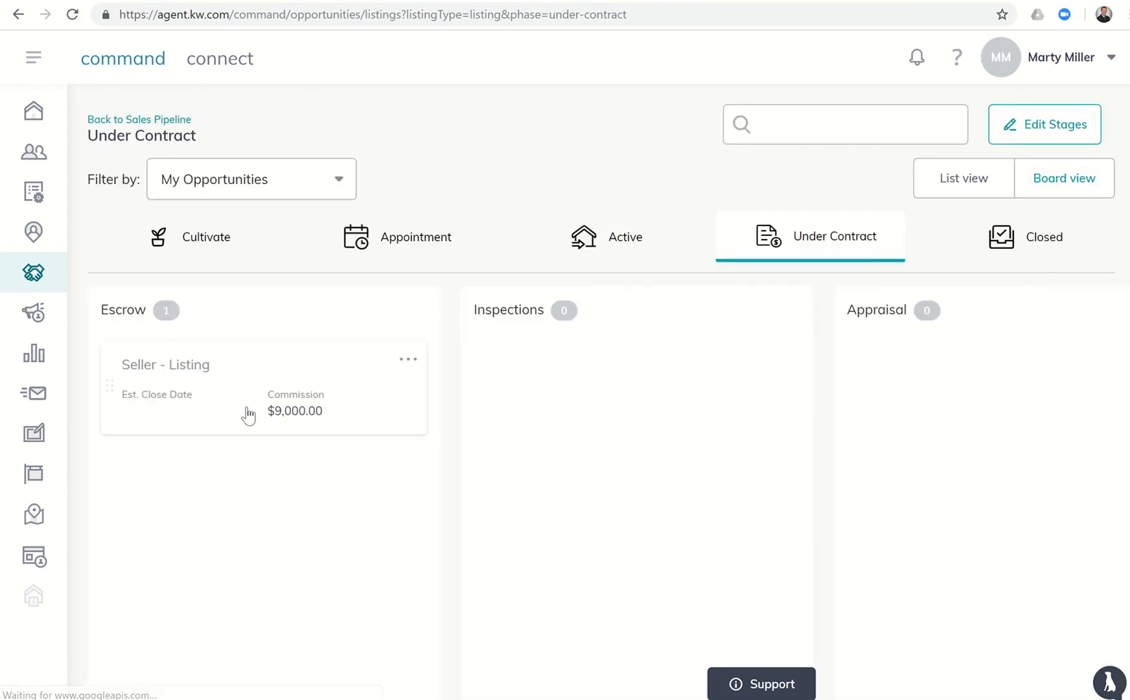
pyautogui.click(1106, 685)
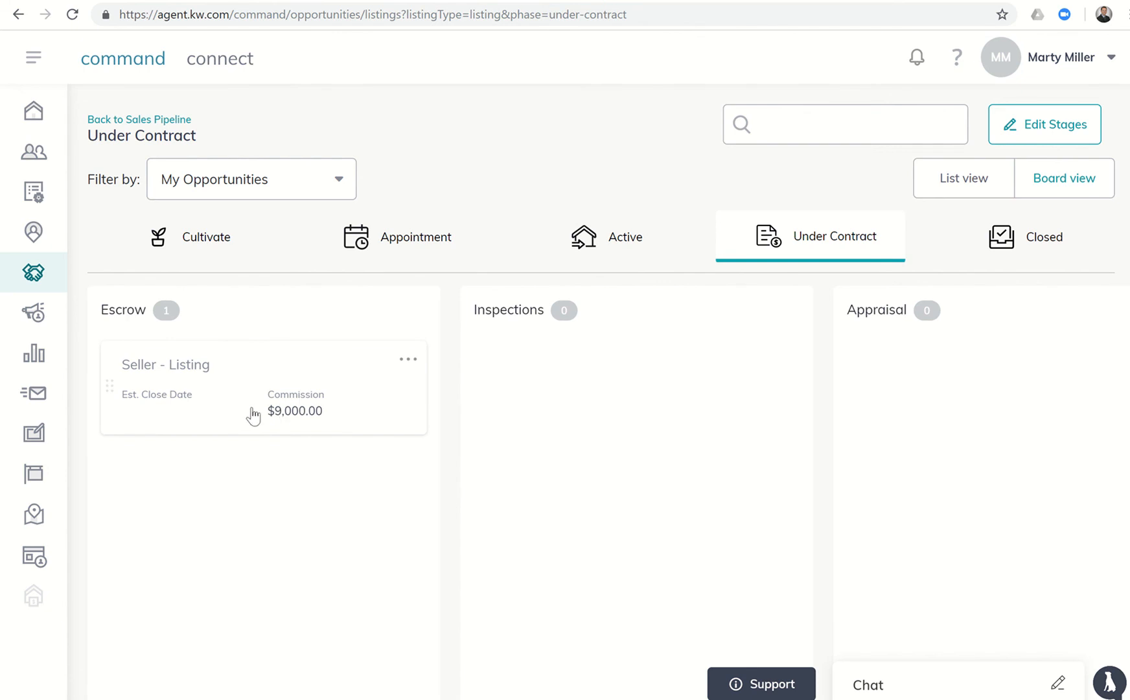
# Step: Review the Seller - Listing details and return to the Sales Pipeline overview
pyautogui.click(164, 365)
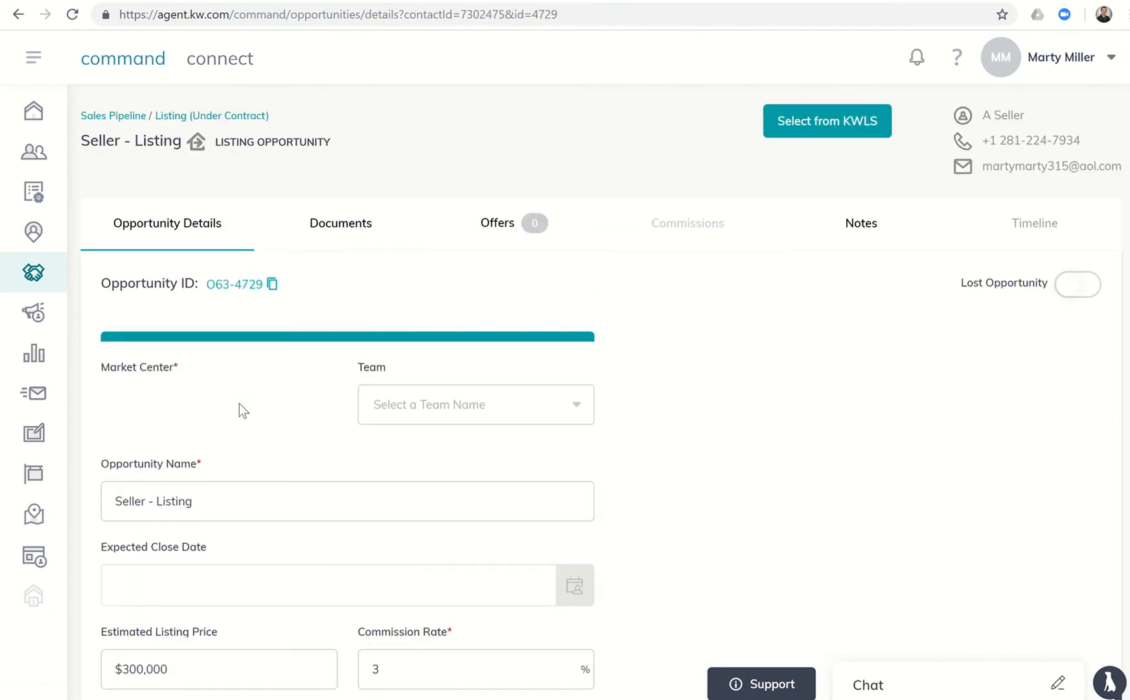
pyautogui.scroll(-3)
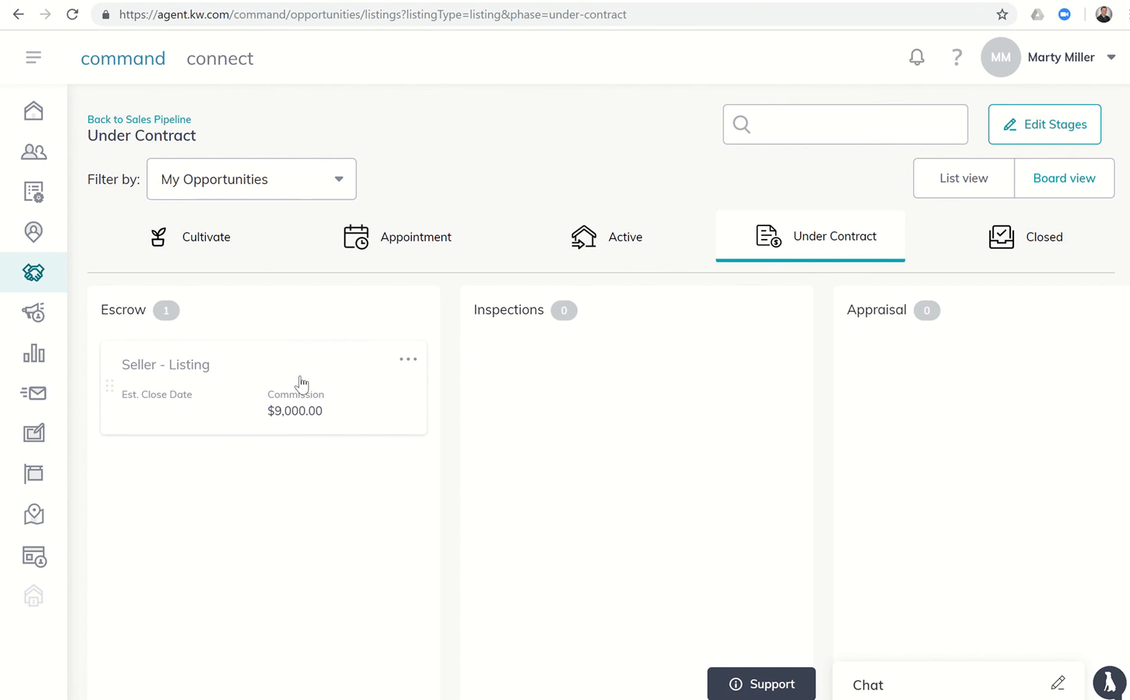
pyautogui.moveTo(159, 128)
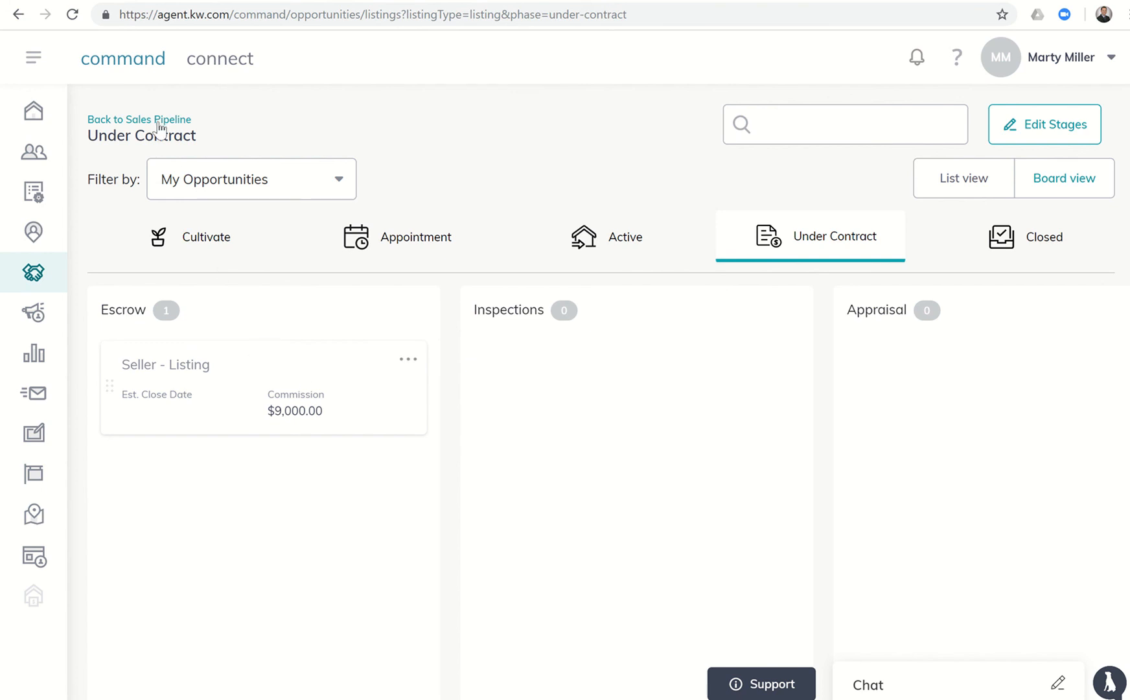
pyautogui.click(138, 119)
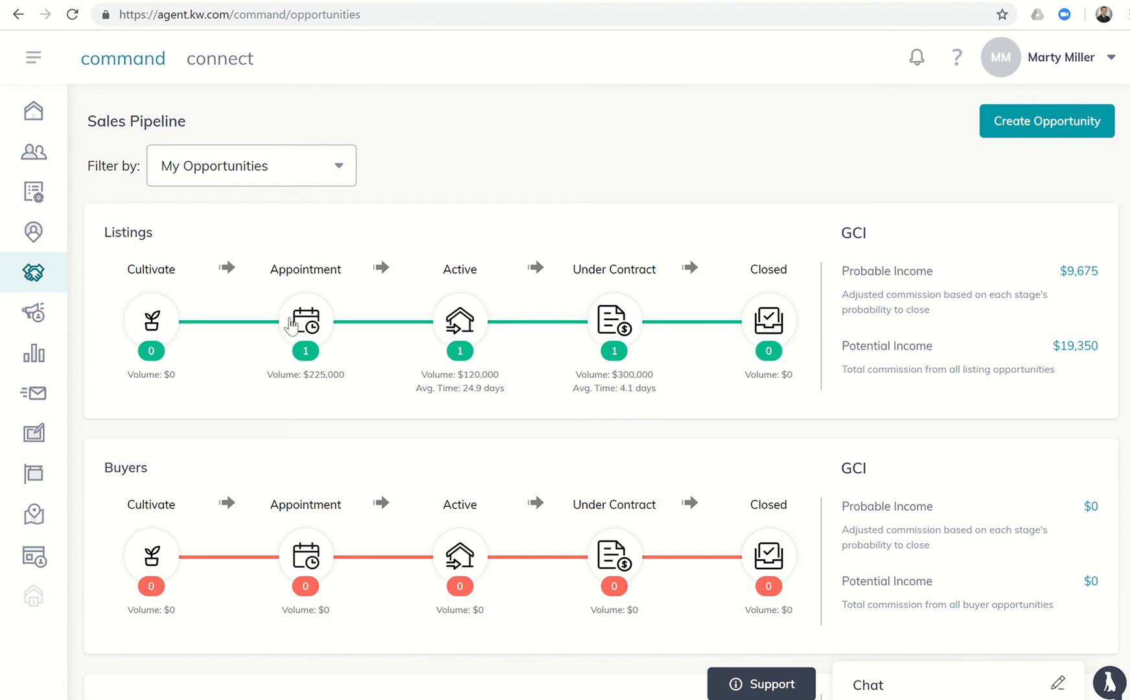
# Step: Reopen the Under Contract board and move the Seller - Listing card toward Clear to Close
pyautogui.click(613, 322)
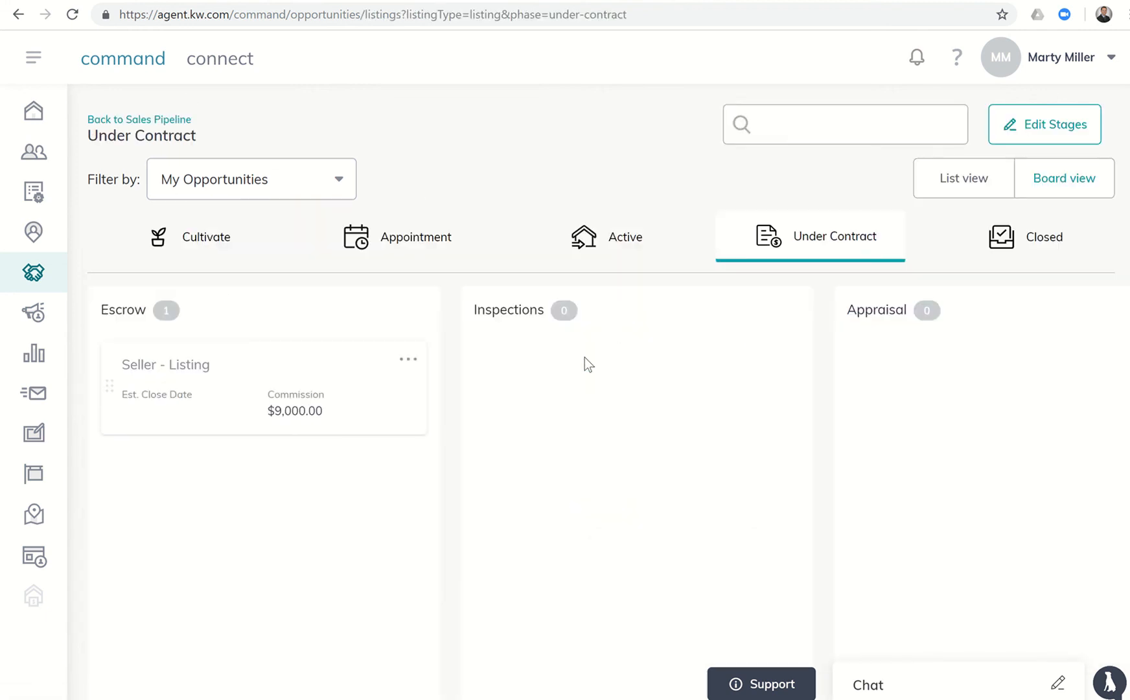
pyautogui.scroll(-3)
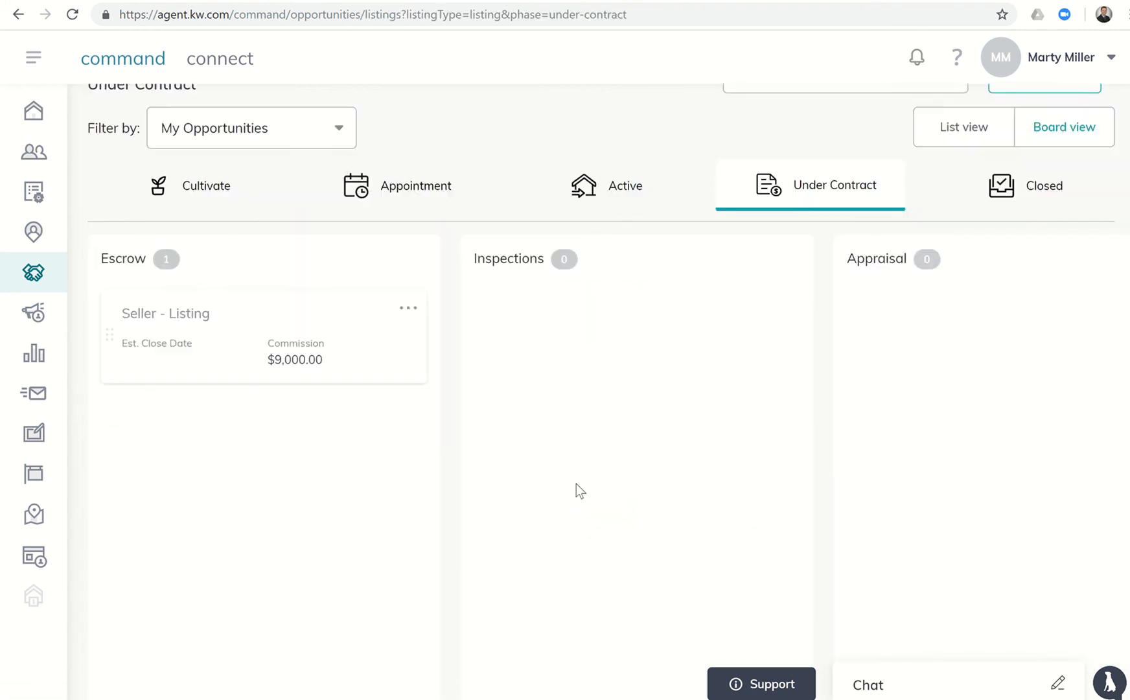
pyautogui.scroll(-3)
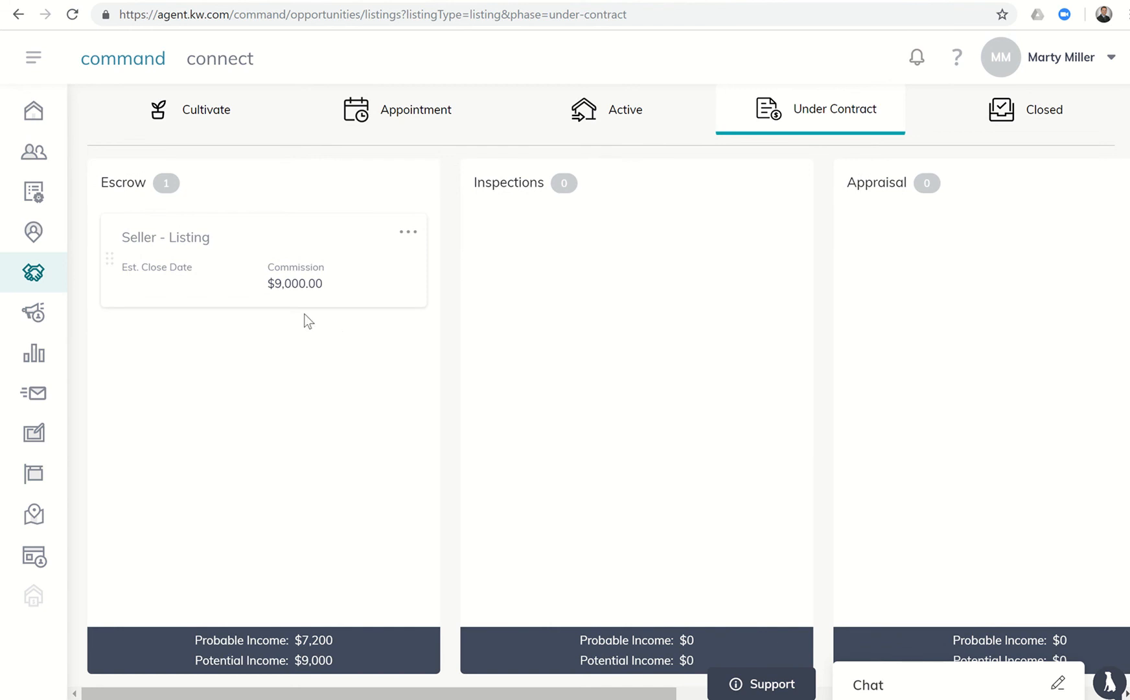
pyautogui.moveTo(284, 639)
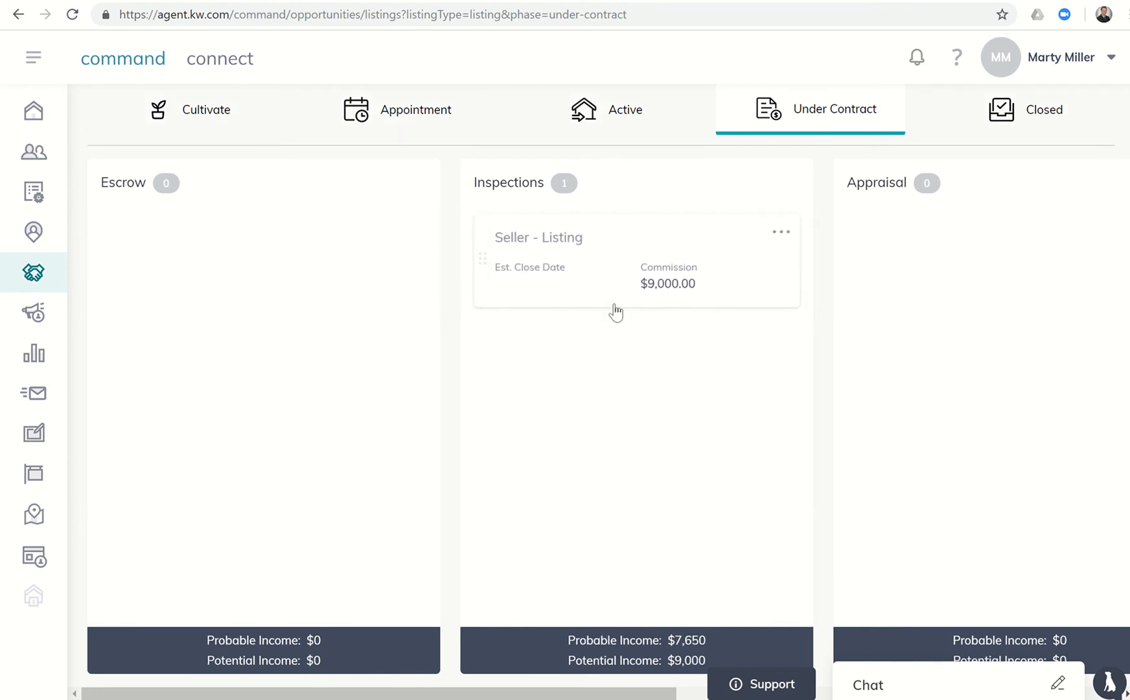
pyautogui.moveTo(698, 611)
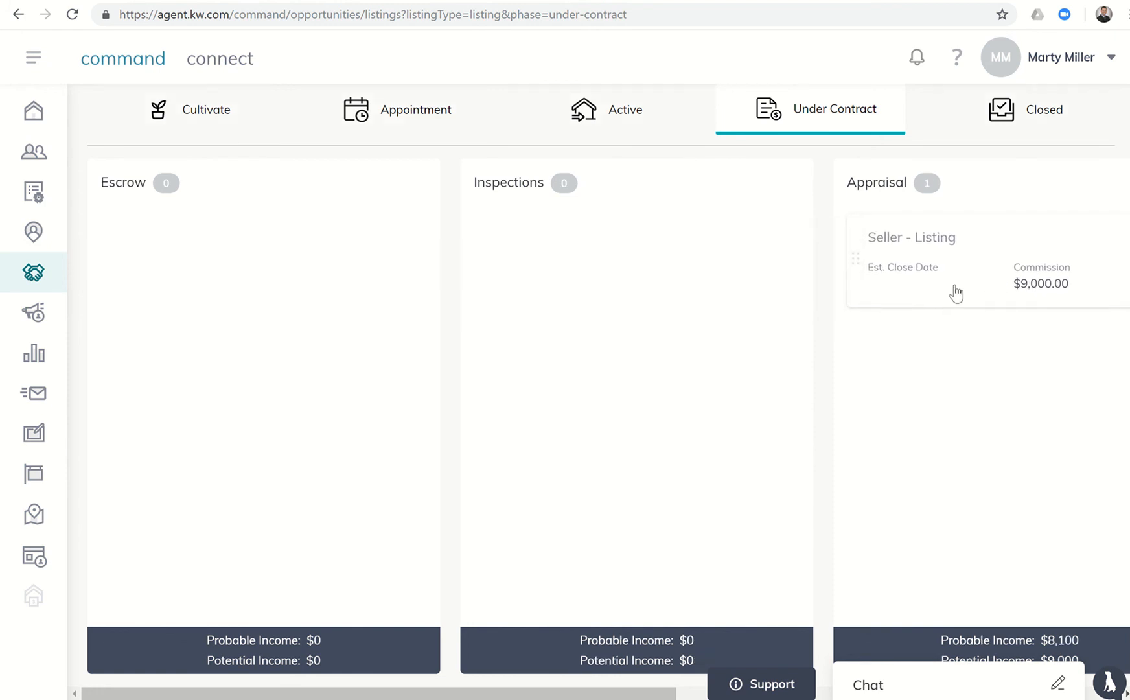
pyautogui.moveTo(859, 661)
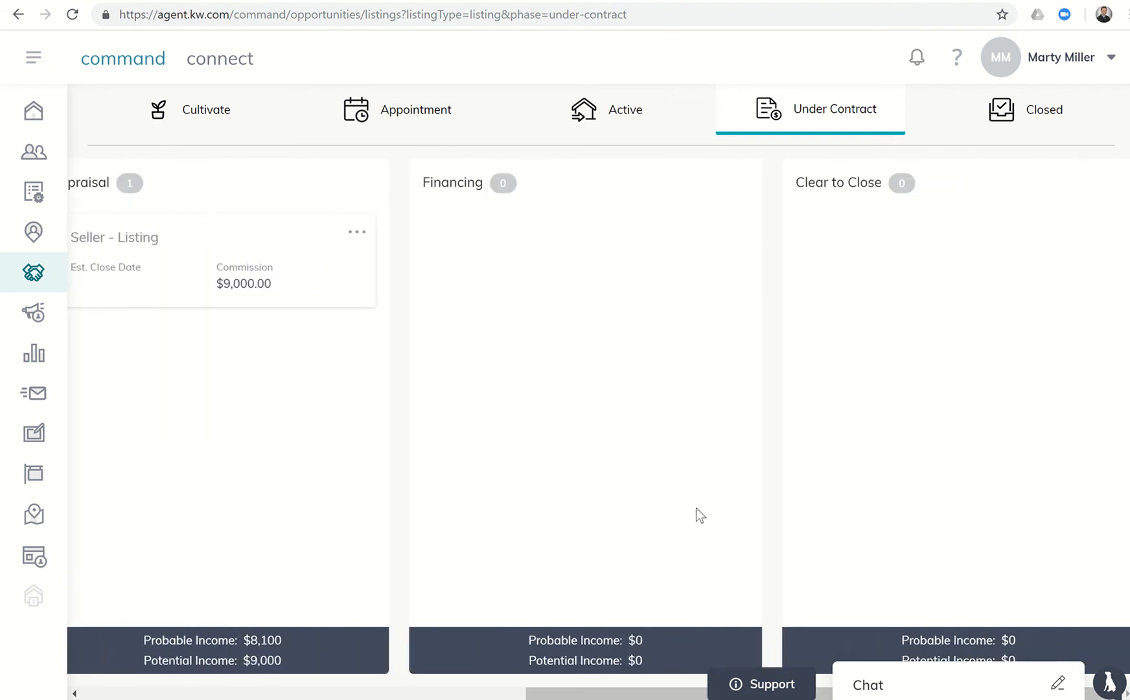
pyautogui.moveTo(442, 311)
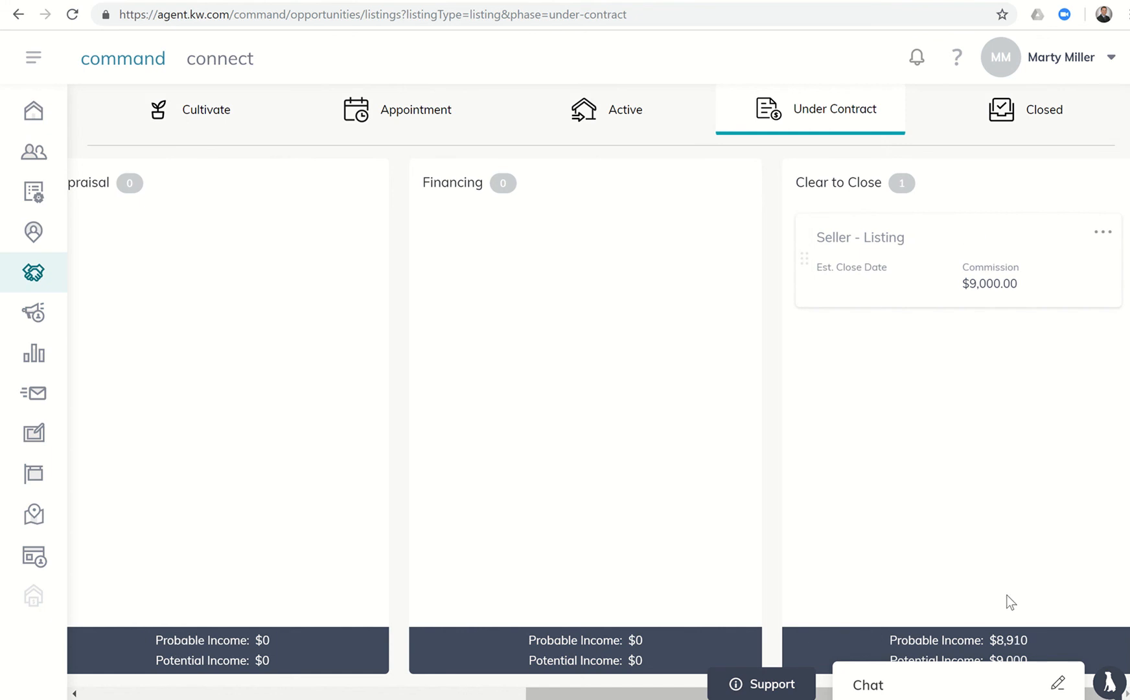
pyautogui.moveTo(1095, 582)
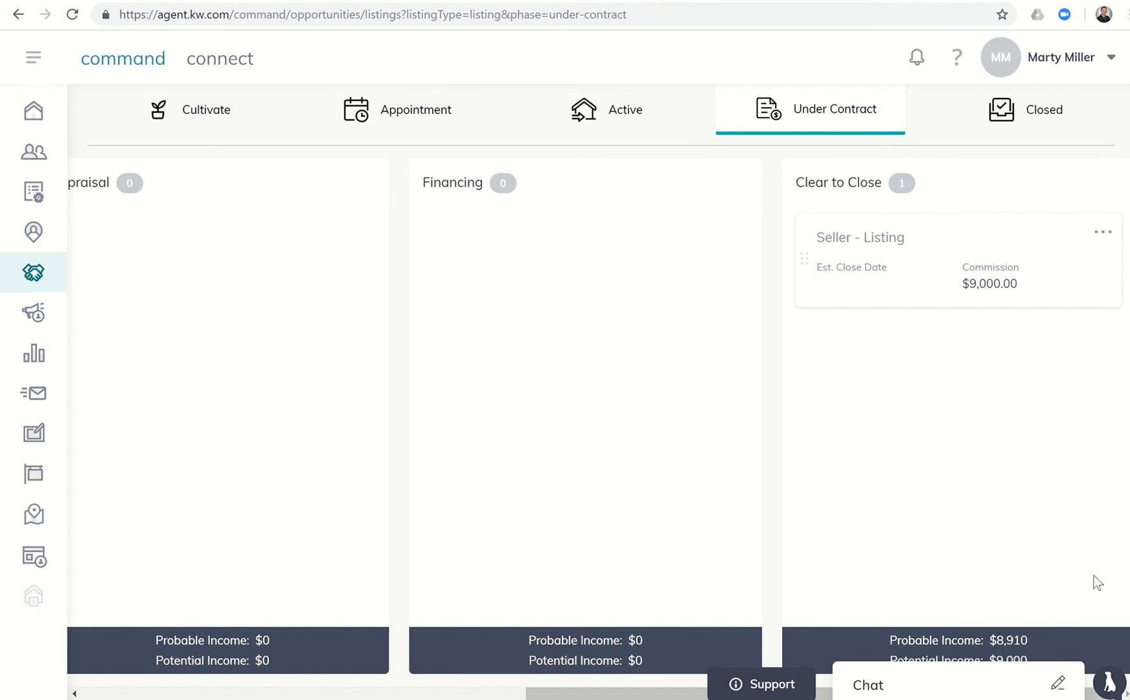
pyautogui.moveTo(991, 657)
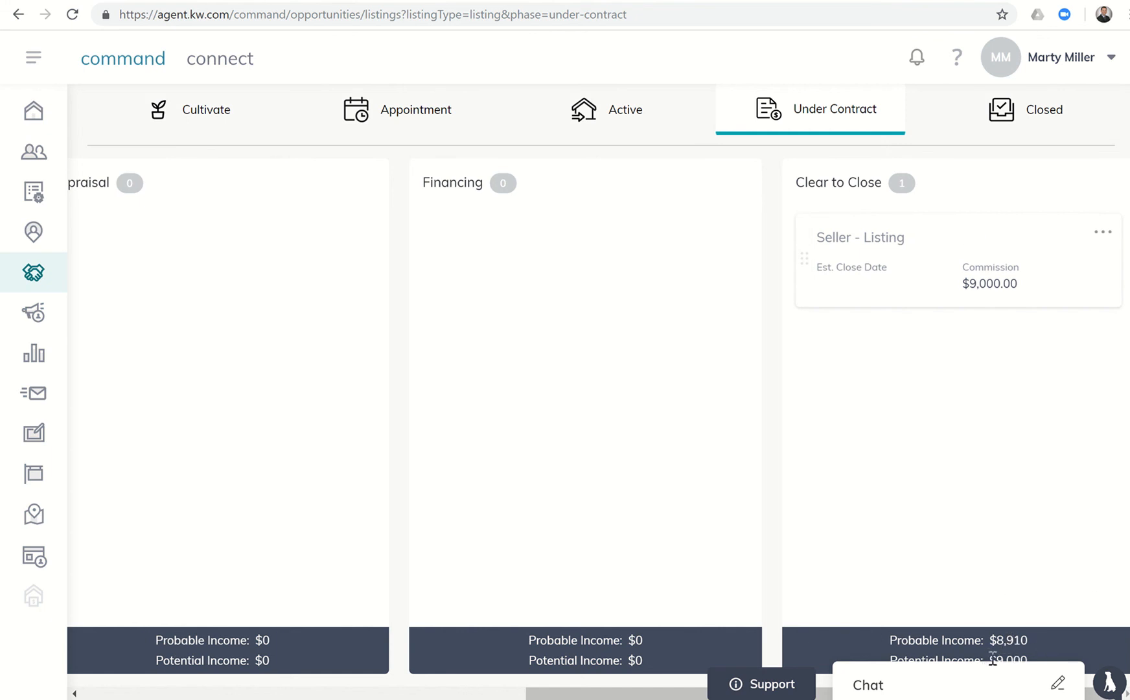
pyautogui.moveTo(1000, 659)
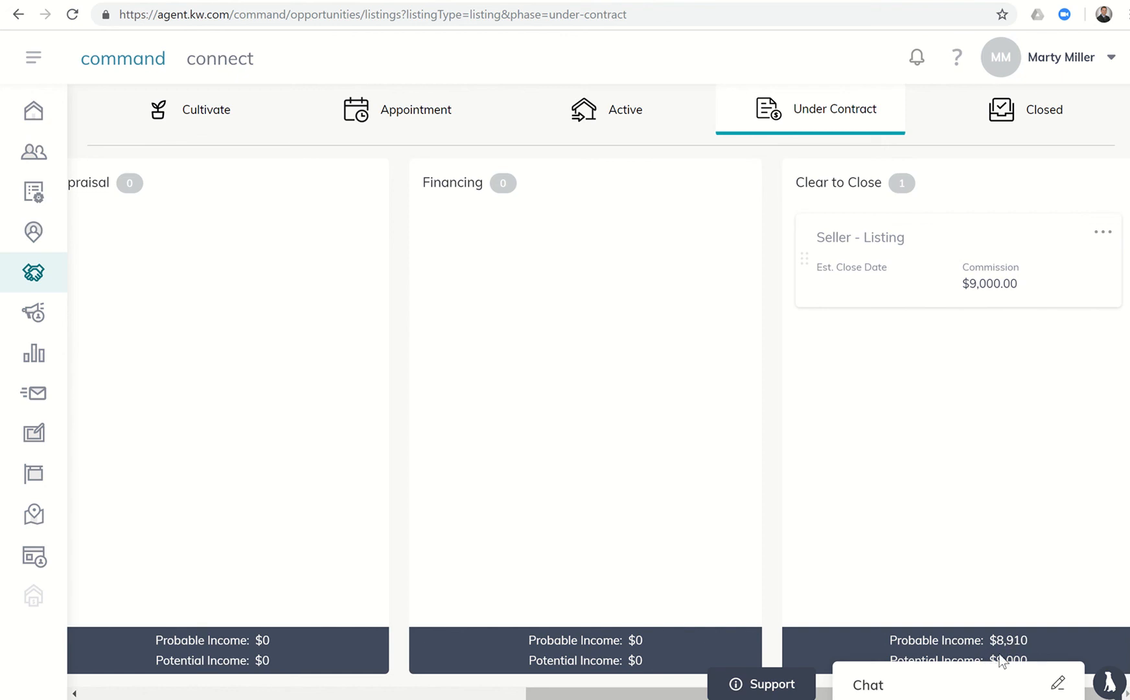
pyautogui.moveTo(375, 195)
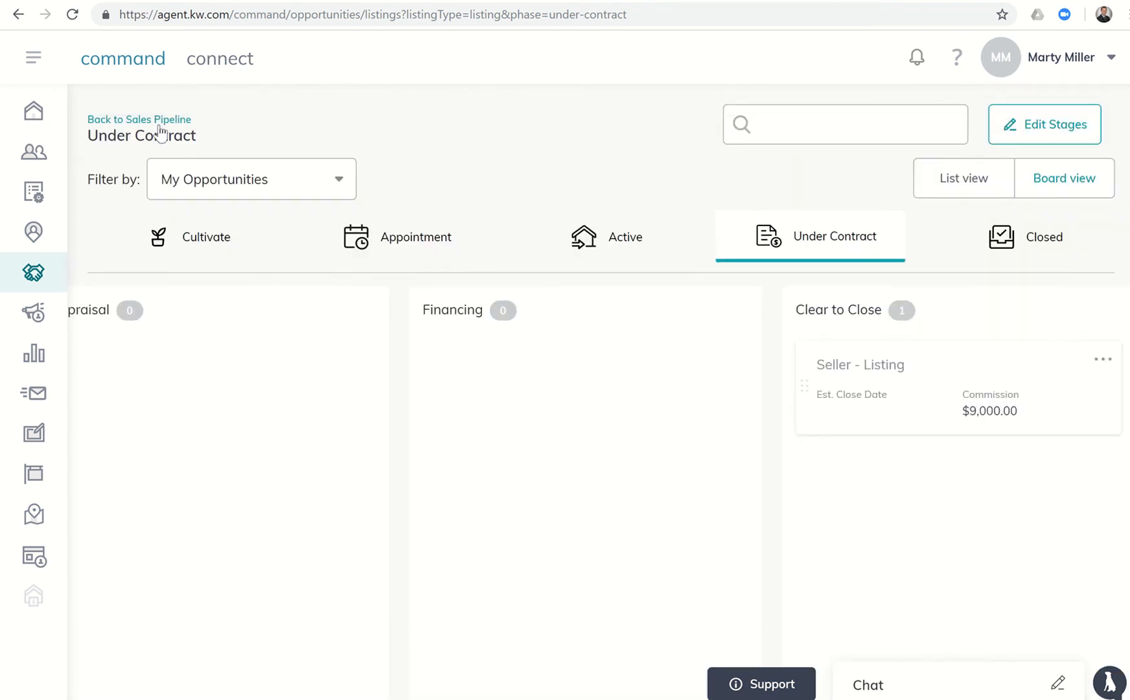
# Step: Return to the Sales Pipeline, where listings probable income reads $11,385
pyautogui.click(138, 119)
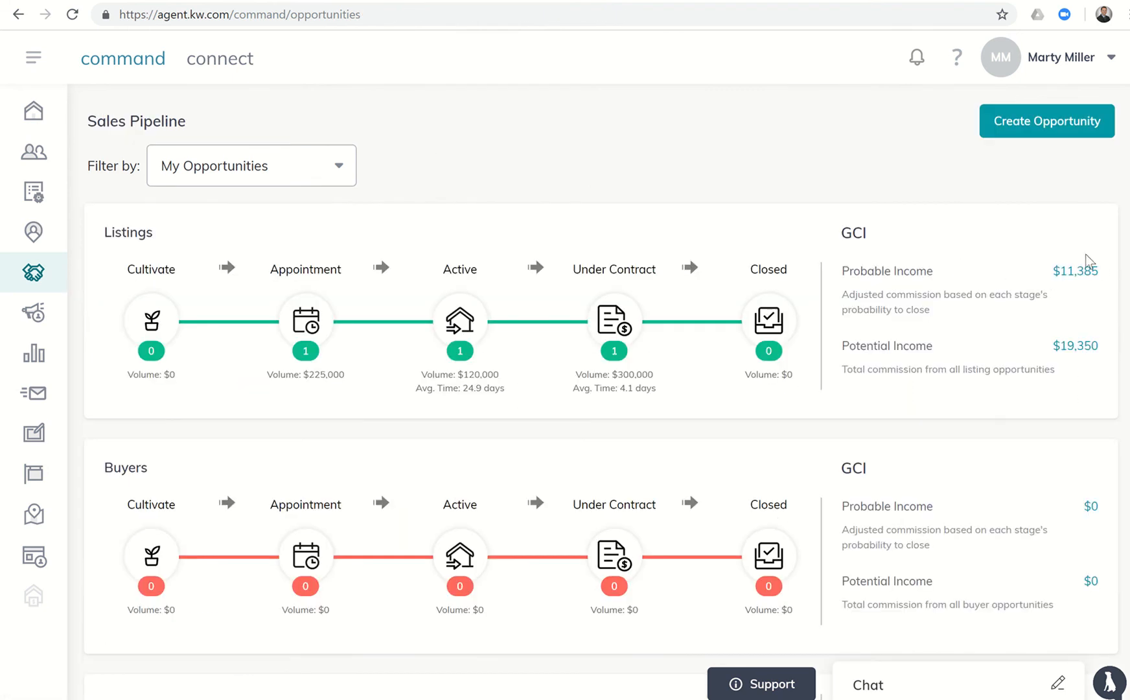
pyautogui.moveTo(1103, 294)
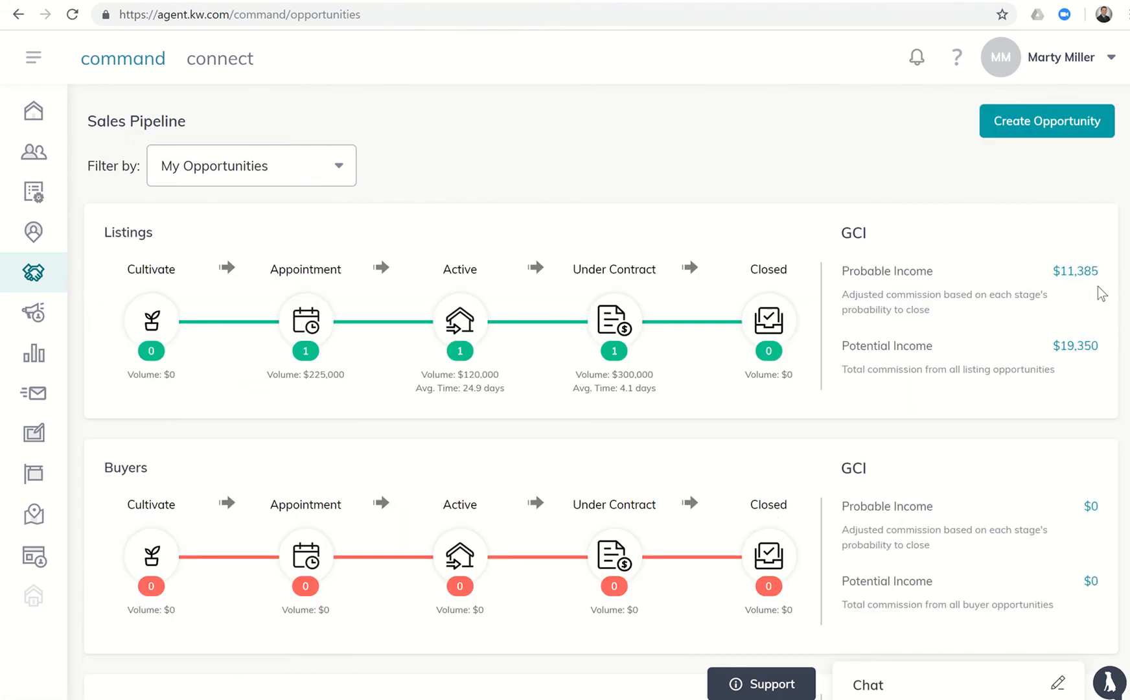
pyautogui.moveTo(1040, 359)
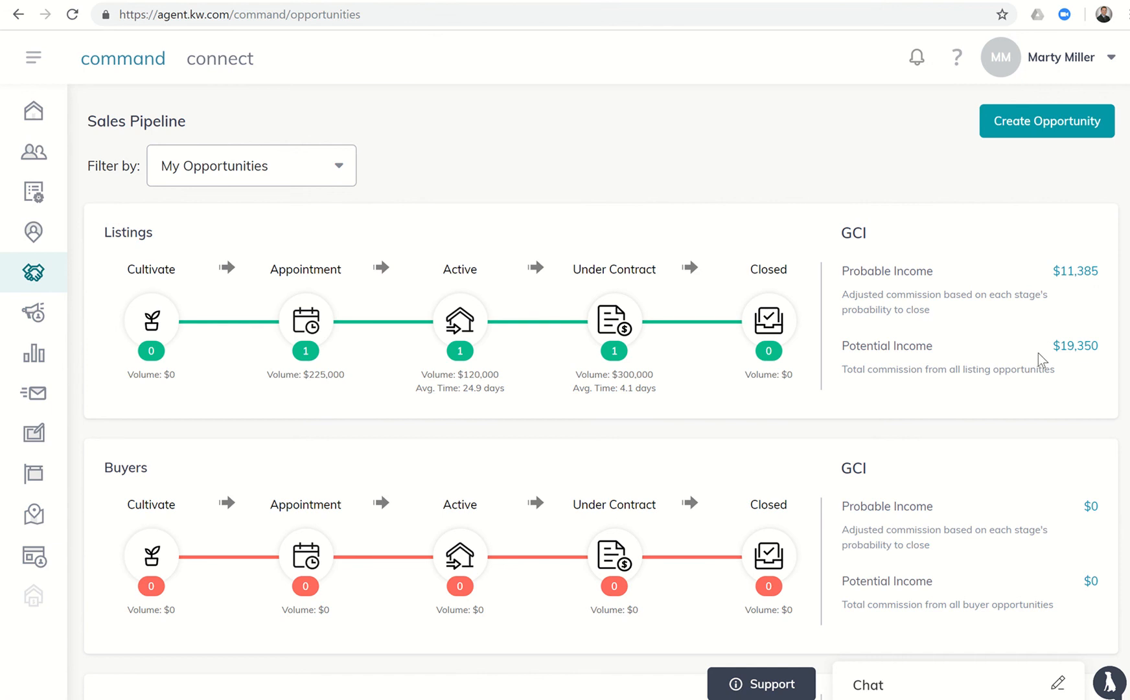
pyautogui.moveTo(508, 324)
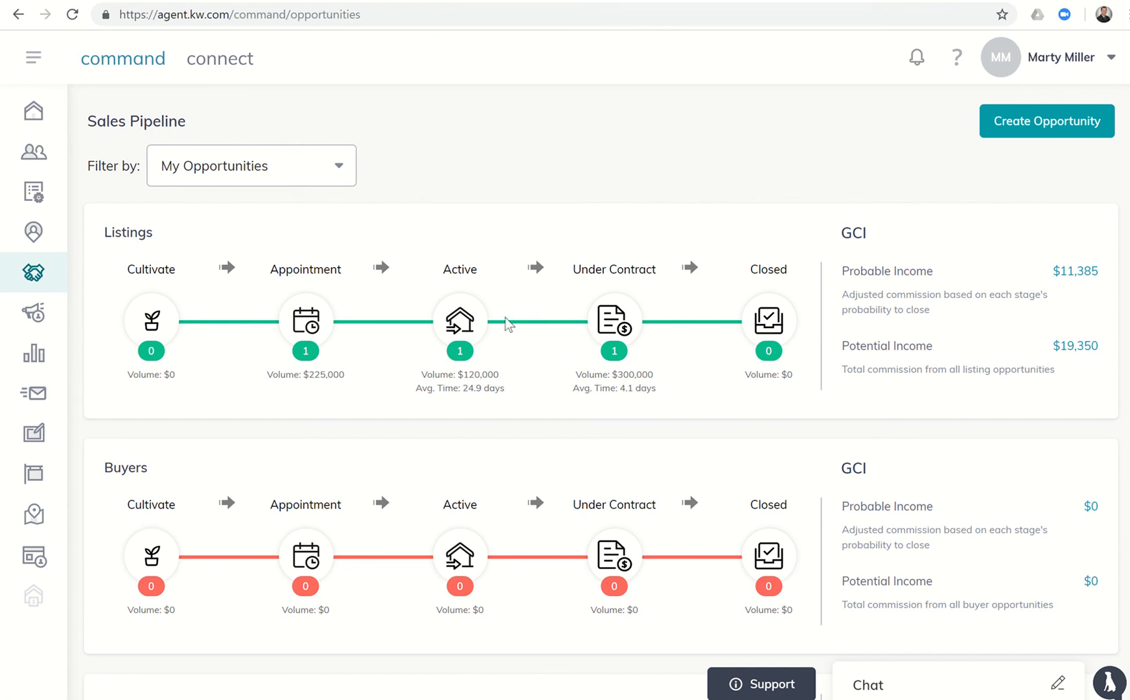
pyautogui.moveTo(426, 329)
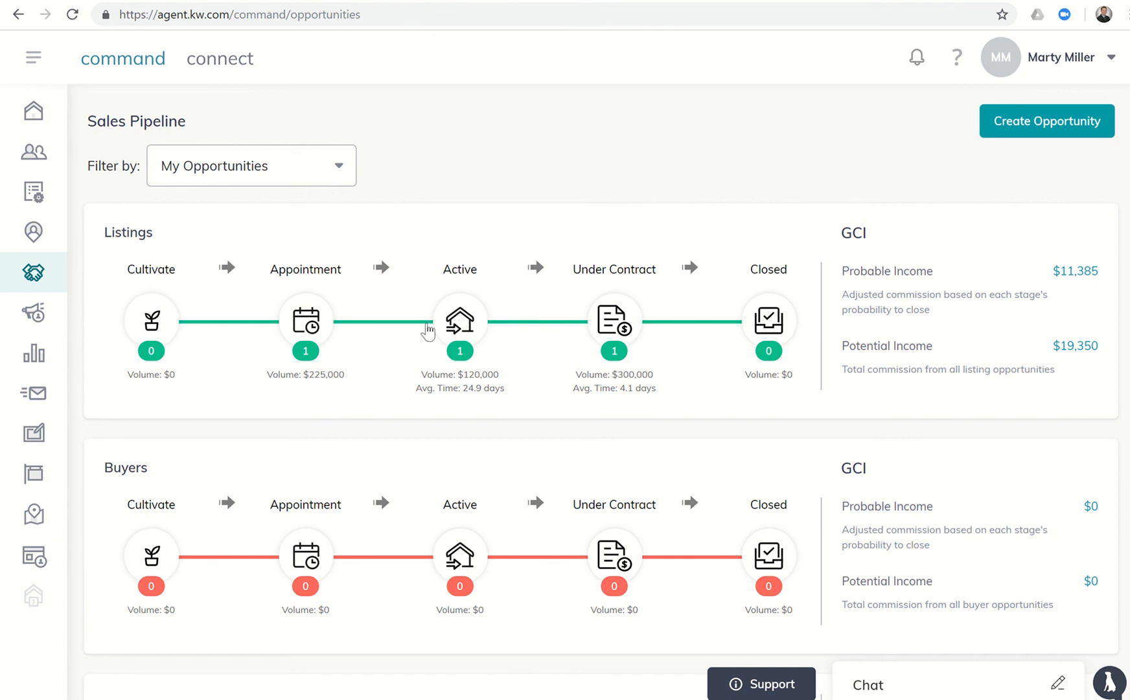
pyautogui.moveTo(314, 322)
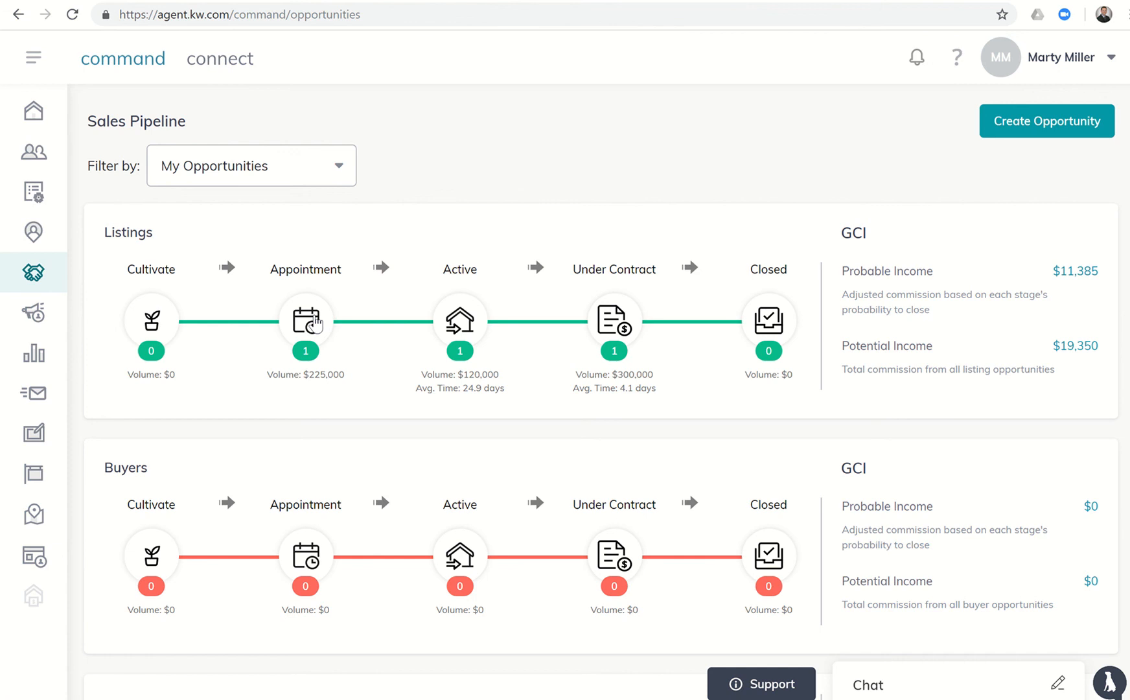
pyautogui.moveTo(306, 321)
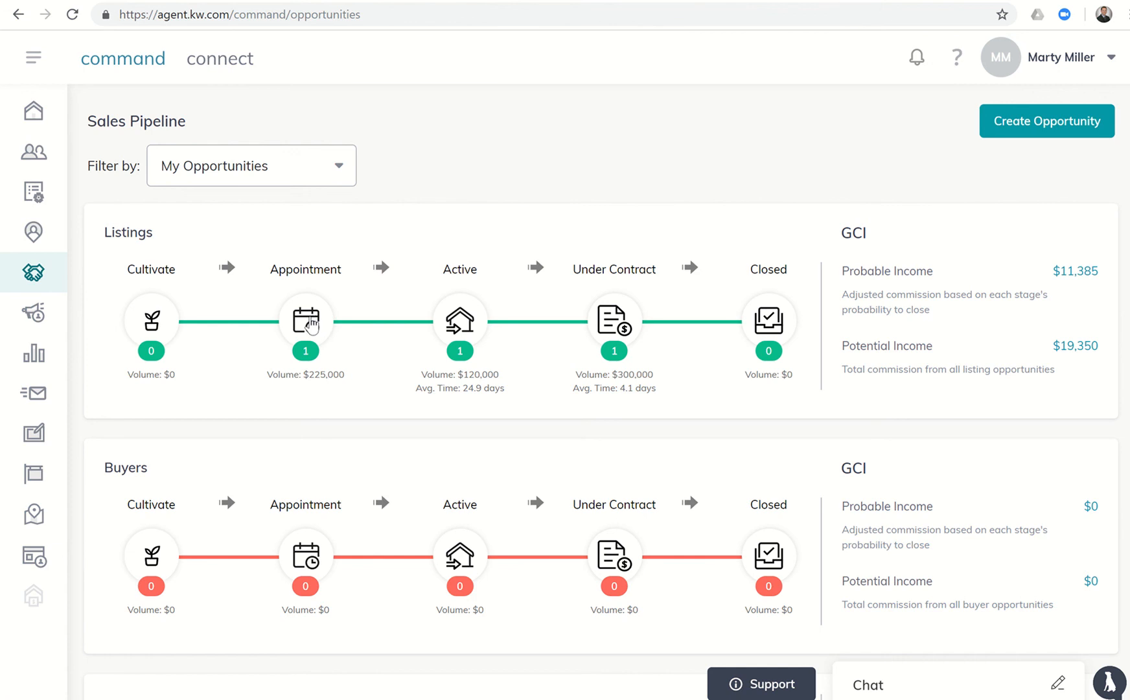
pyautogui.moveTo(396, 320)
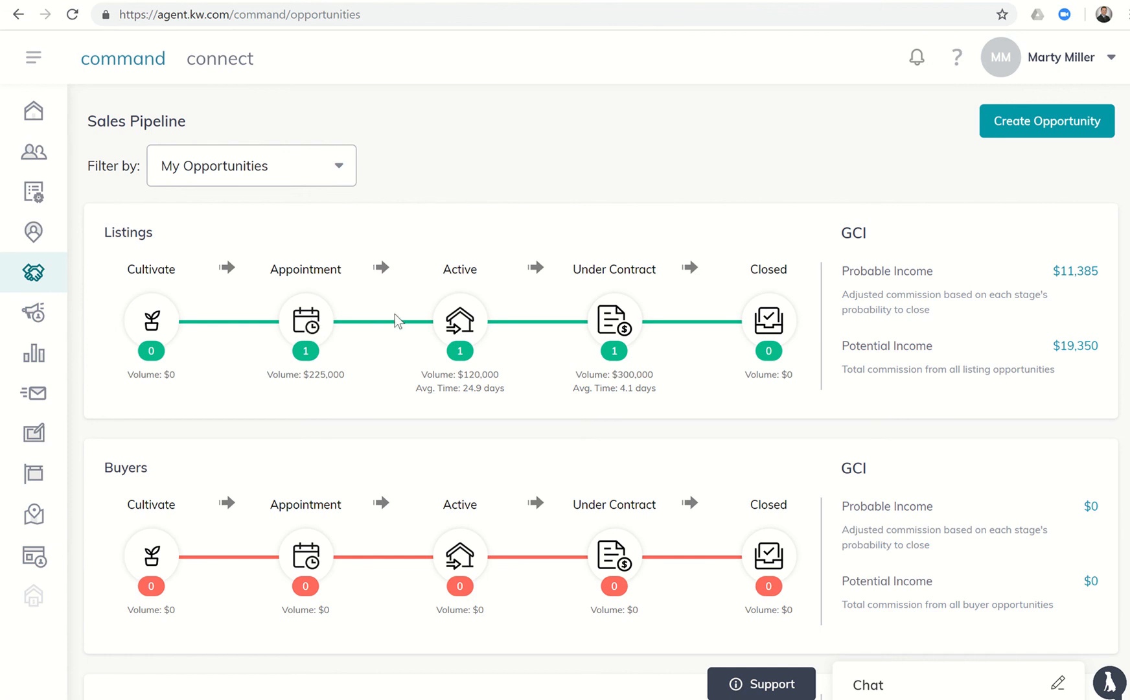
pyautogui.moveTo(460, 318)
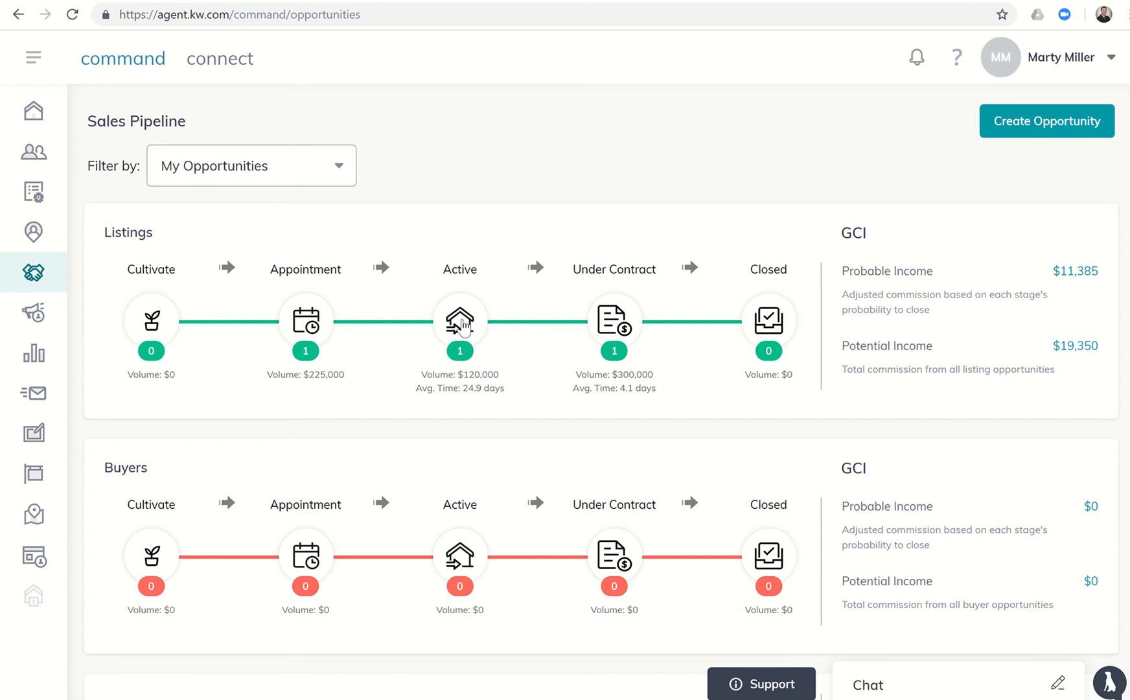
pyautogui.moveTo(452, 304)
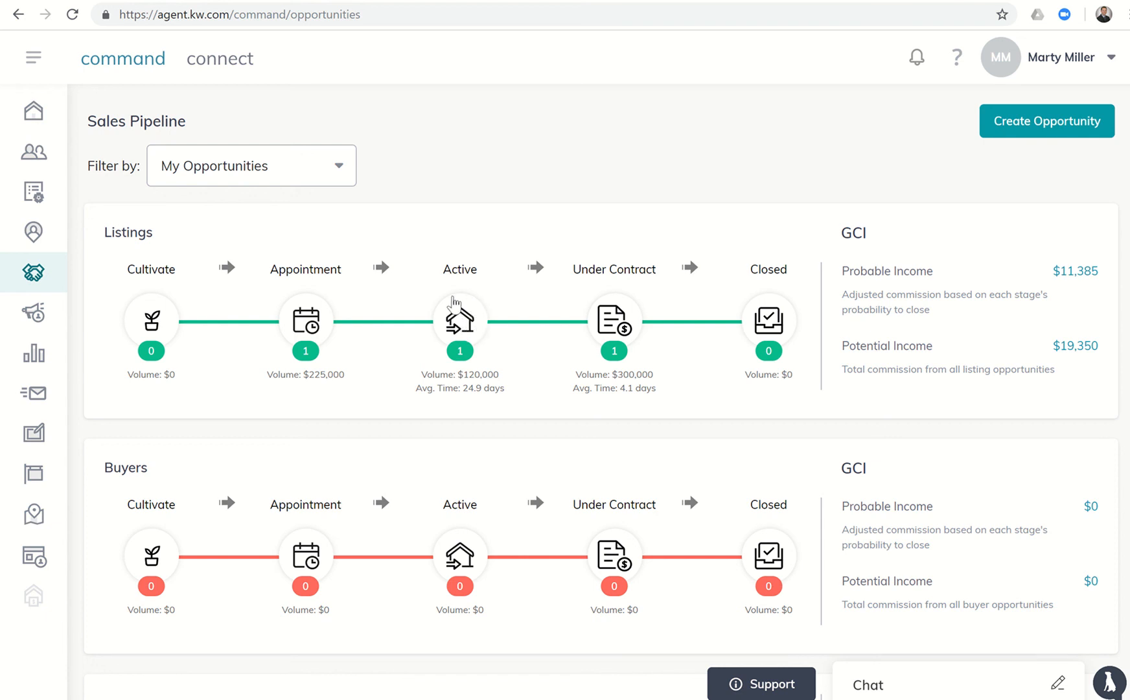
pyautogui.moveTo(419, 319)
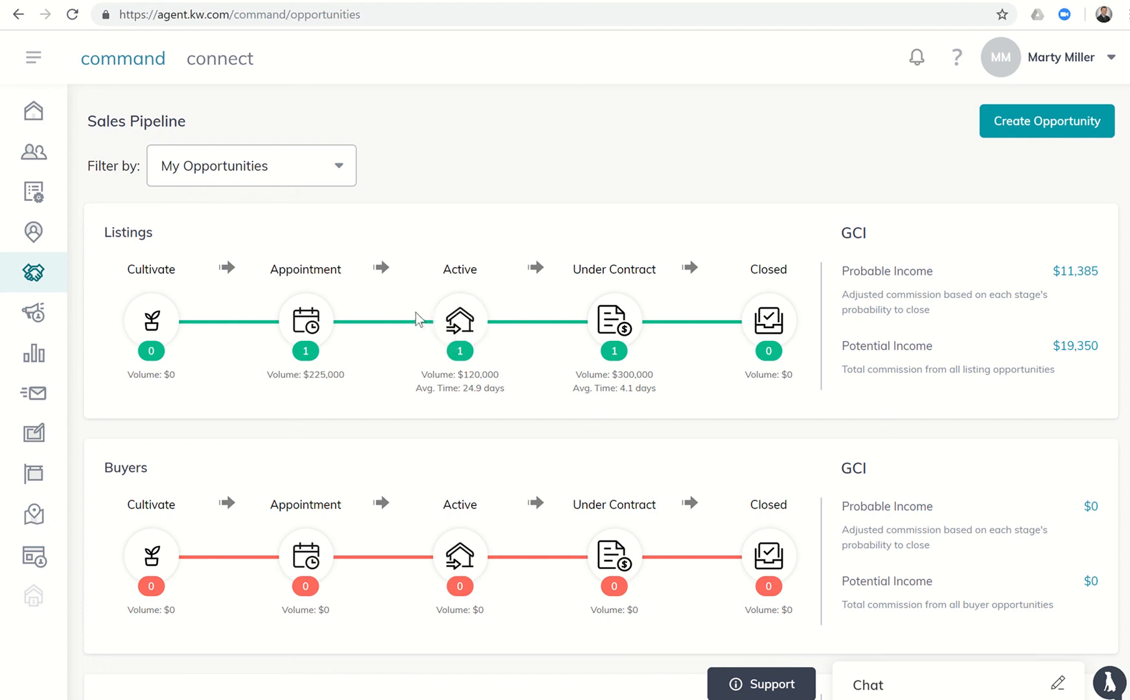
pyautogui.moveTo(162, 311)
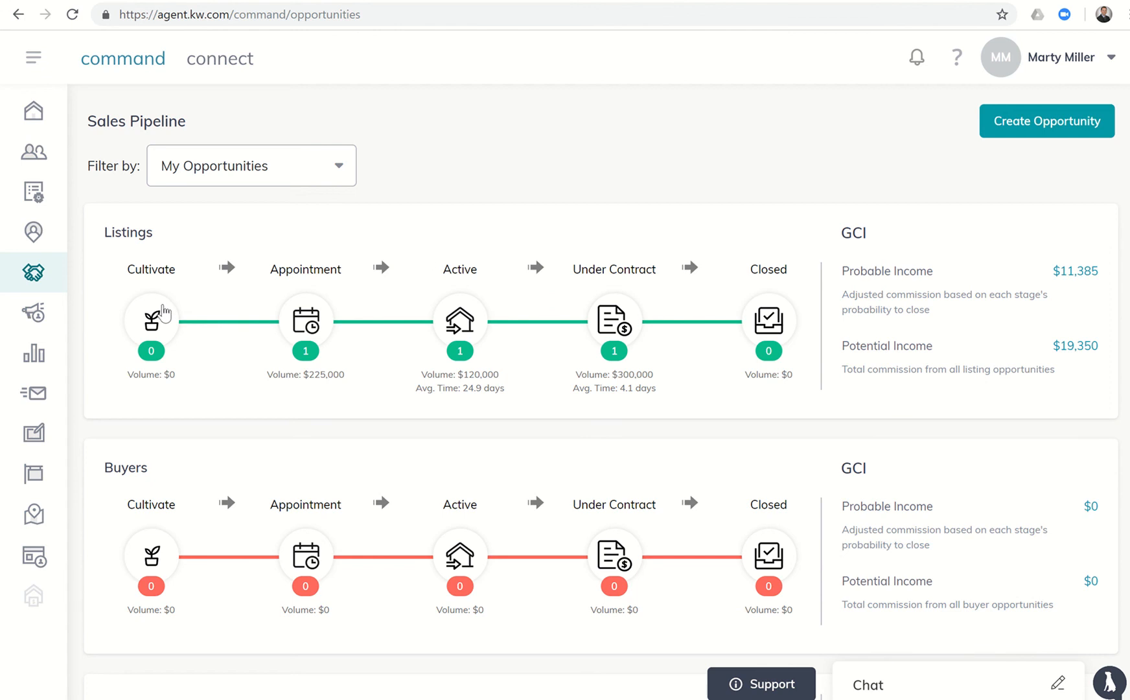
# Step: Check the Cultivate stages (Watch 5%, Nurture 7%, Hot 10%) and return to the Cultivate board
pyautogui.click(150, 320)
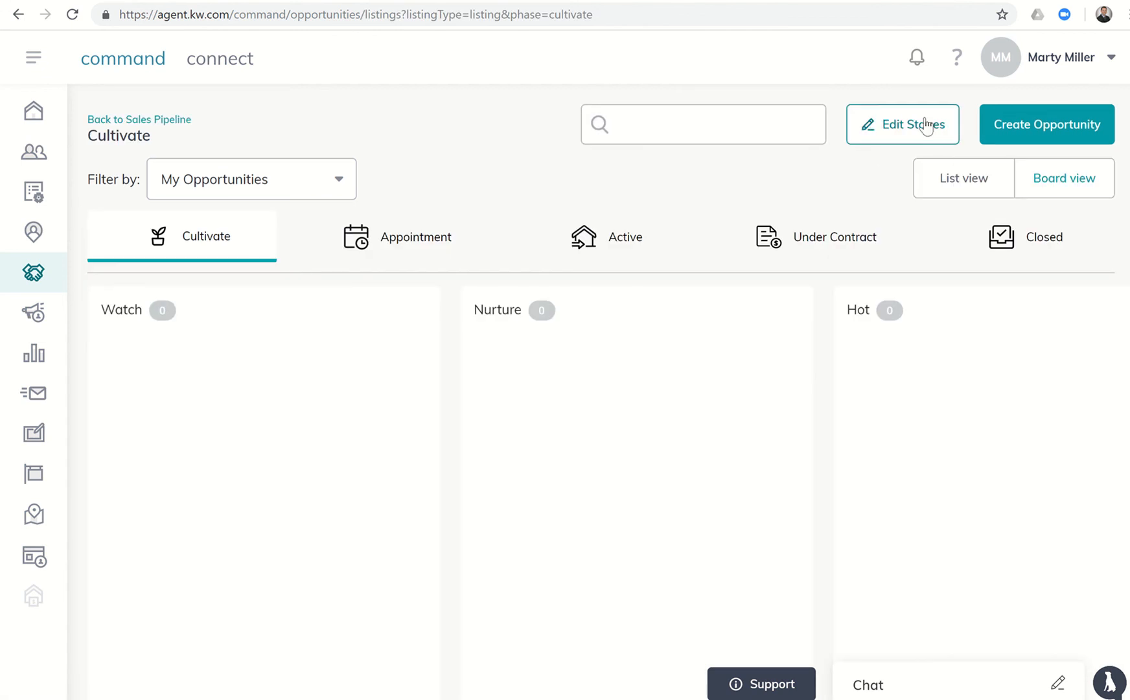
pyautogui.click(902, 125)
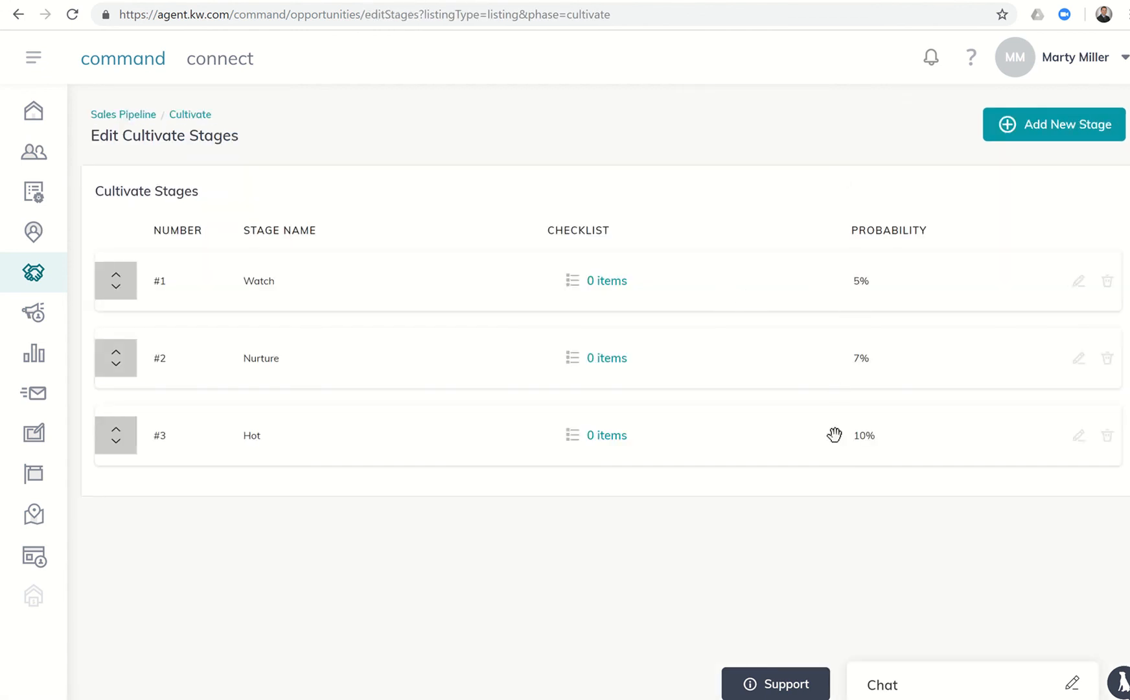
pyautogui.moveTo(834, 243)
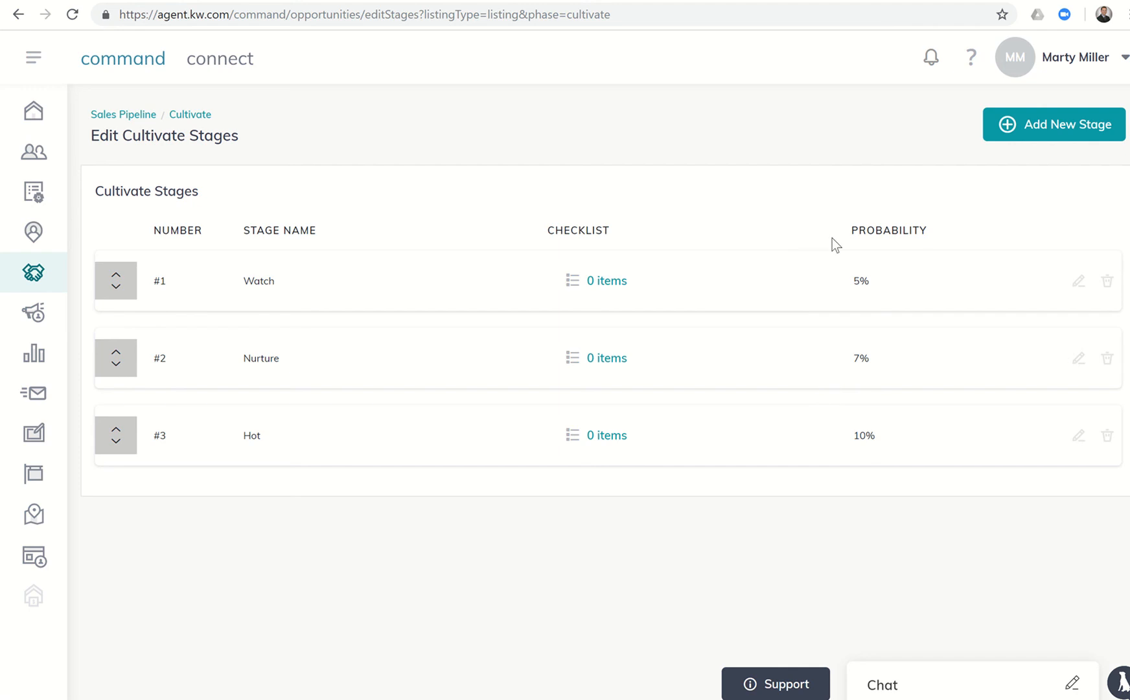
pyautogui.moveTo(204, 132)
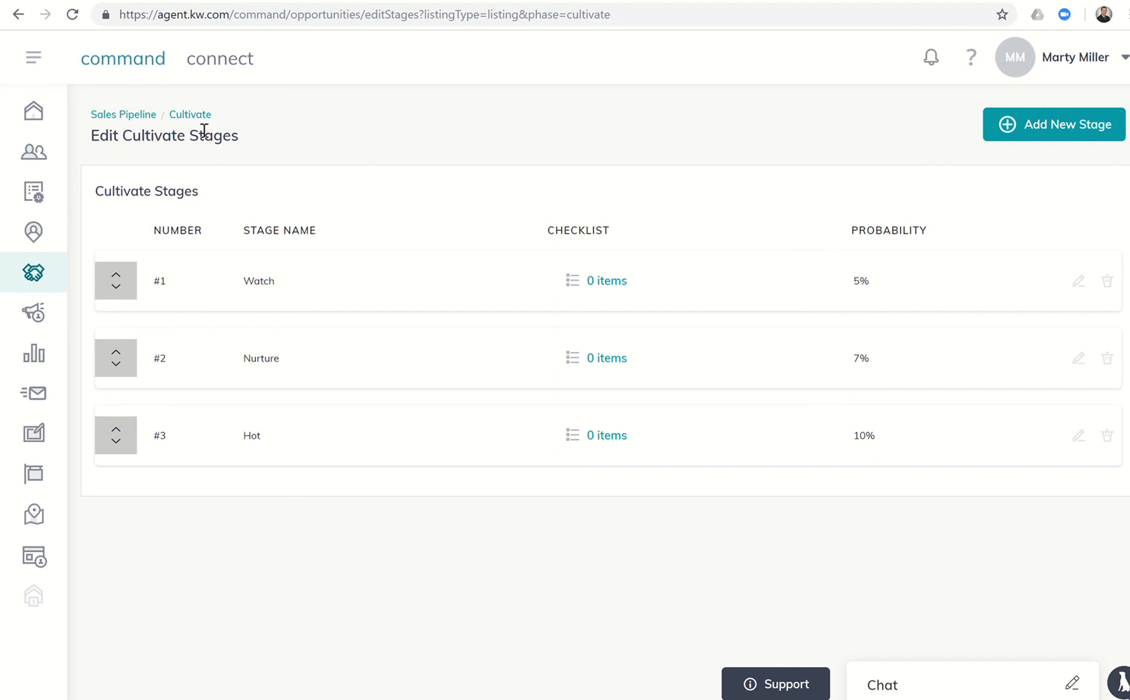
pyautogui.moveTo(595, 227)
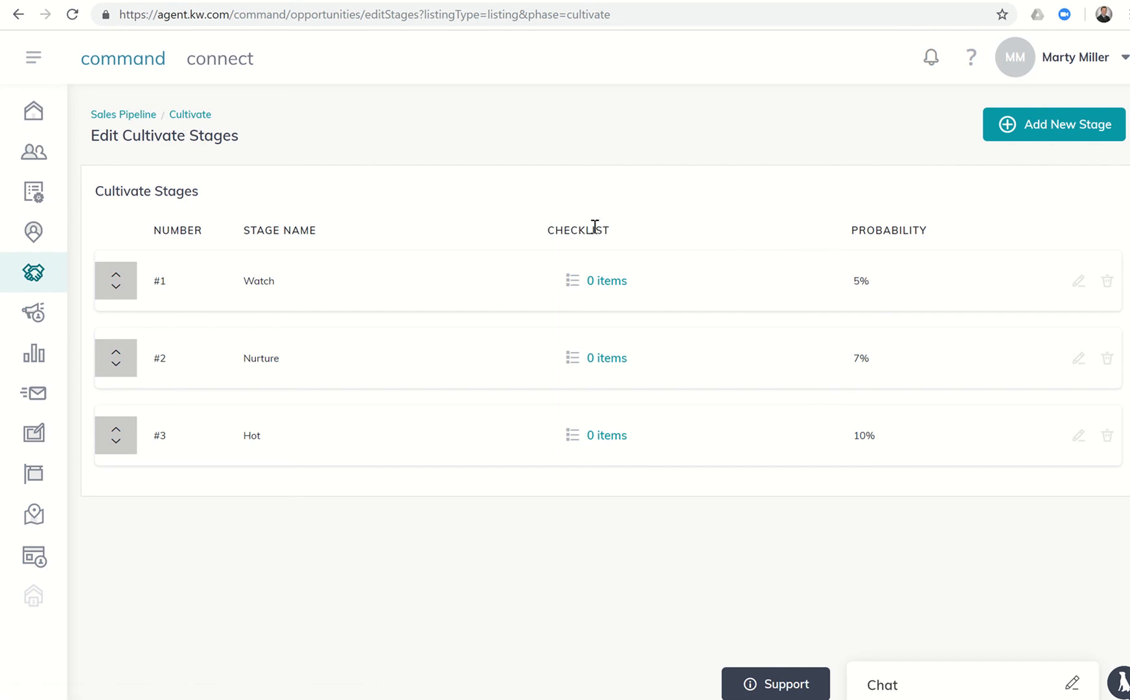
pyautogui.click(190, 114)
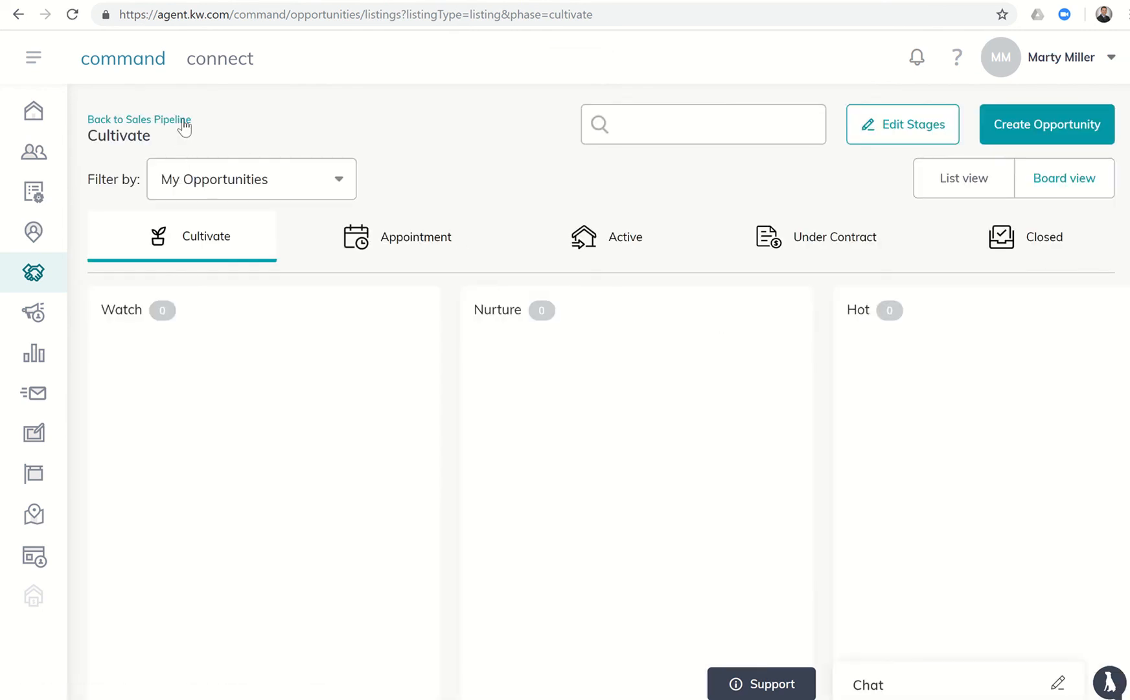
# Step: Return to the Sales Pipeline showing $11,385 probable and $19,350 potential income
pyautogui.click(139, 119)
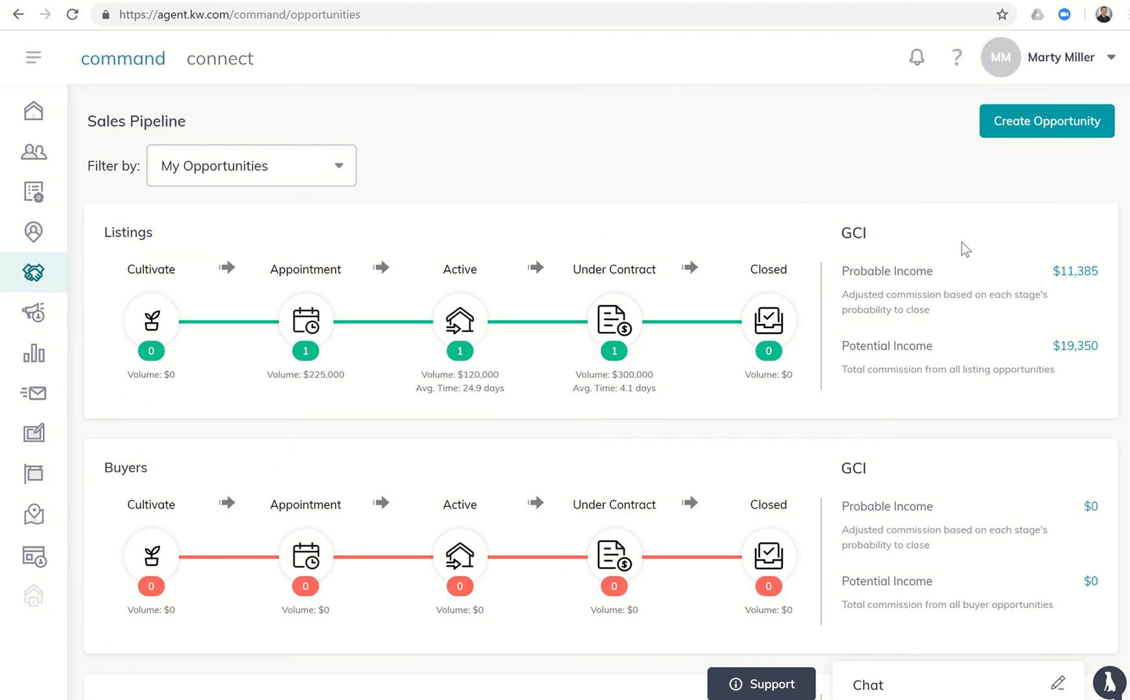
pyautogui.moveTo(1072, 265)
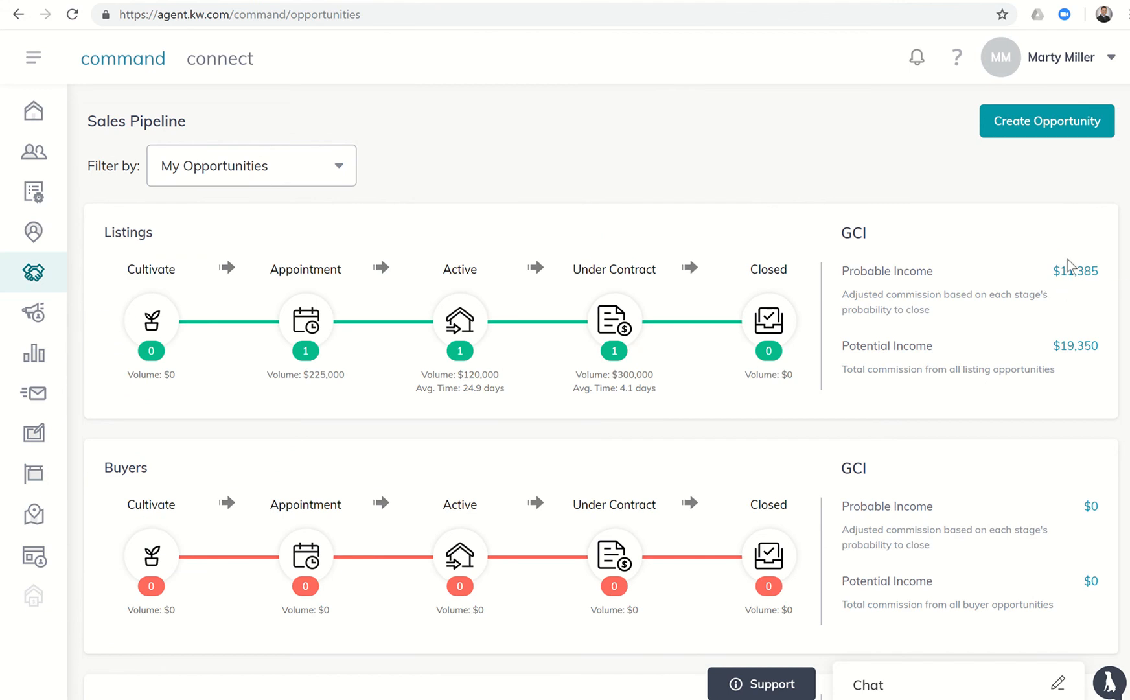
pyautogui.moveTo(1057, 333)
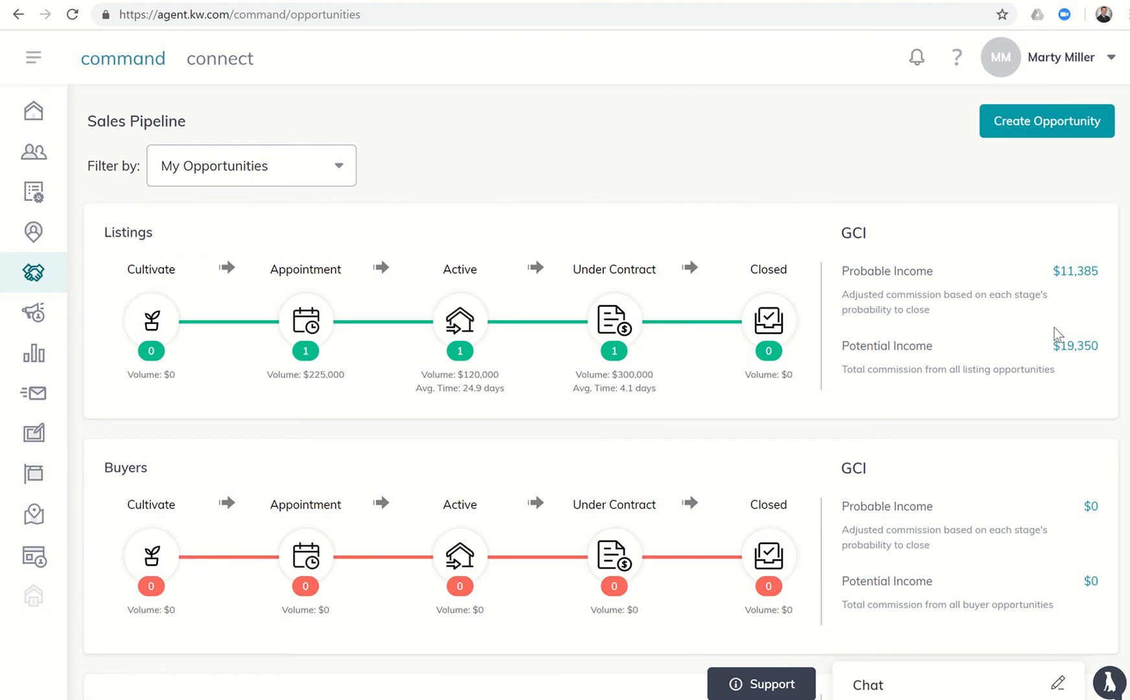
pyautogui.moveTo(1106, 356)
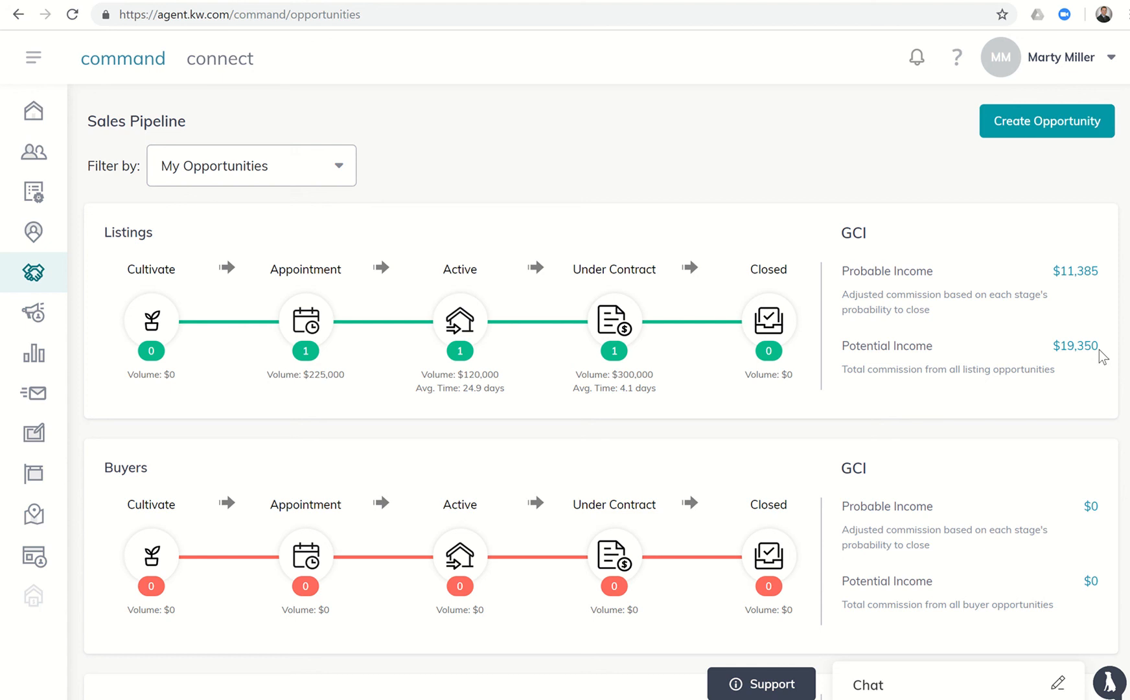
pyautogui.moveTo(1071, 292)
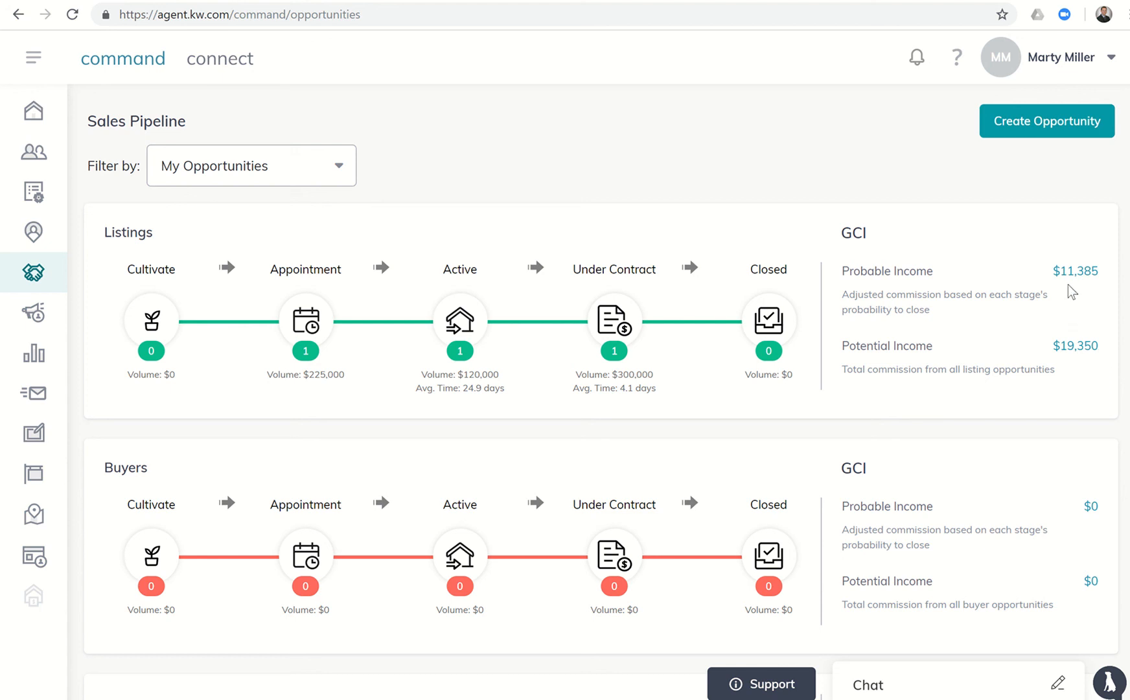
pyautogui.moveTo(1049, 278)
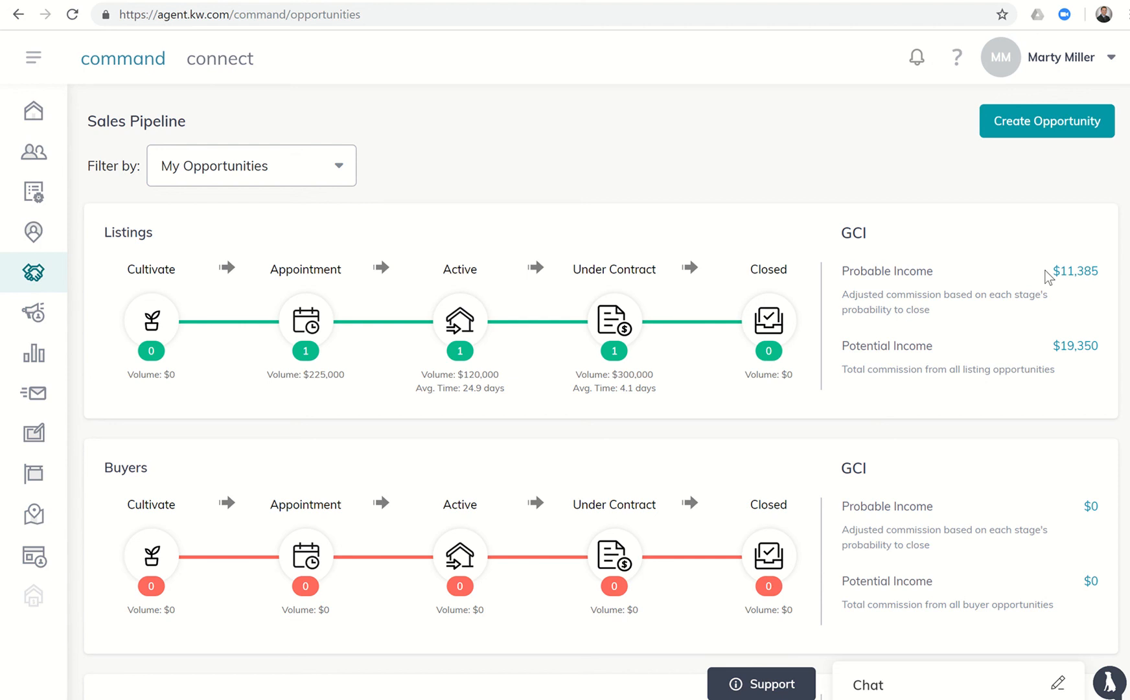
pyautogui.moveTo(754, 178)
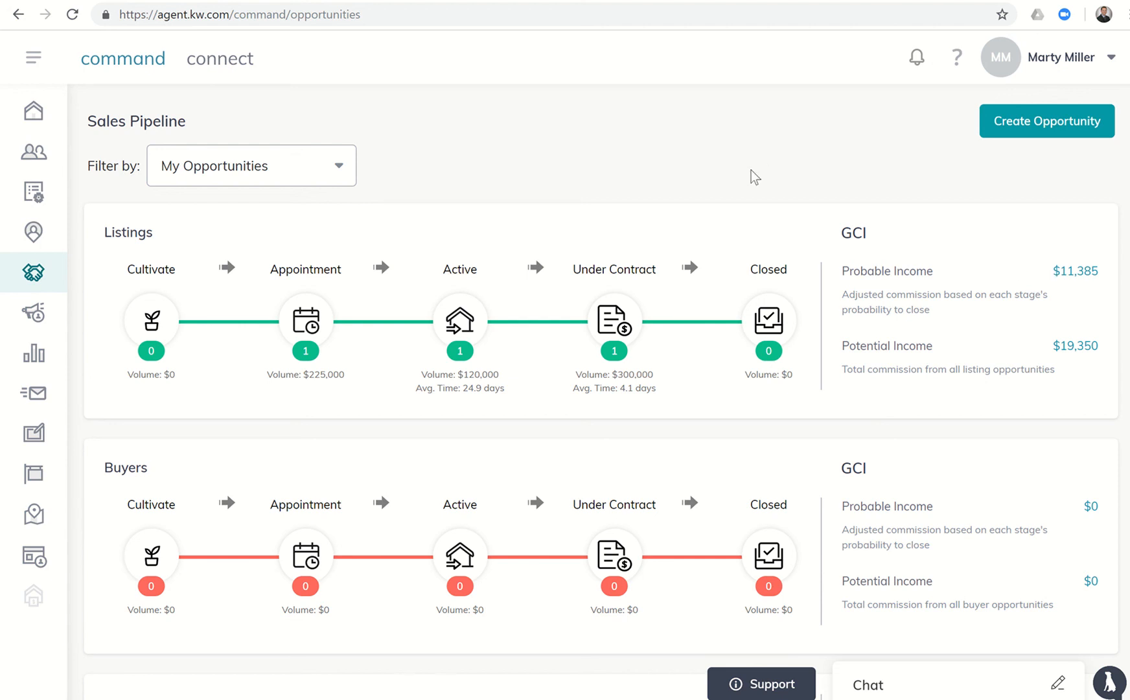
pyautogui.moveTo(645, 280)
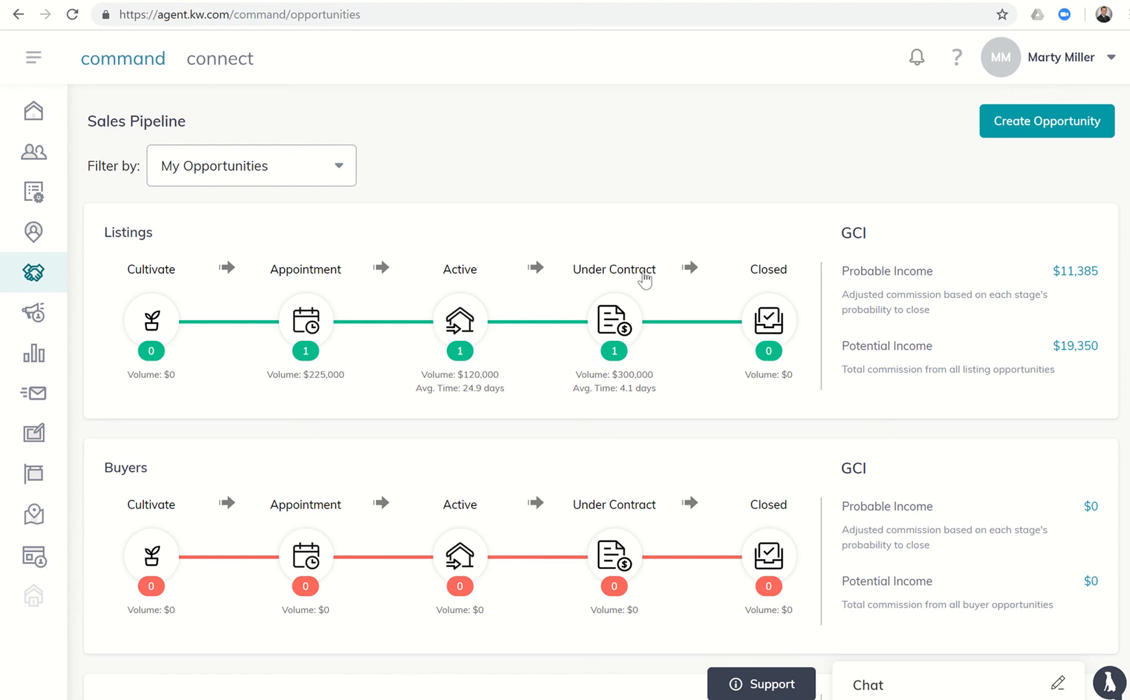
# Step: Reopen the Under Contract board and scroll to the Seller - Listing in Clear to Close
pyautogui.click(613, 321)
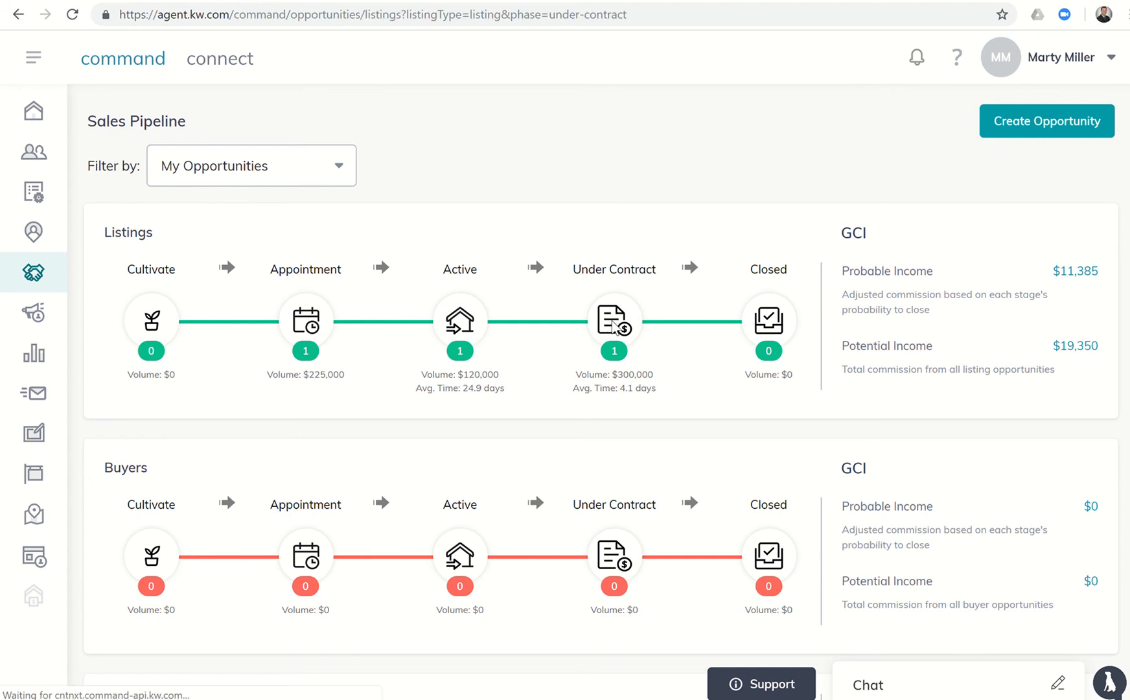
pyautogui.click(613, 321)
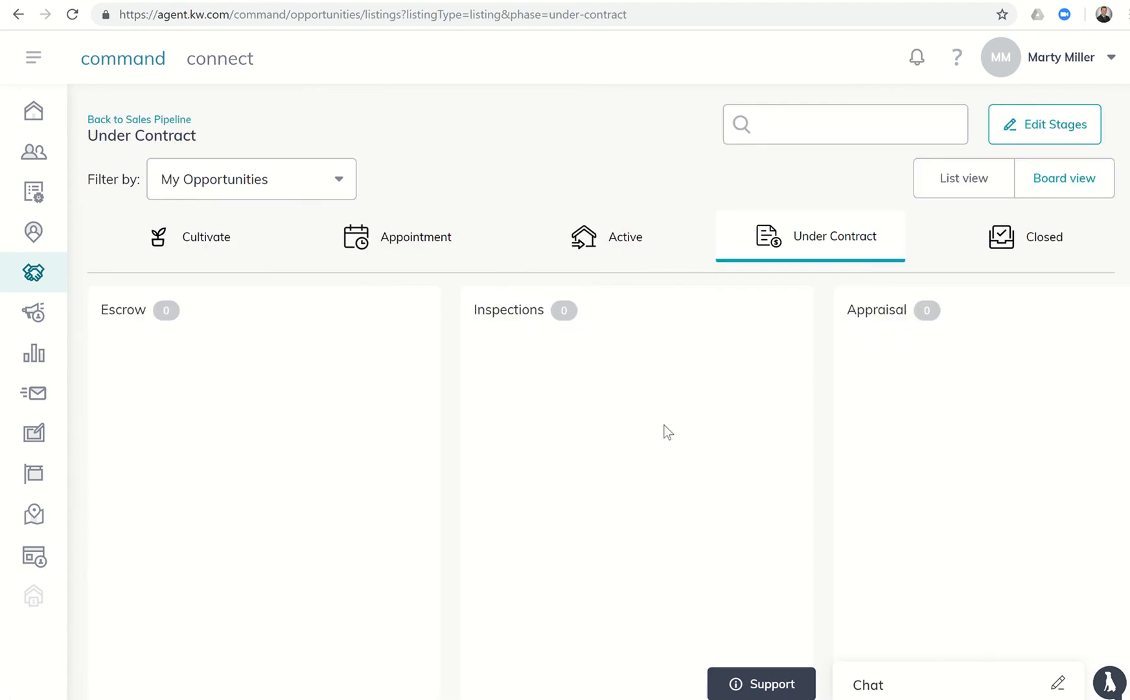
pyautogui.hscroll(3)
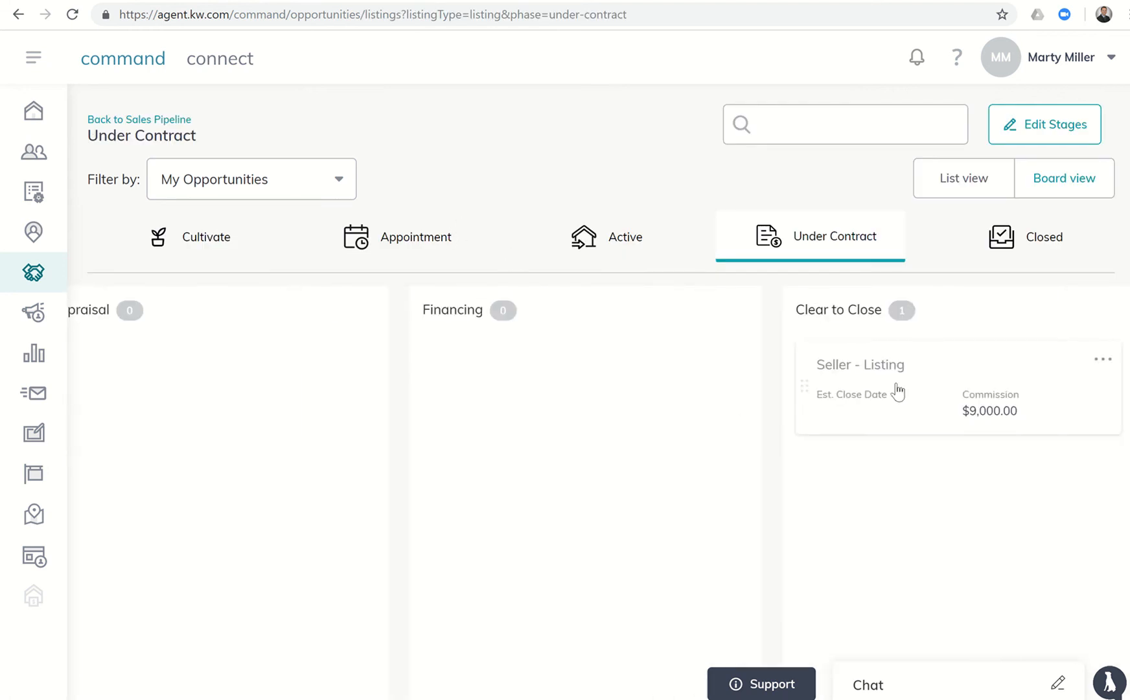